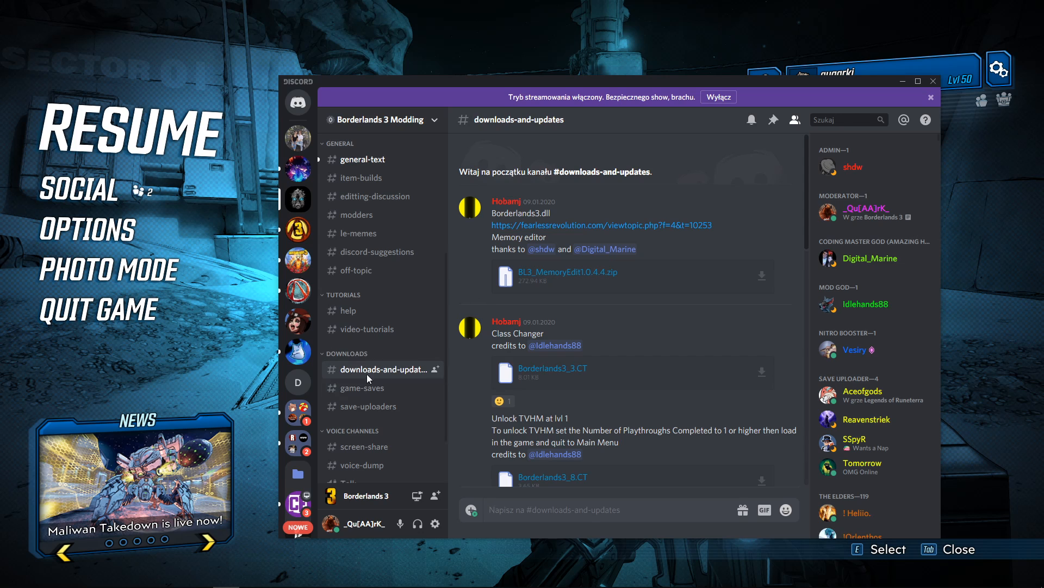
{"action": "mouse_move", "coordinate": [594, 172]}
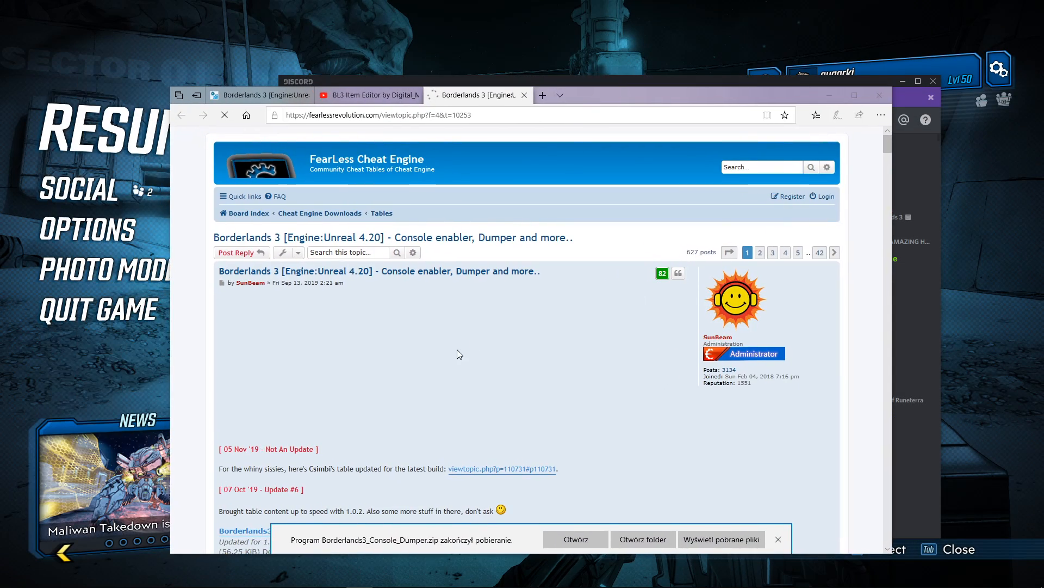
- Save Borderlands3_Console_Dumper.zip from the forum thread's Initial Release section
{"action": "scroll", "scroll_direction": "down", "scroll_amount": 3}
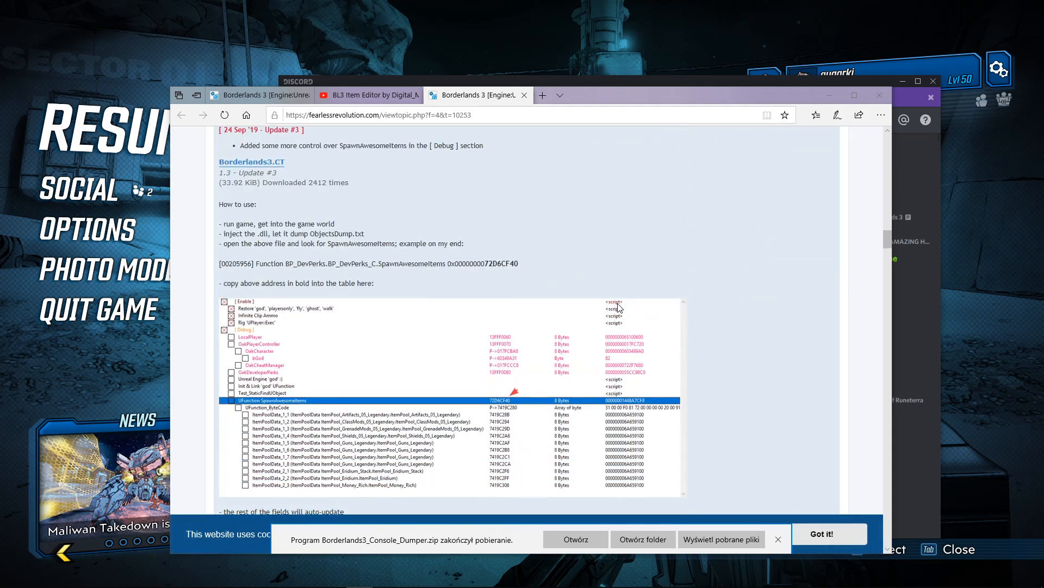
{"action": "scroll", "scroll_direction": "down", "scroll_amount": 3}
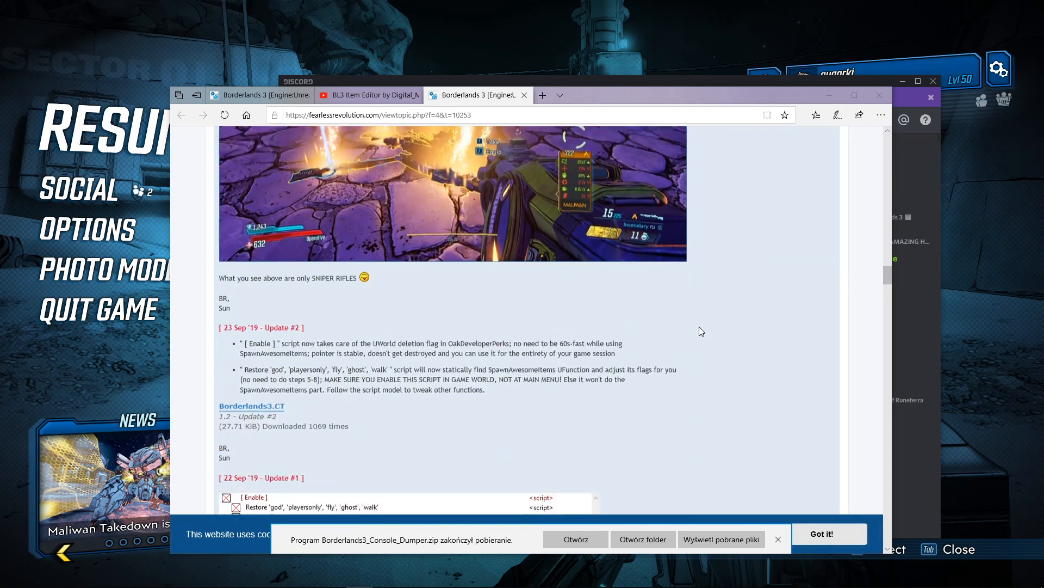
{"action": "scroll", "scroll_direction": "down", "scroll_amount": 3}
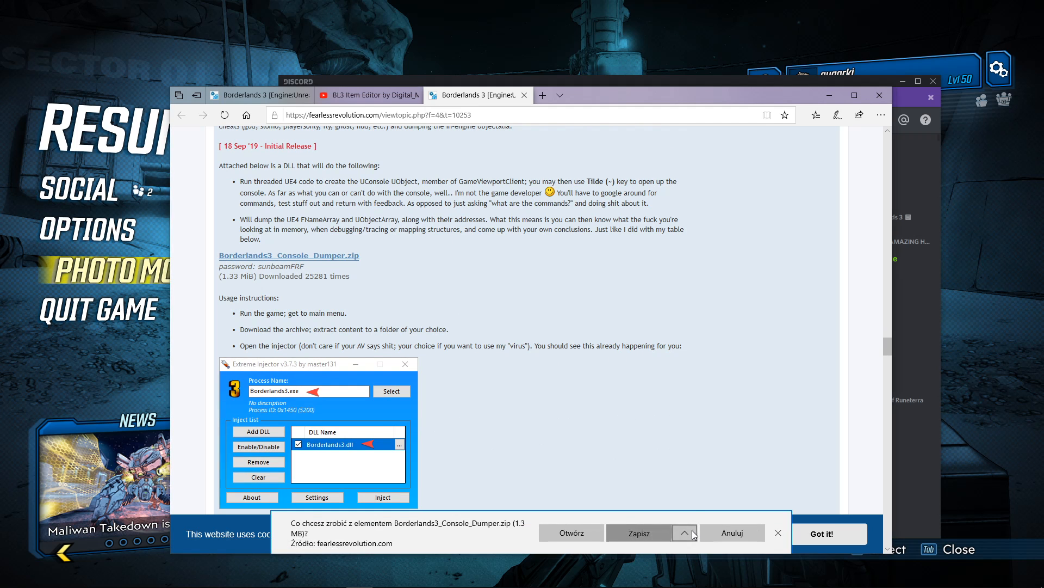
{"action": "left_click", "coordinate": [639, 532]}
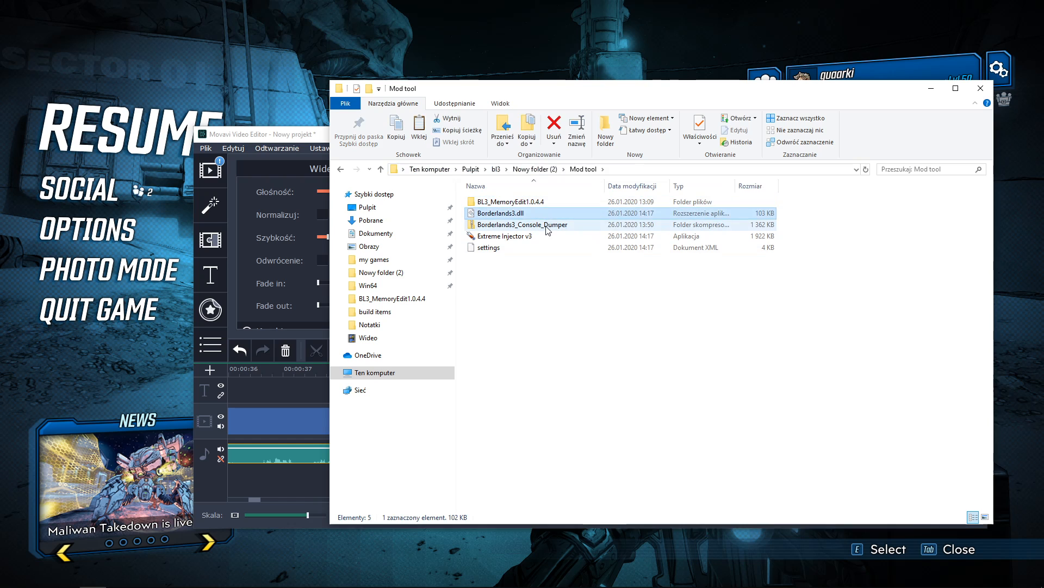
- Move Borderlands3.dll, Extreme Injector v3 and settings into BL3_MemoryEdit1.0.4.4, then launch BL3MemoryEdit_1.0.4.4
{"action": "left_click", "coordinate": [488, 247]}
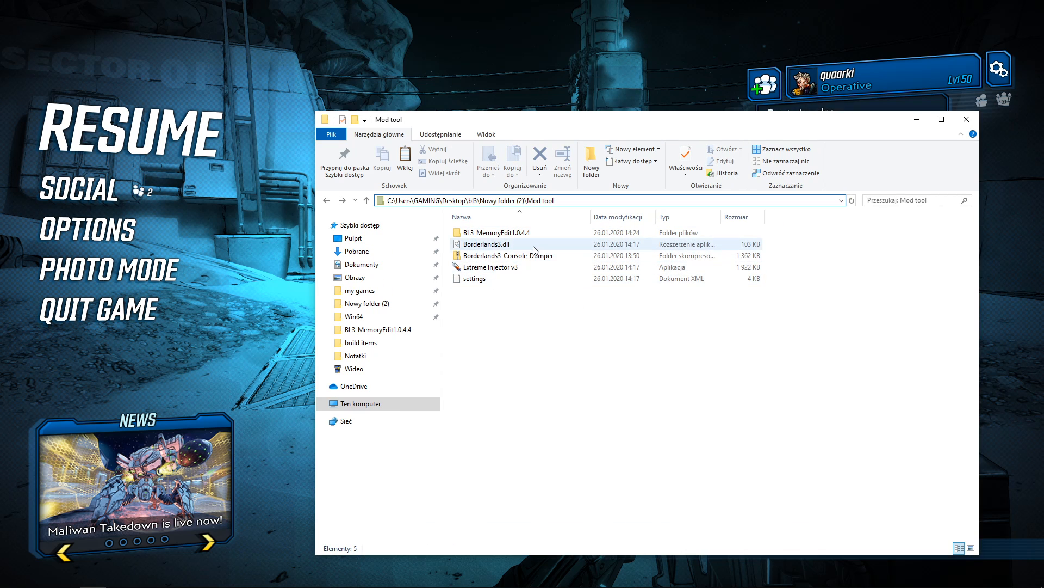
{"action": "left_click", "coordinate": [486, 244]}
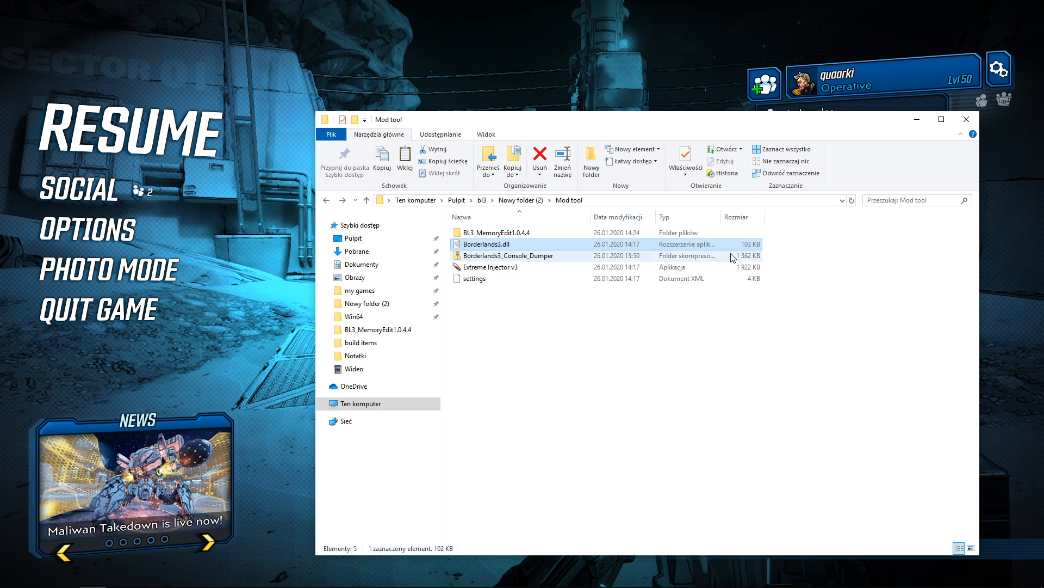
{"action": "left_click", "coordinate": [492, 267]}
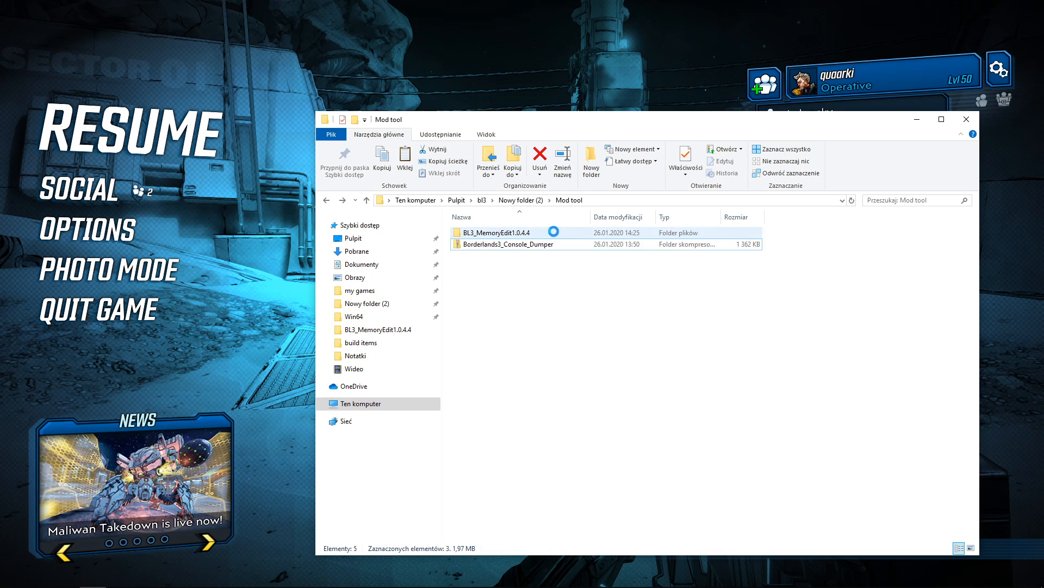
{"action": "double_click", "coordinate": [496, 231]}
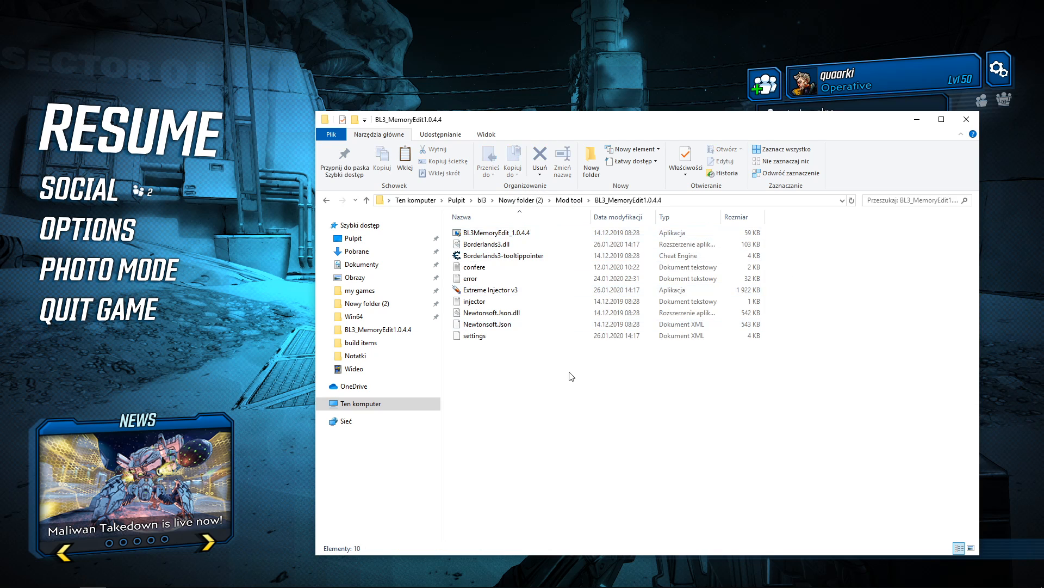
{"action": "left_click", "coordinate": [493, 290]}
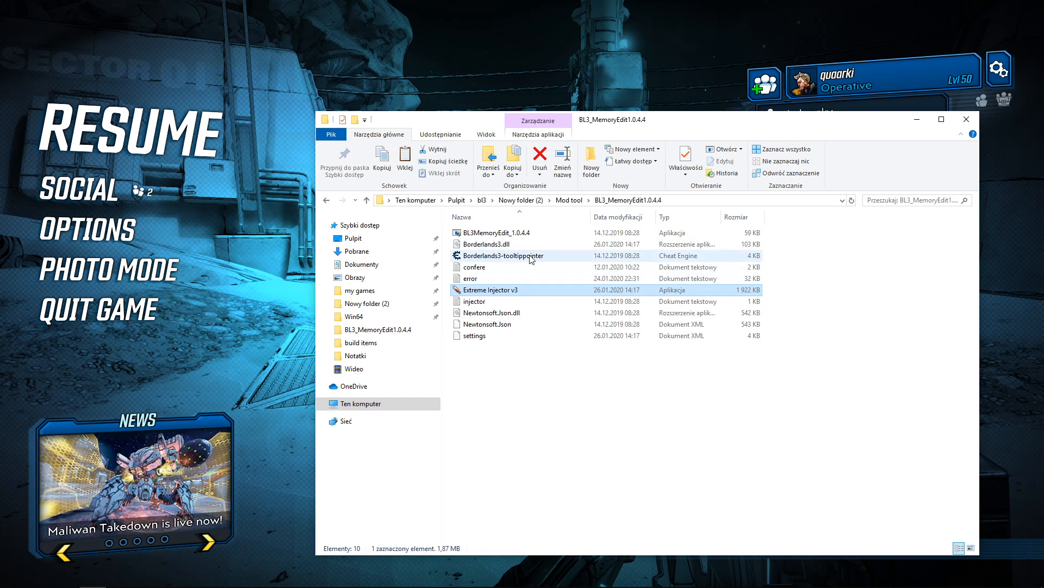
{"action": "mouse_move", "coordinate": [502, 255]}
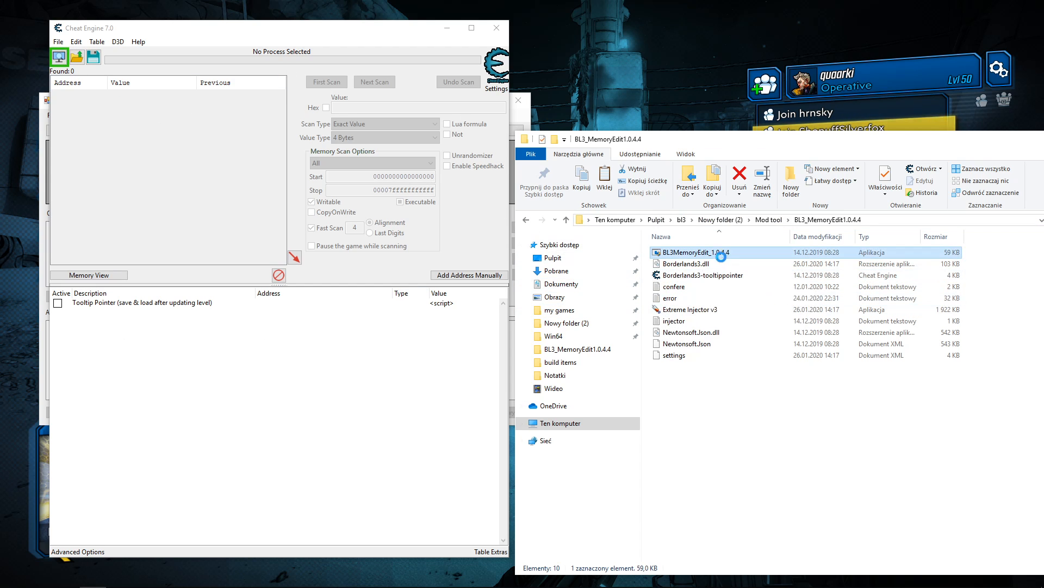
{"action": "double_click", "coordinate": [695, 252]}
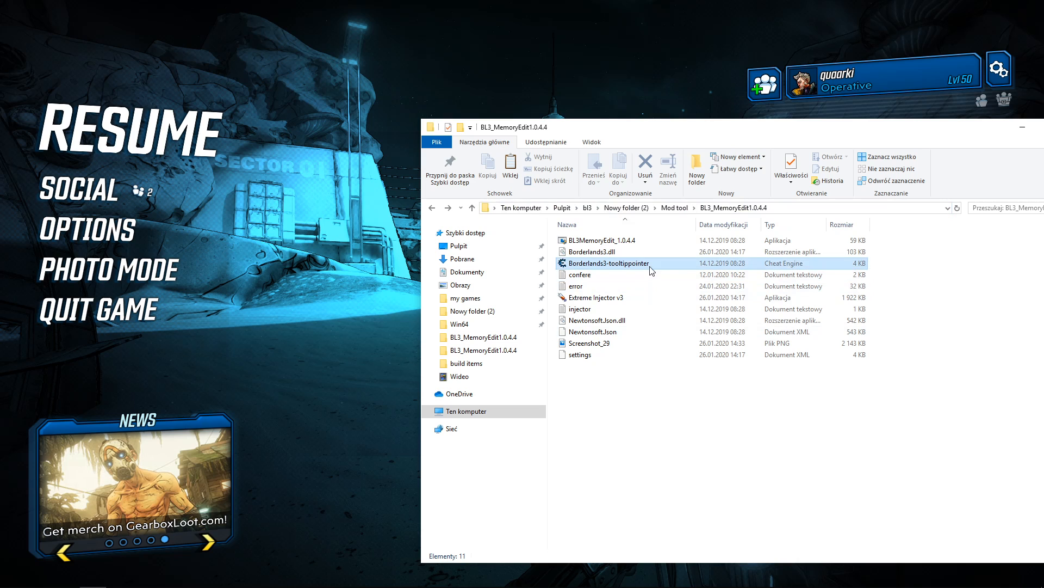
- Open the Borderlands3-tooltippointer table and attach to Borderlands 3, keeping the address list
{"action": "double_click", "coordinate": [606, 262]}
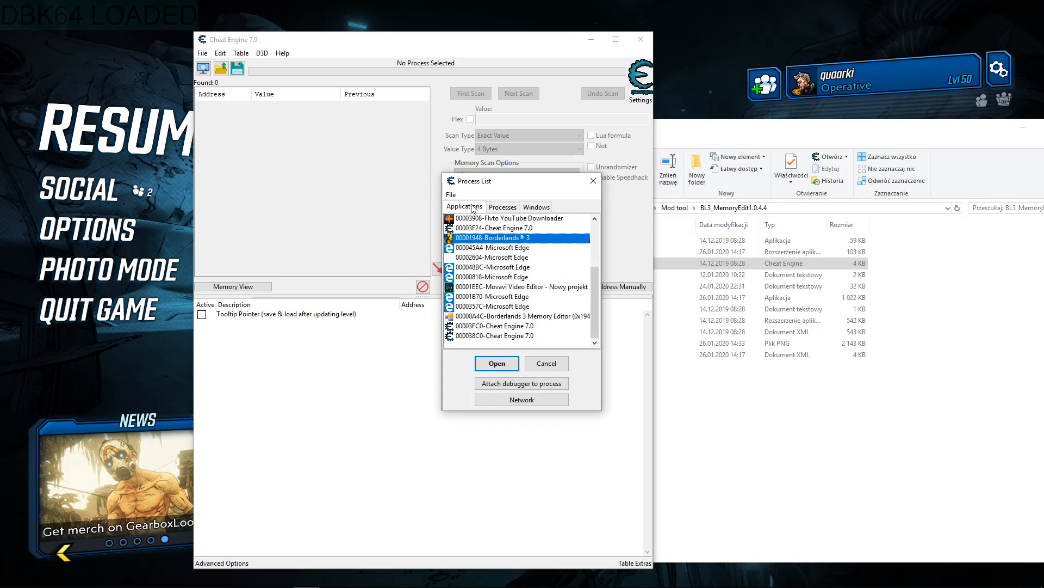
{"action": "left_click", "coordinate": [497, 362]}
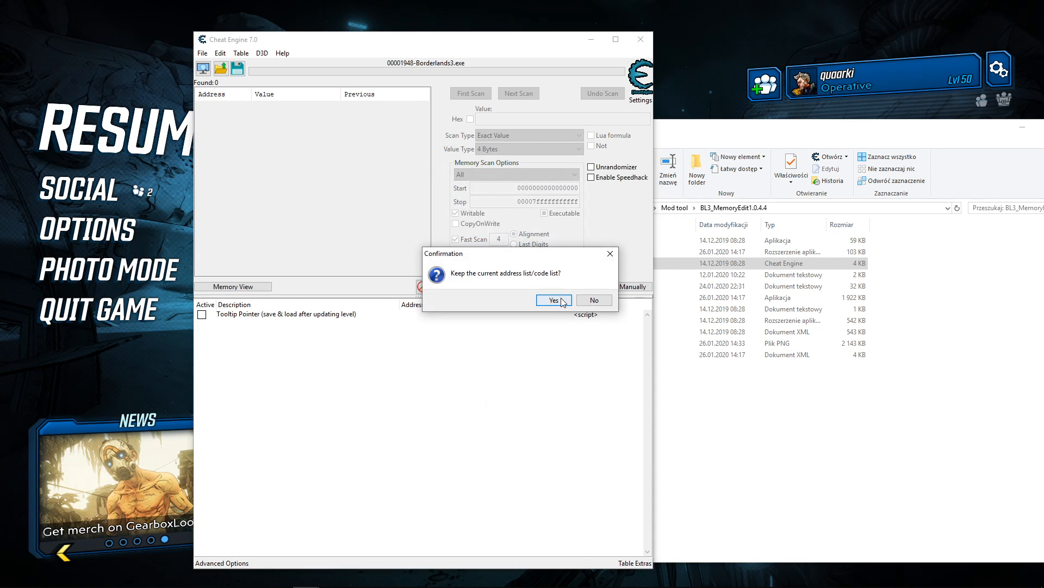
{"action": "left_click", "coordinate": [554, 299]}
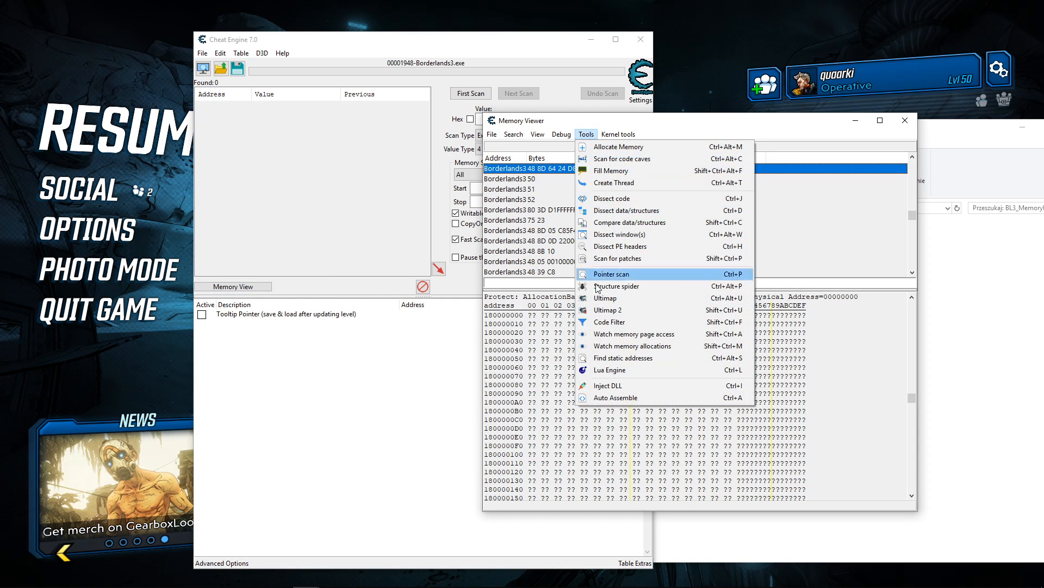
- Choose Borderlands3.dll from the Mod tool folder for DLL injection
{"action": "left_click", "coordinate": [607, 385]}
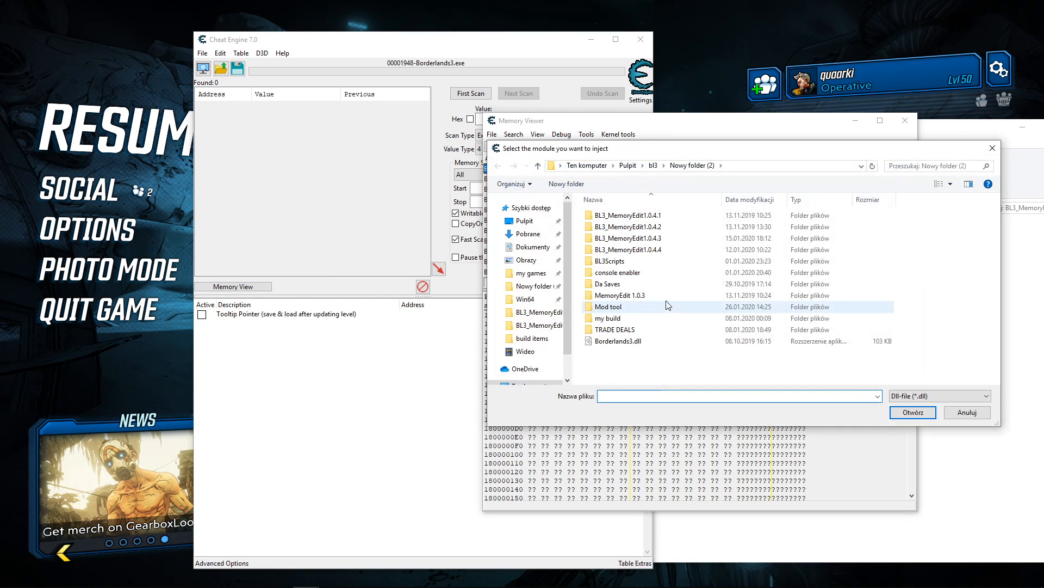
{"action": "left_click", "coordinate": [607, 306]}
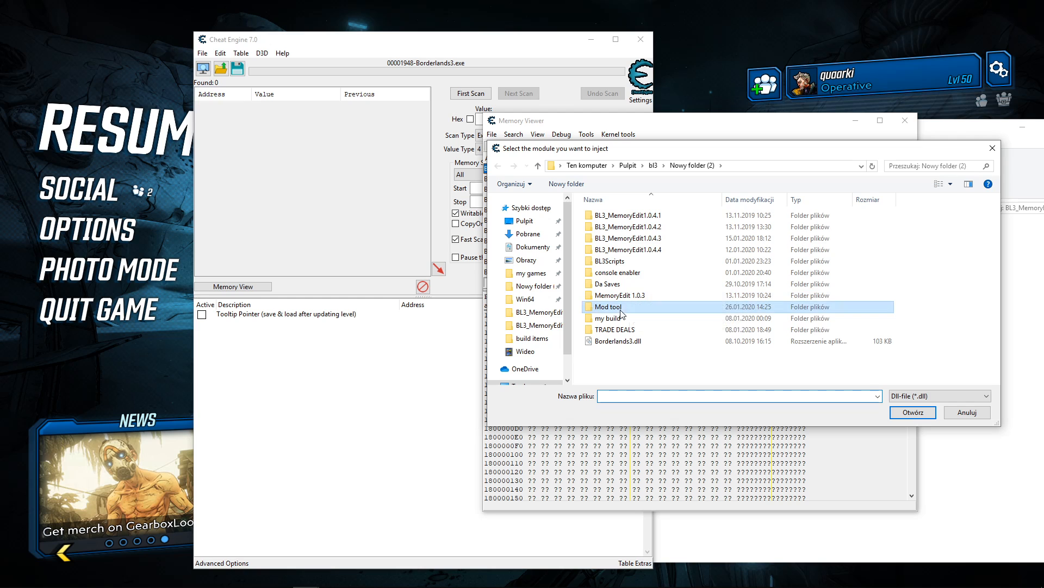
{"action": "double_click", "coordinate": [608, 306]}
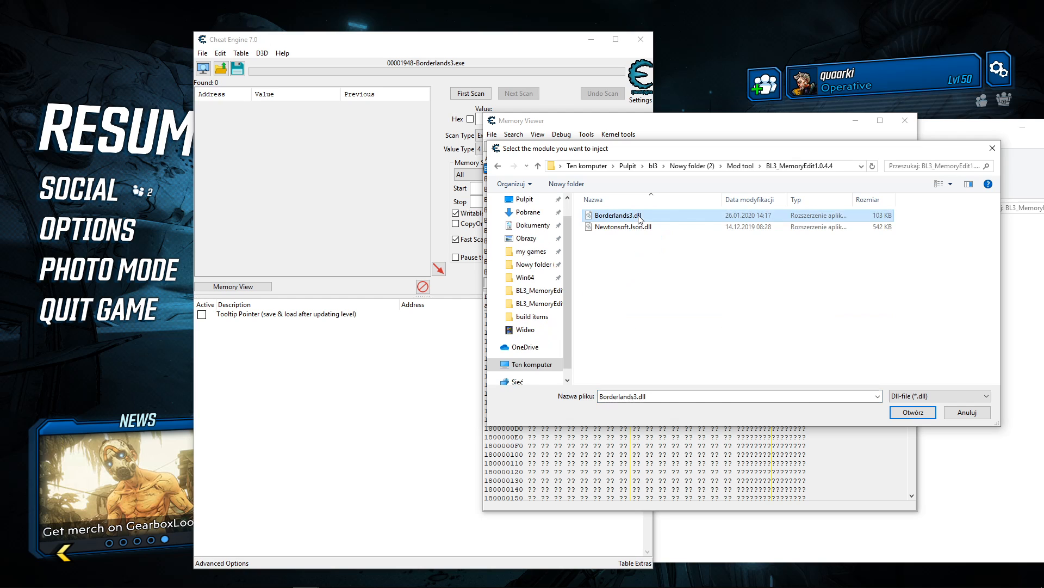
{"action": "left_click", "coordinate": [911, 412]}
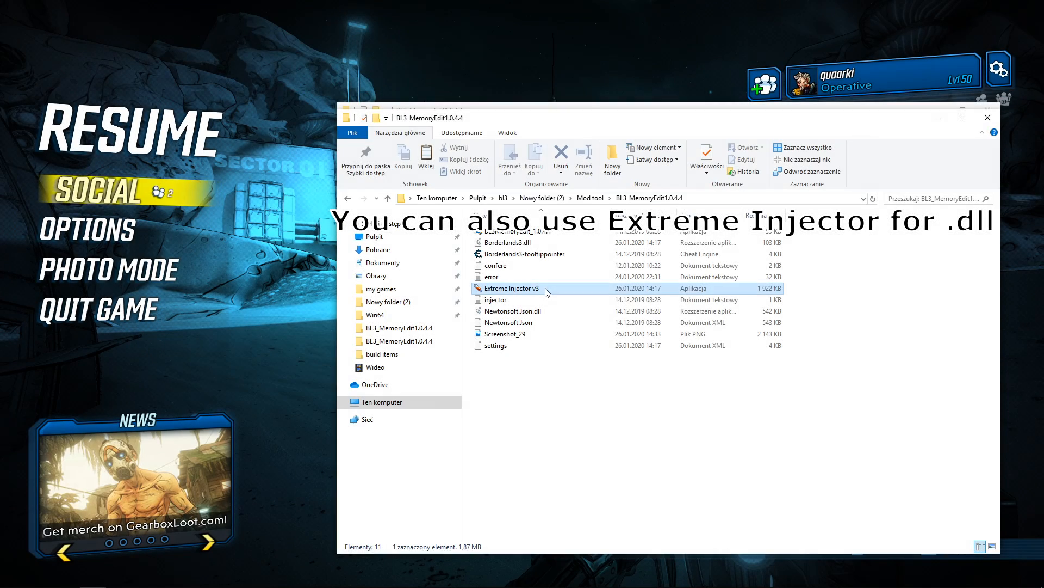
- Use Extreme Injector v3 to inject Borderlands3.dll into Borderlands3.exe and dismiss the success message
{"action": "double_click", "coordinate": [511, 287]}
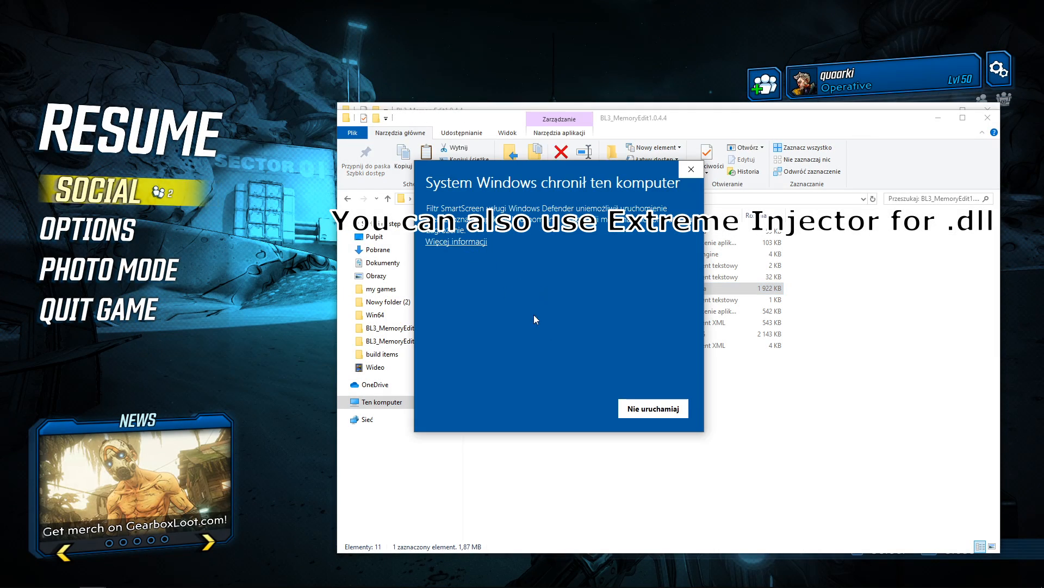
{"action": "left_click", "coordinate": [653, 409]}
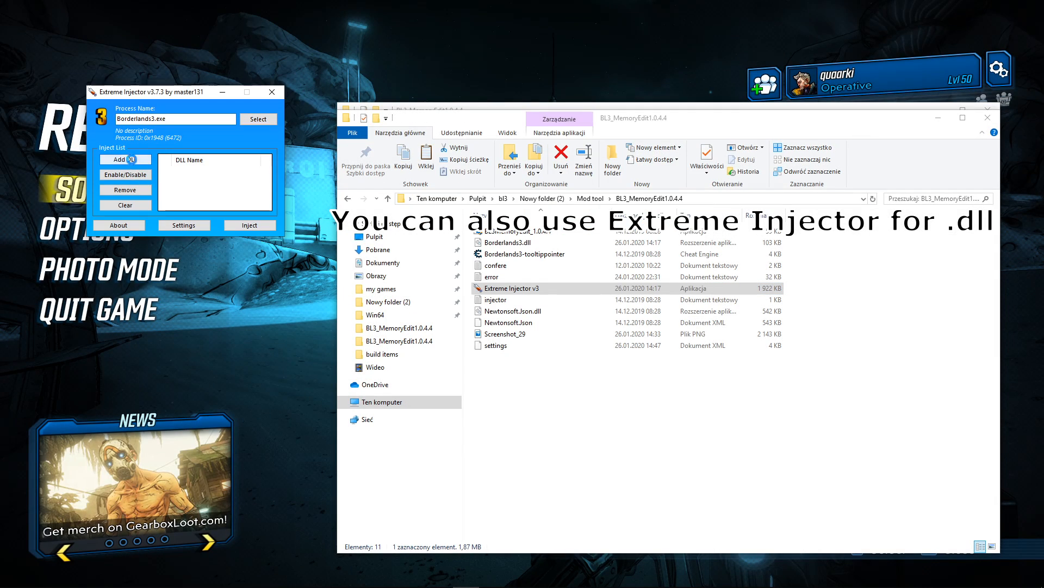
{"action": "left_click", "coordinate": [124, 158]}
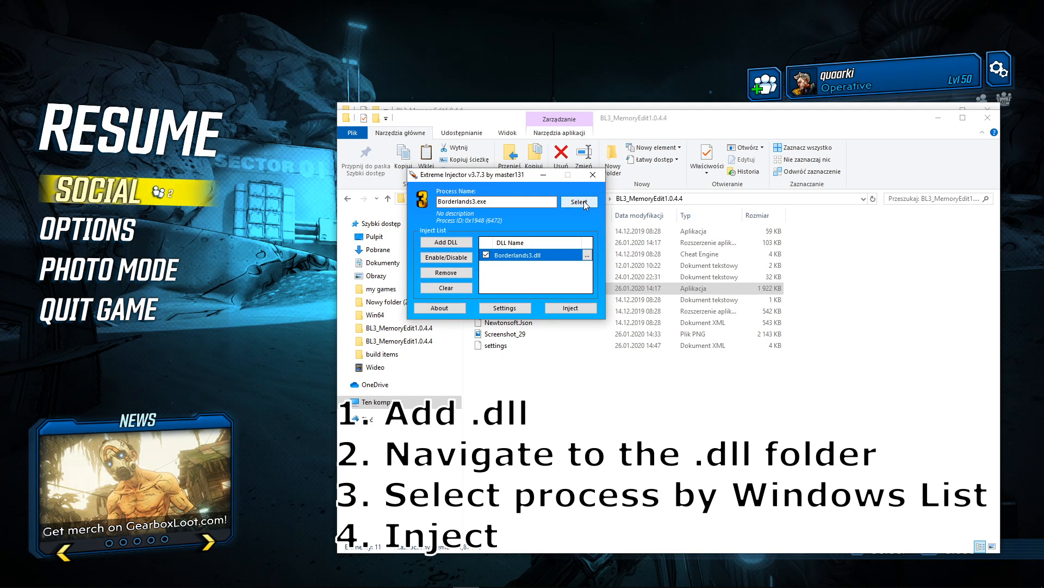
{"action": "left_click", "coordinate": [579, 202]}
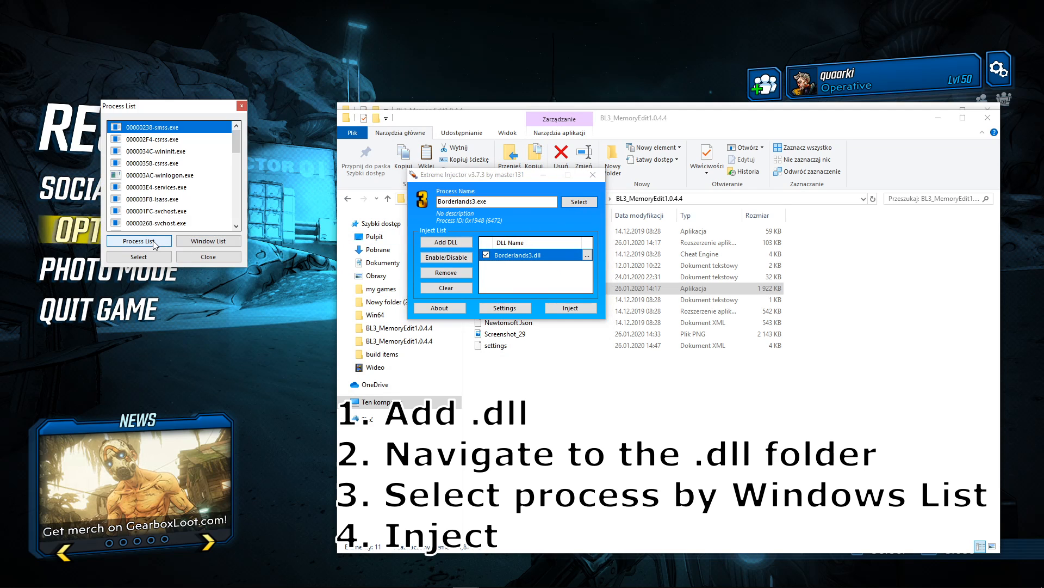
{"action": "left_click", "coordinate": [208, 240]}
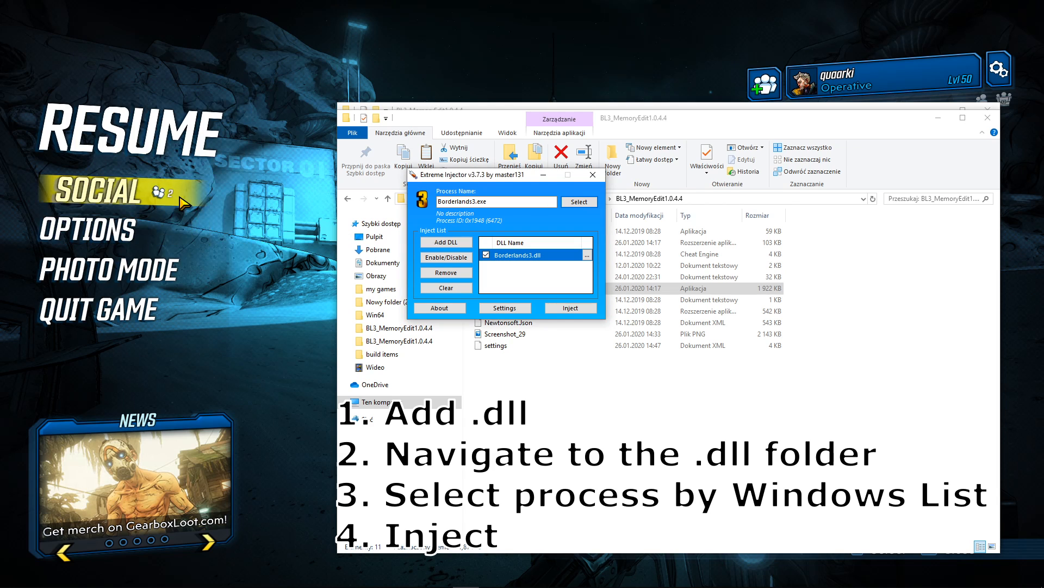
{"action": "left_click", "coordinate": [569, 306]}
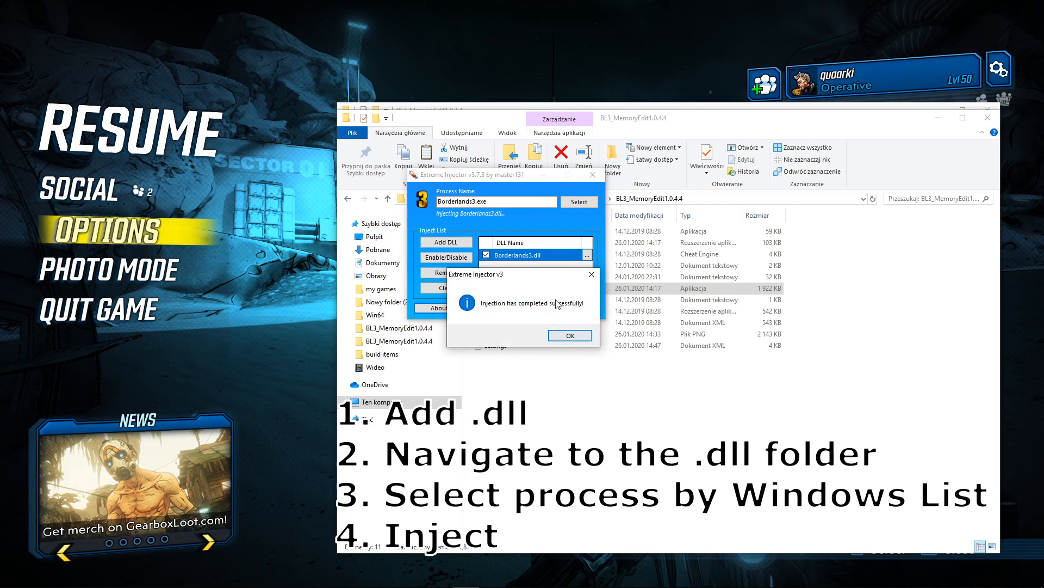
{"action": "left_click", "coordinate": [569, 335]}
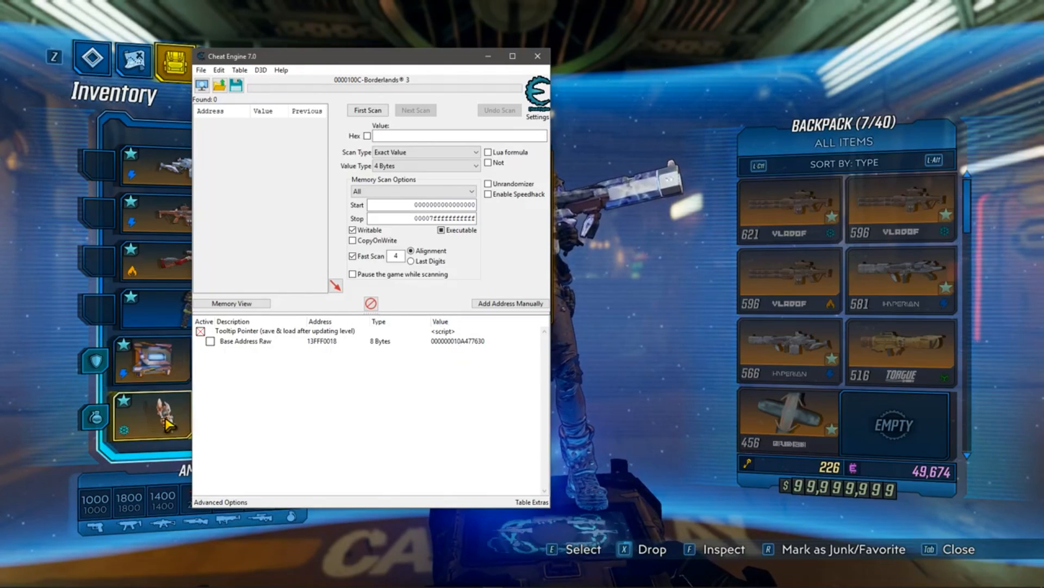
- Pick the grenade in the game inventory so Base Address Raw shows its pointer
{"action": "double_click", "coordinate": [457, 341]}
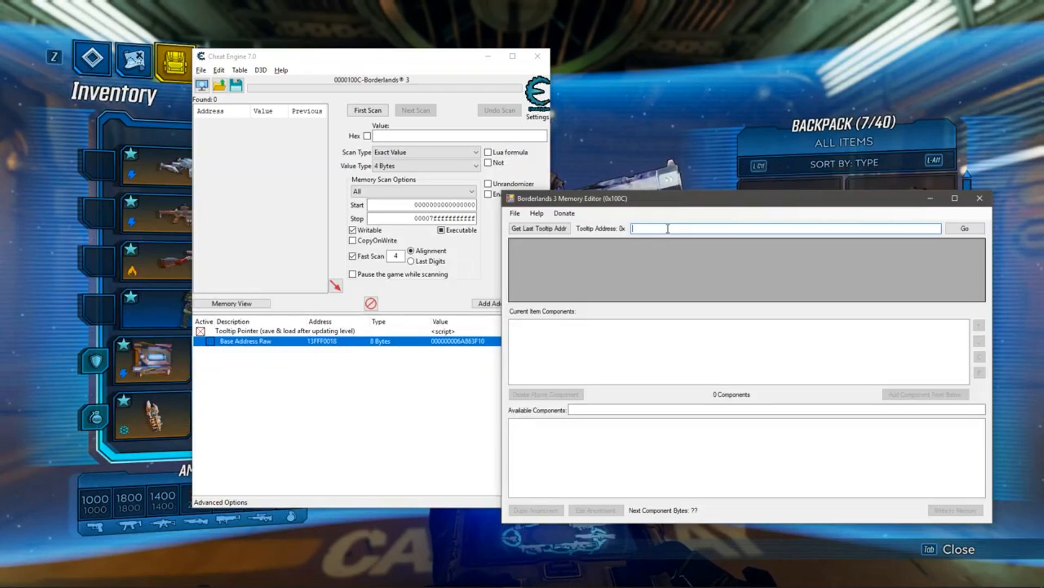
- Enter tooltip address 000000006A863F10 to load the Lucion's Call grenade
{"action": "left_click", "coordinate": [540, 228]}
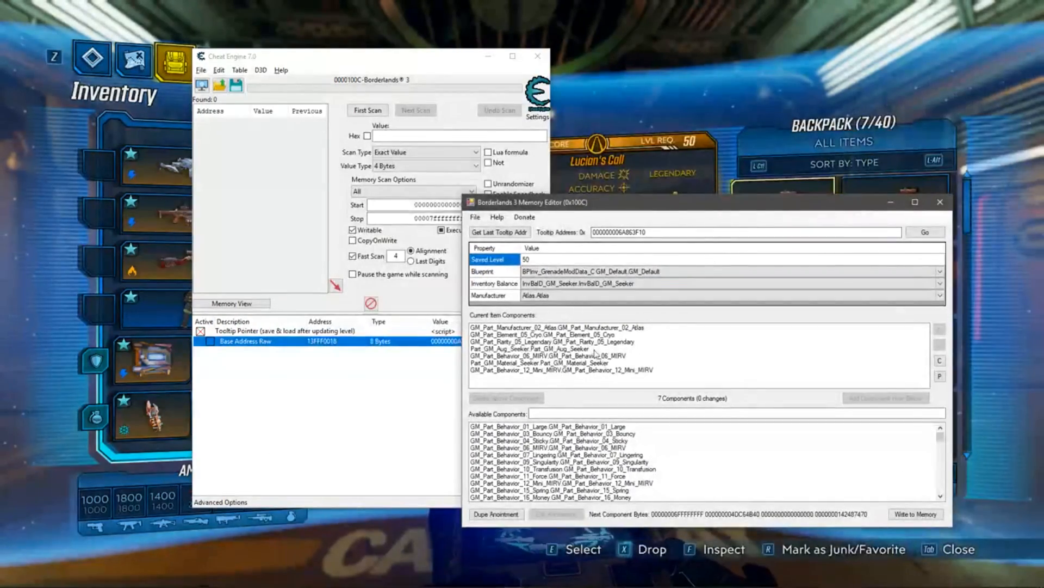
- Remove the Mini MIRV and Seeker material components and add two FireStorm augments
{"action": "left_click", "coordinate": [529, 348]}
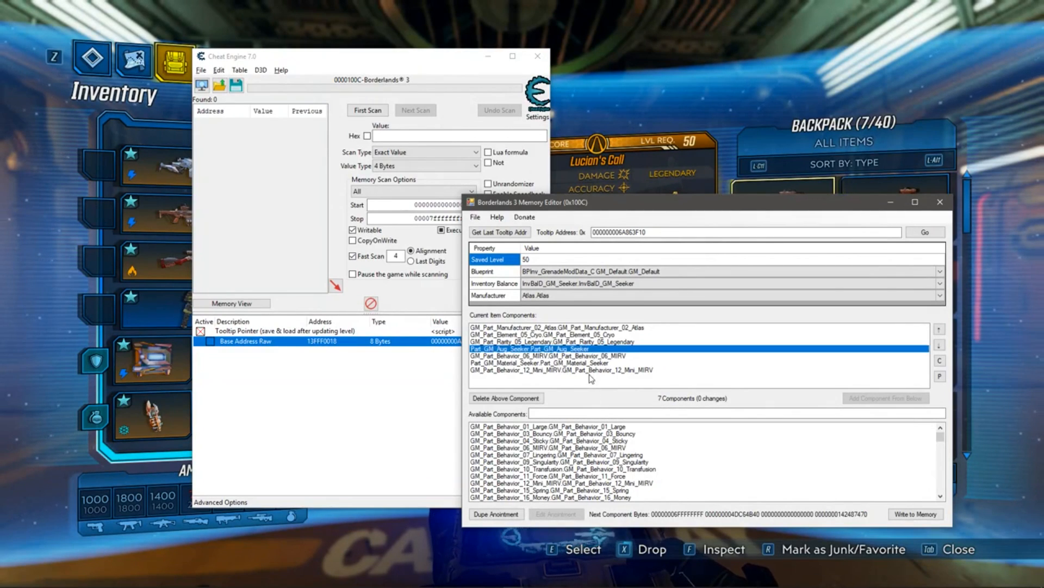
{"action": "left_click", "coordinate": [560, 370]}
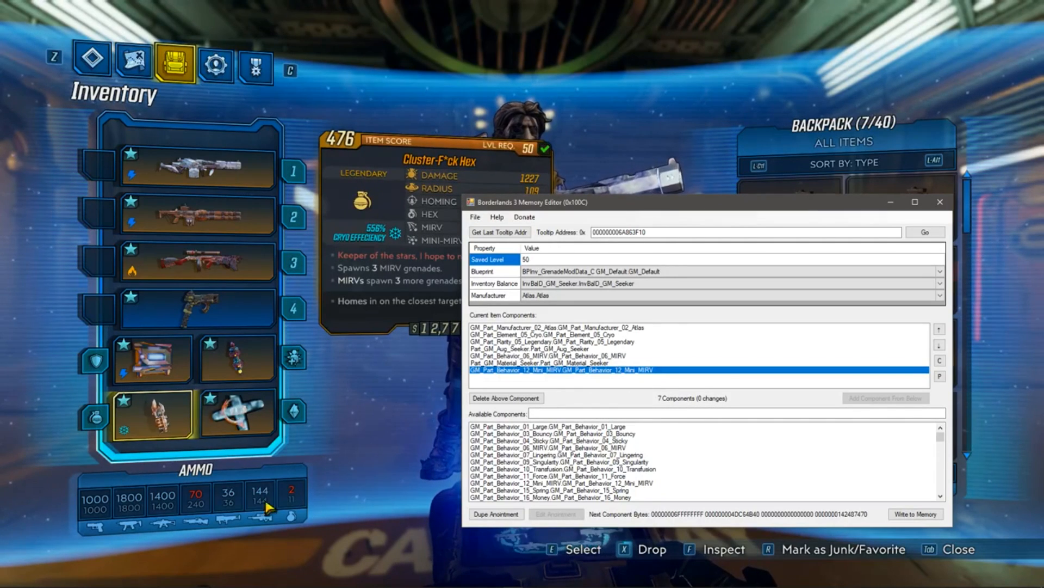
{"action": "left_click", "coordinate": [506, 398]}
{"action": "type", "text": "fire"}
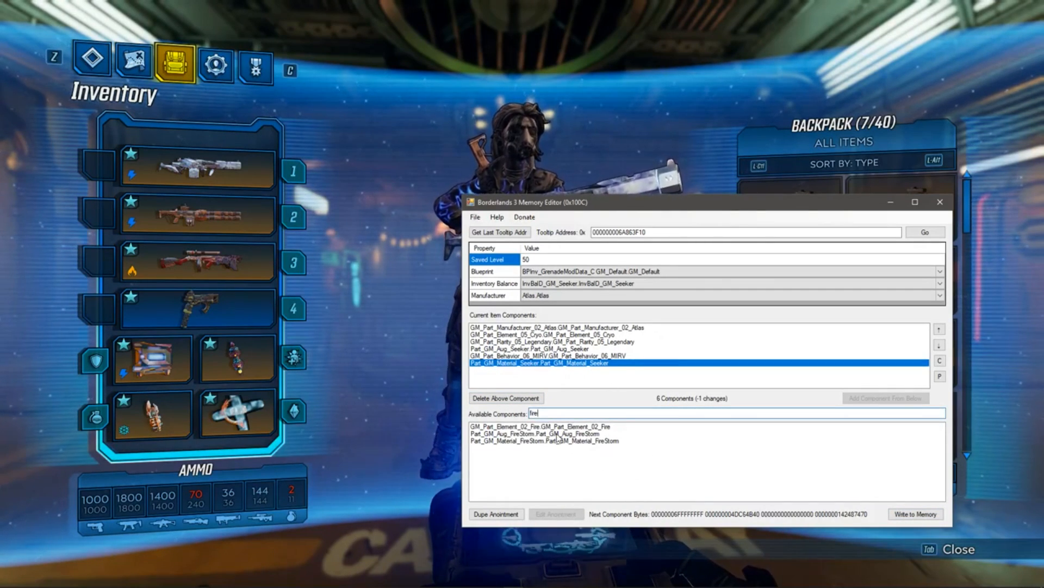
{"action": "left_click", "coordinate": [544, 434]}
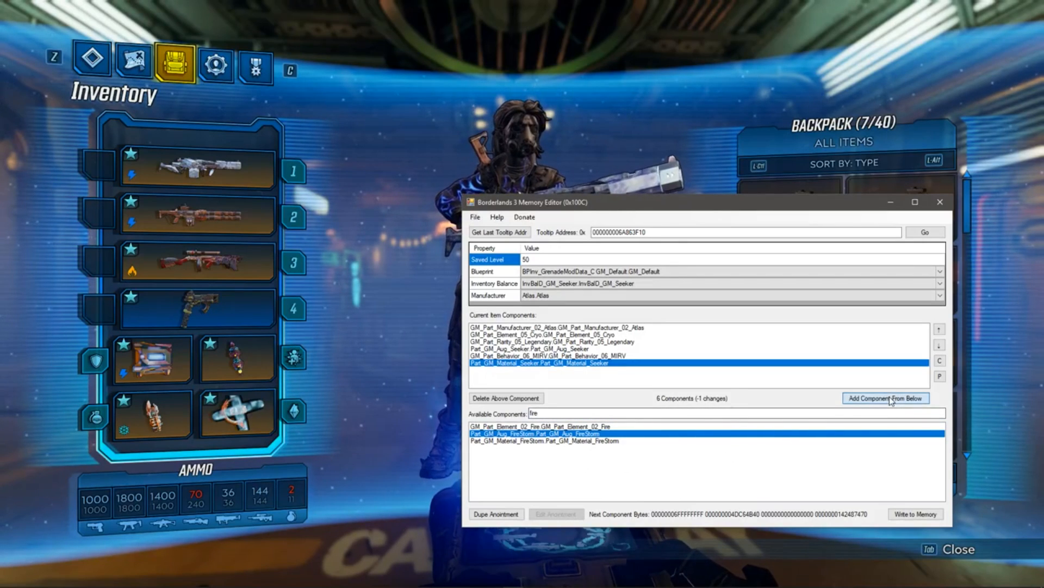
{"action": "left_click", "coordinate": [885, 397]}
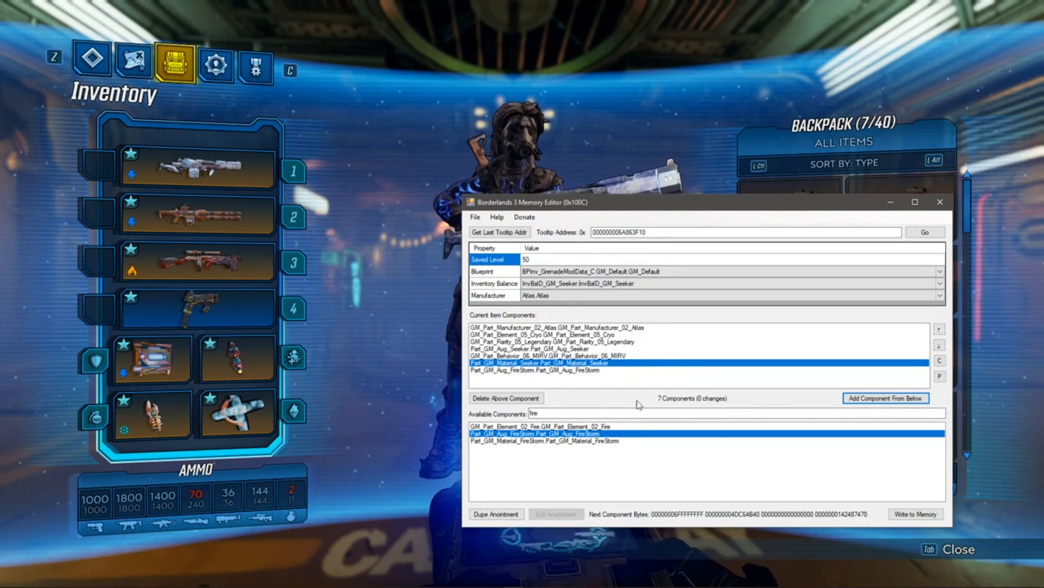
{"action": "left_click", "coordinate": [506, 398]}
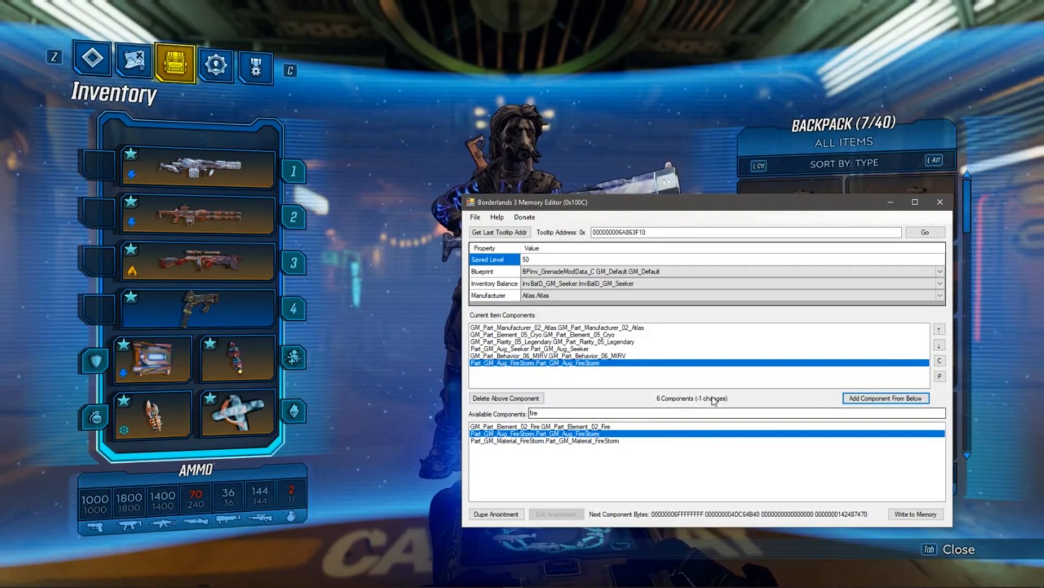
{"action": "left_click", "coordinate": [886, 397]}
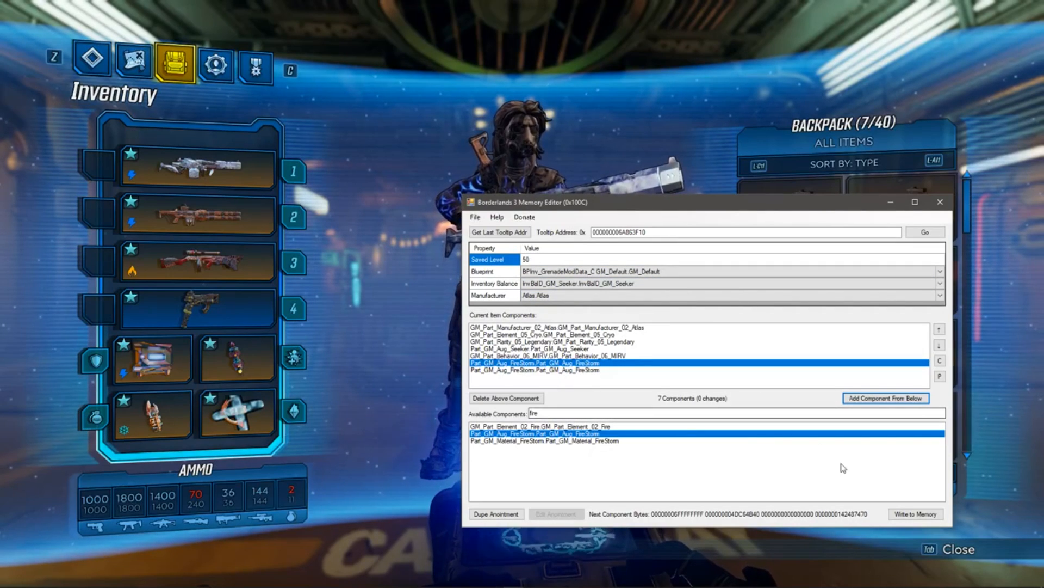
- Write the grenade to memory, decline the update prompt, confirm saving, and quit to menu
{"action": "left_click", "coordinate": [914, 514]}
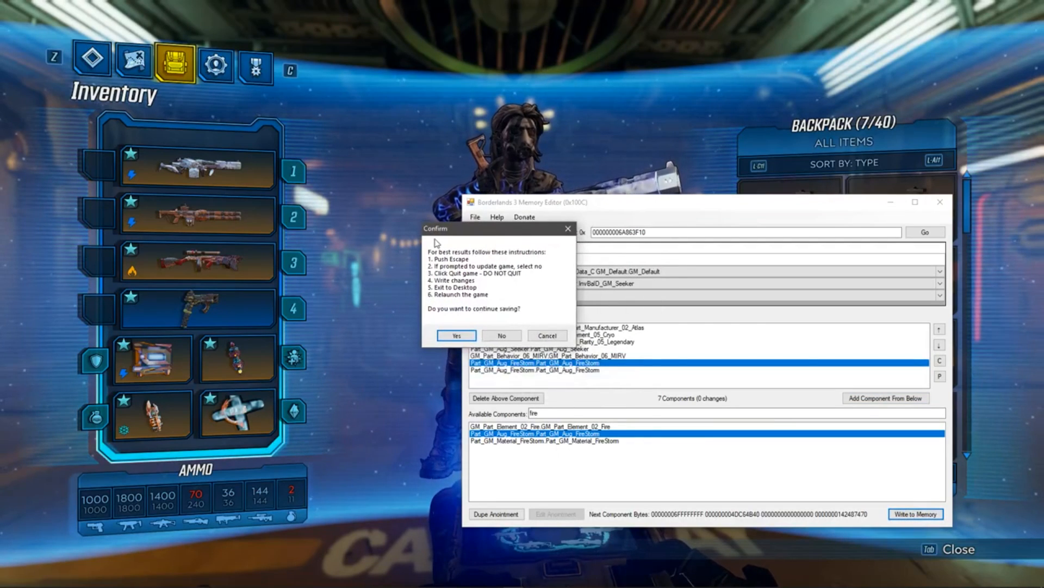
{"action": "mouse_move", "coordinate": [528, 256]}
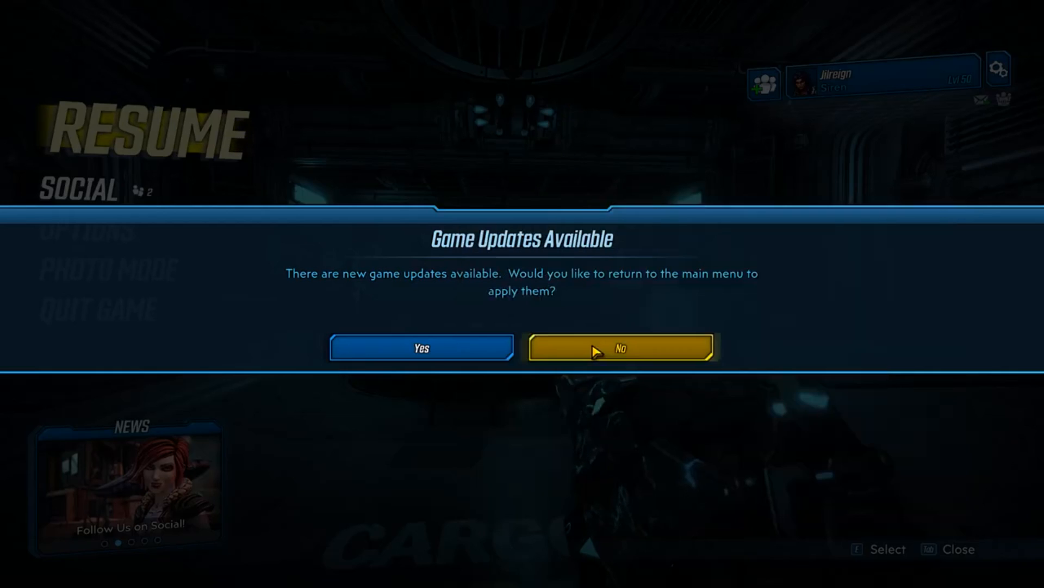
{"action": "left_click", "coordinate": [619, 347]}
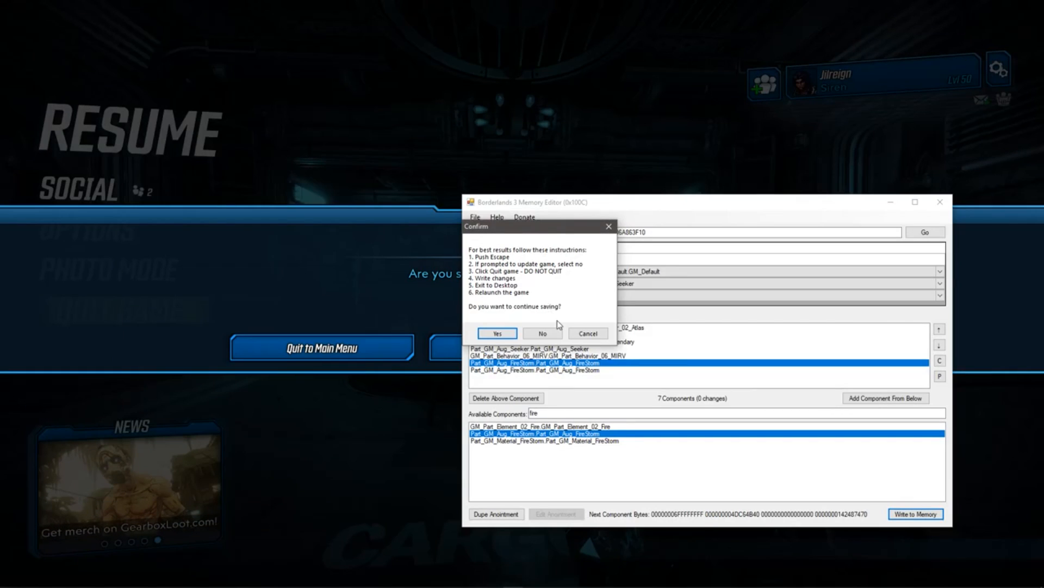
{"action": "mouse_move", "coordinate": [479, 295]}
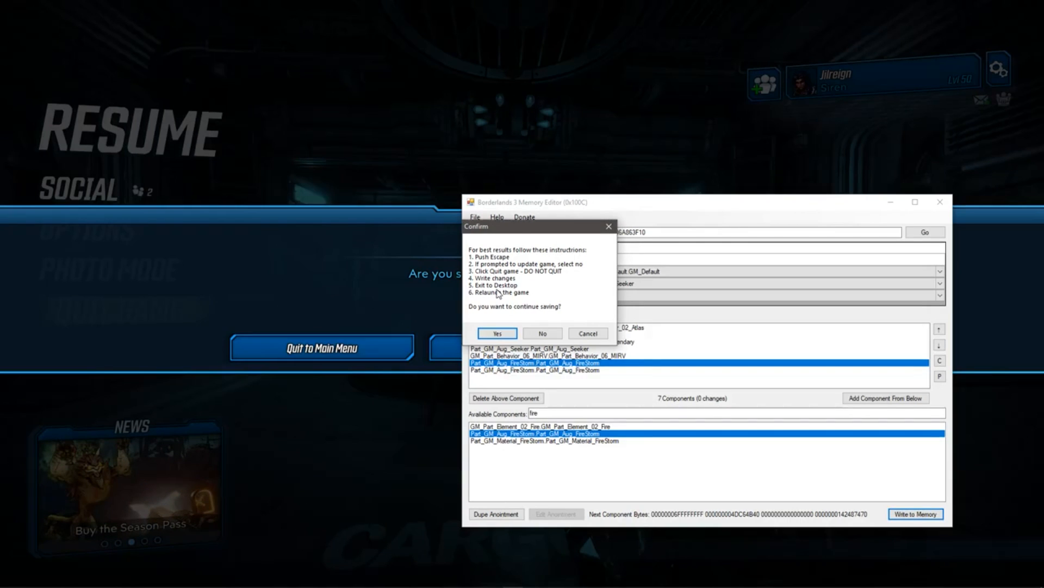
{"action": "left_click", "coordinate": [496, 333]}
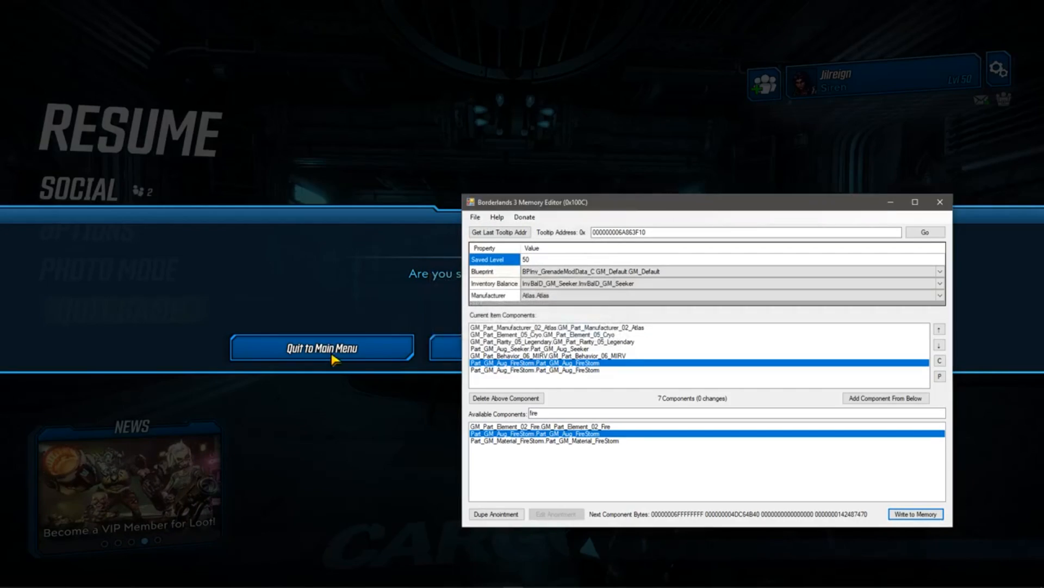
{"action": "left_click", "coordinate": [322, 347]}
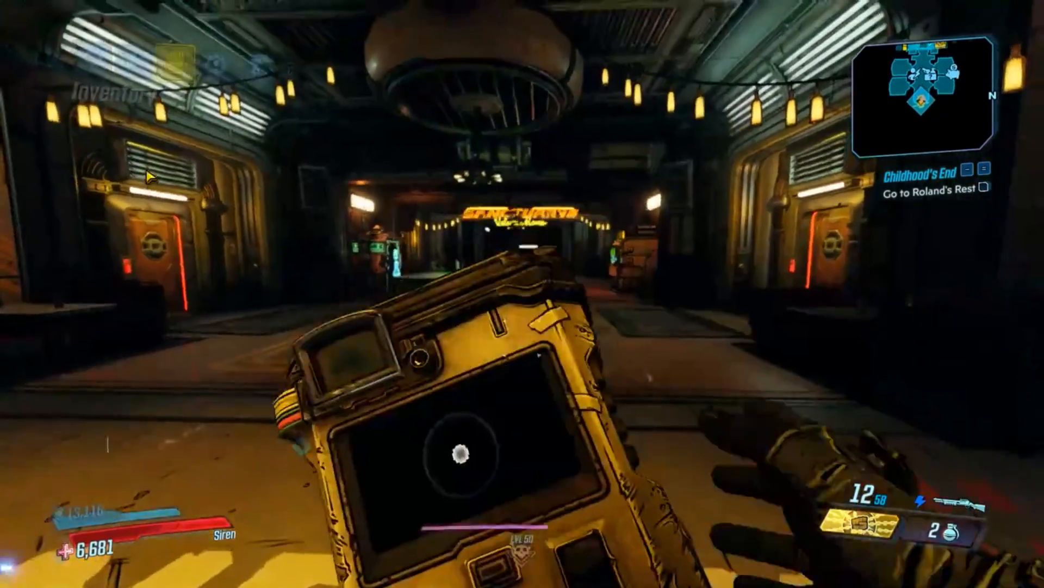
- Open the inventory and reload the grenade from new address 000000006A154AE0
{"action": "key", "text": "Tab"}
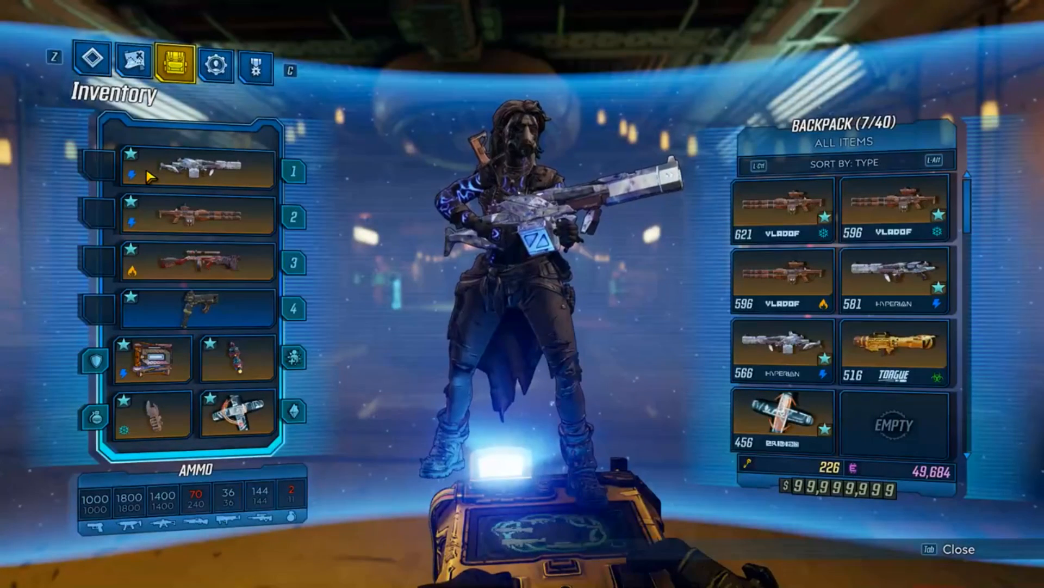
{"action": "left_click", "coordinate": [152, 413]}
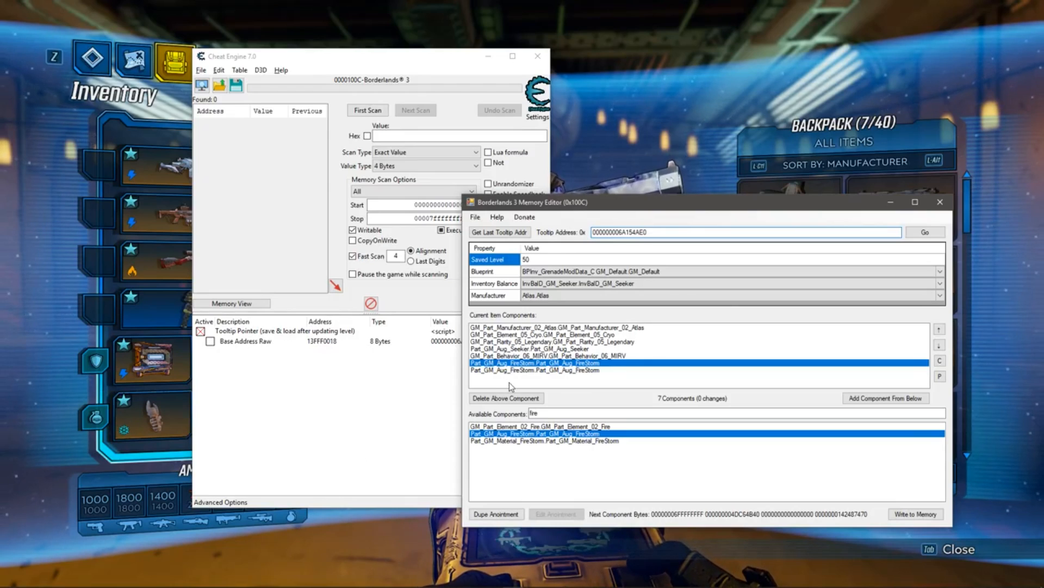
{"action": "left_click", "coordinate": [925, 232]}
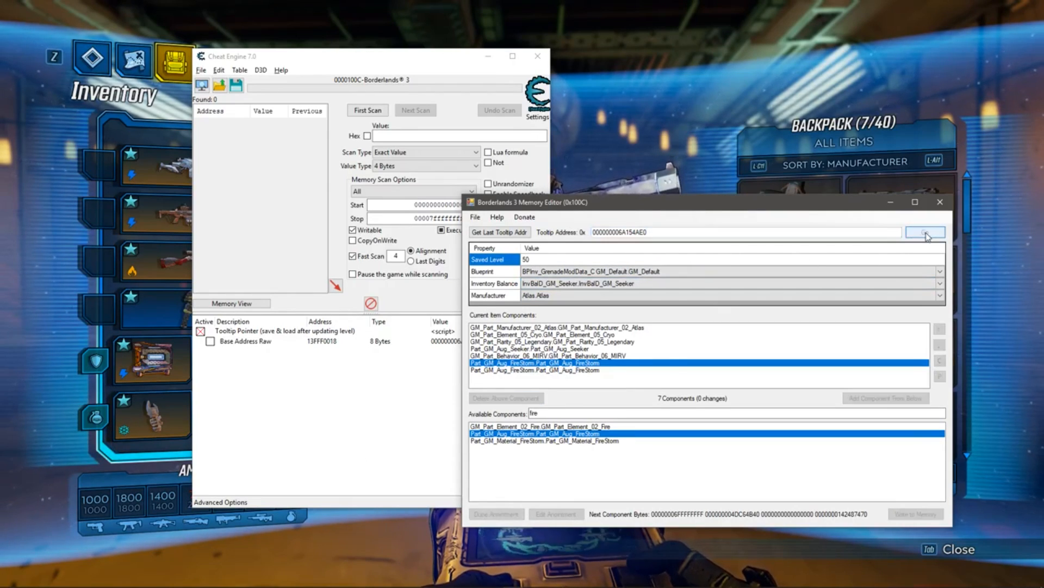
{"action": "left_click", "coordinate": [925, 232]}
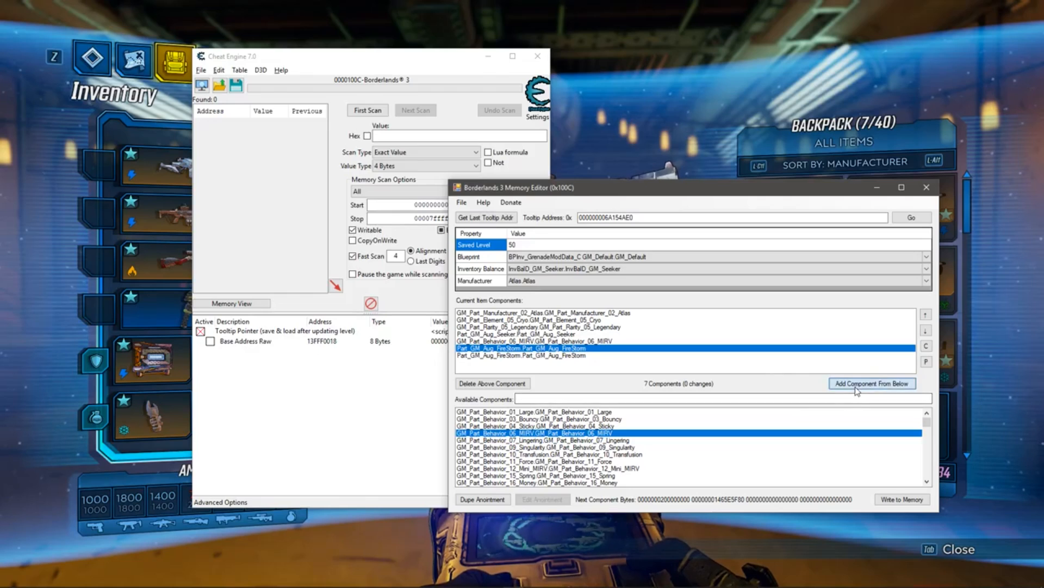
- Add MIRV and Singularity behaviours, filter by 'aug', and add the ButtStallion augment
{"action": "left_click", "coordinate": [870, 383]}
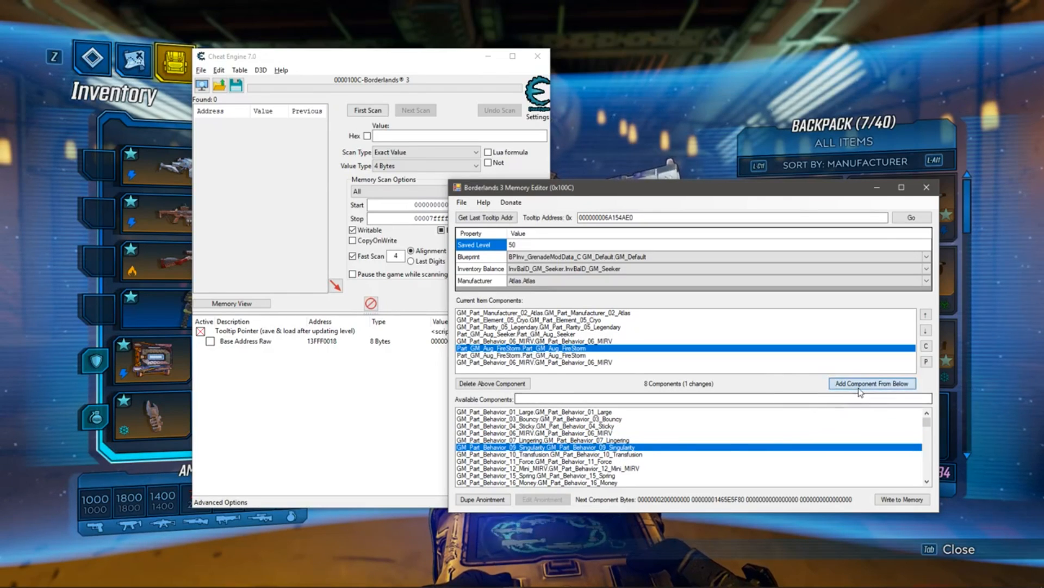
{"action": "left_click", "coordinate": [871, 382]}
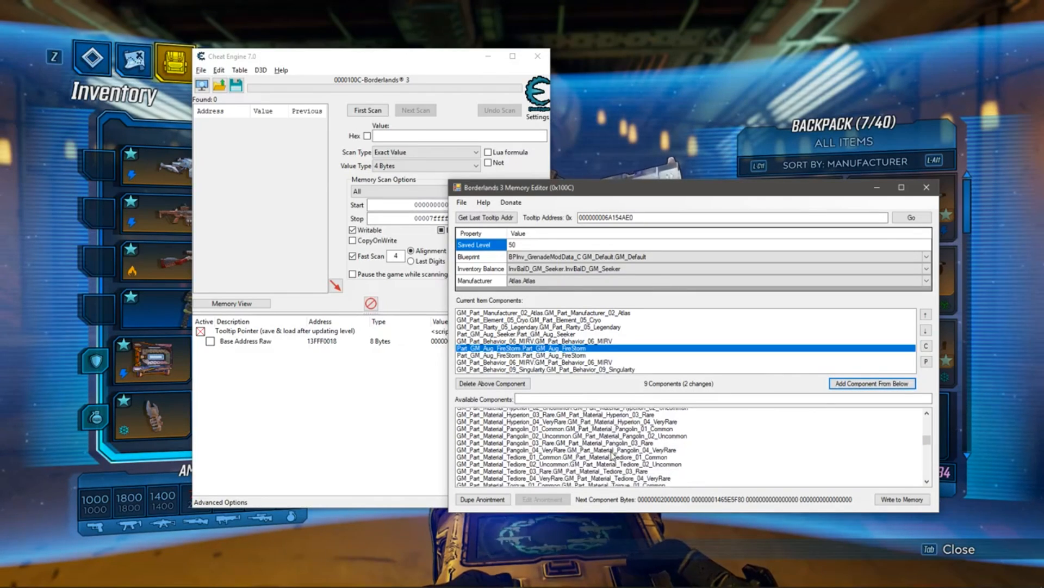
{"action": "type", "text": "a"}
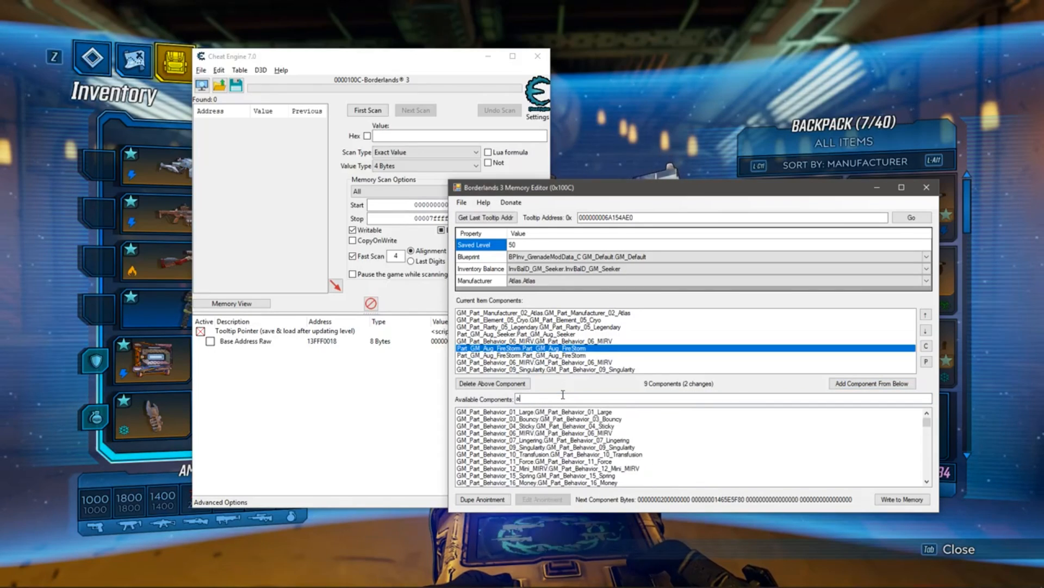
{"action": "type", "text": "ug"}
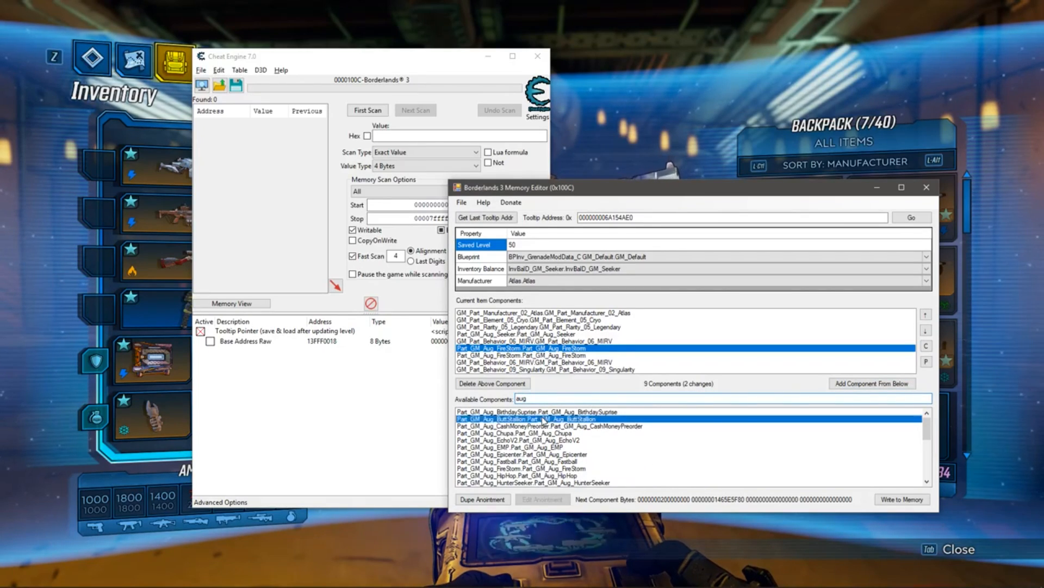
{"action": "left_click", "coordinate": [872, 383]}
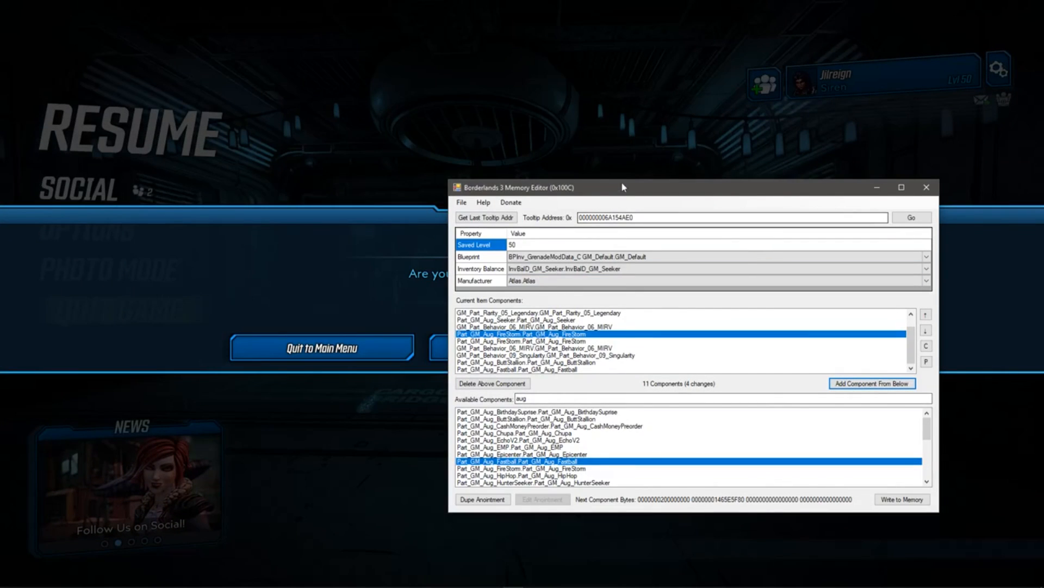
- Write the eleven grenade components to memory and accept the crash-risk warning
{"action": "left_click_drag", "start_coordinate": [622, 187], "coordinate": [680, 191]}
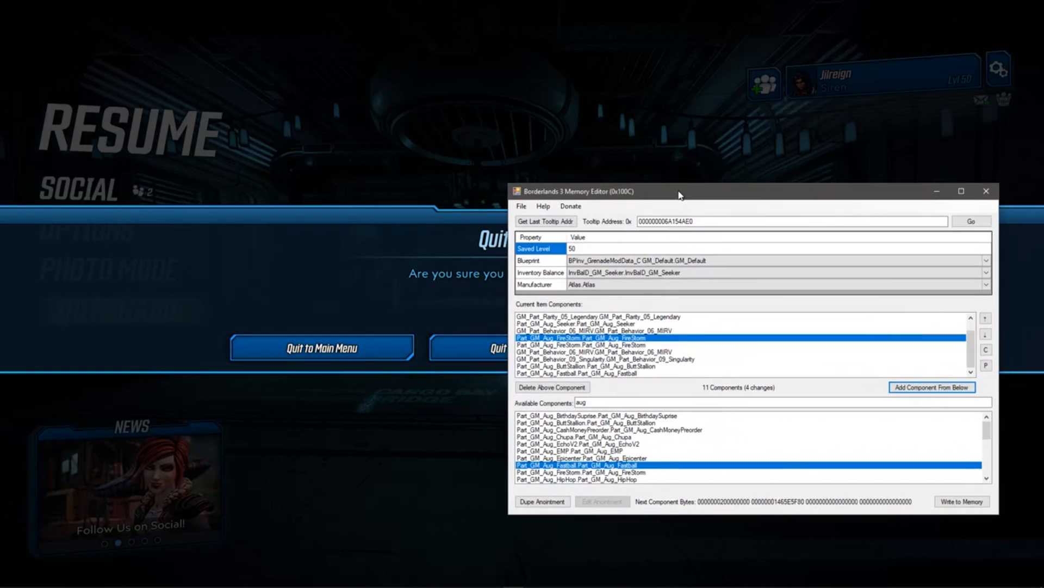
{"action": "left_click", "coordinate": [932, 387]}
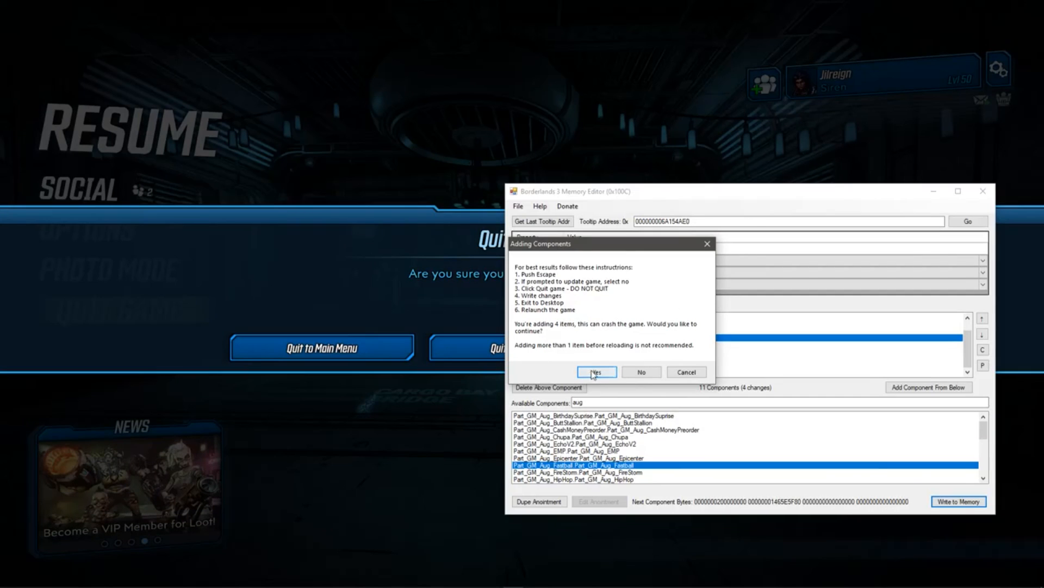
{"action": "left_click", "coordinate": [595, 371]}
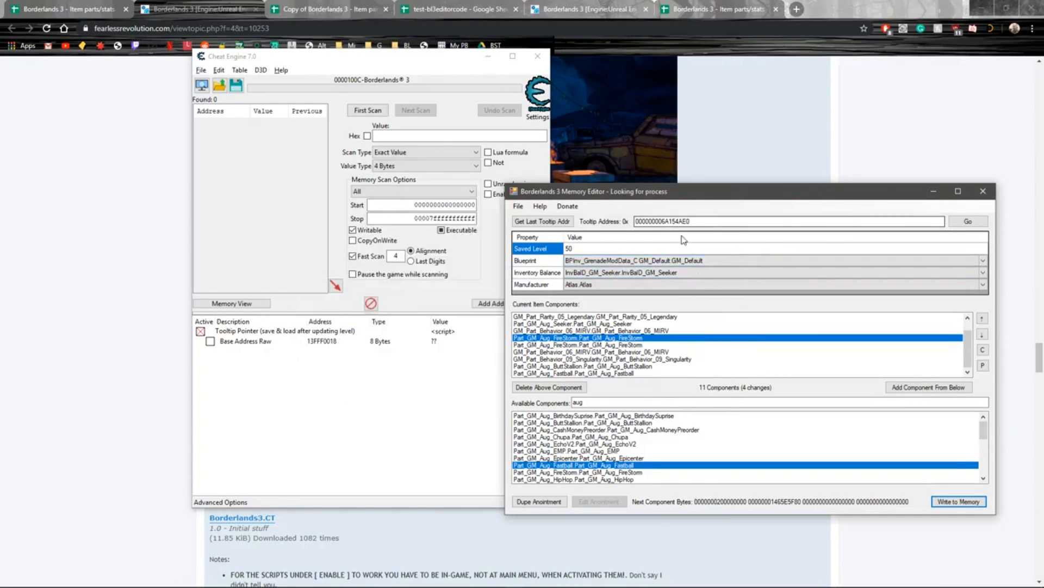
- Attach Cheat Engine to the relaunched Borderlands 3 process from the process list
{"action": "left_click", "coordinate": [733, 260]}
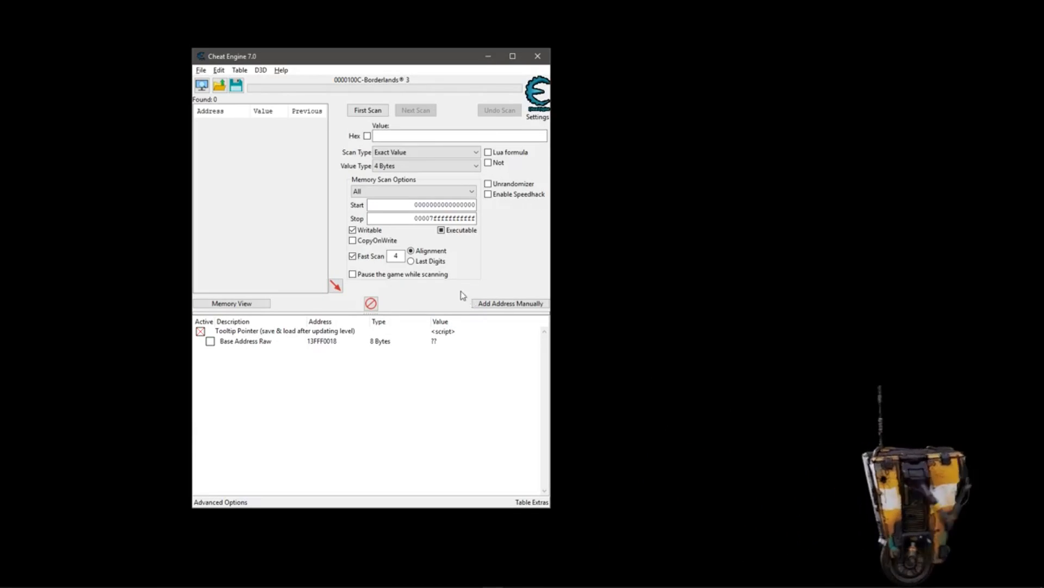
{"action": "left_click", "coordinate": [201, 85]}
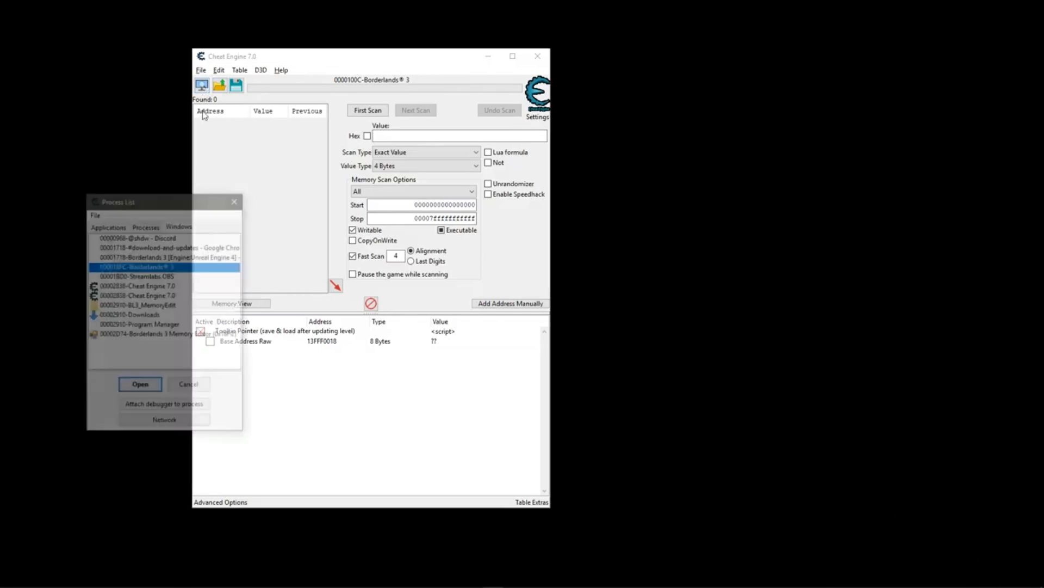
{"action": "left_click", "coordinate": [140, 383]}
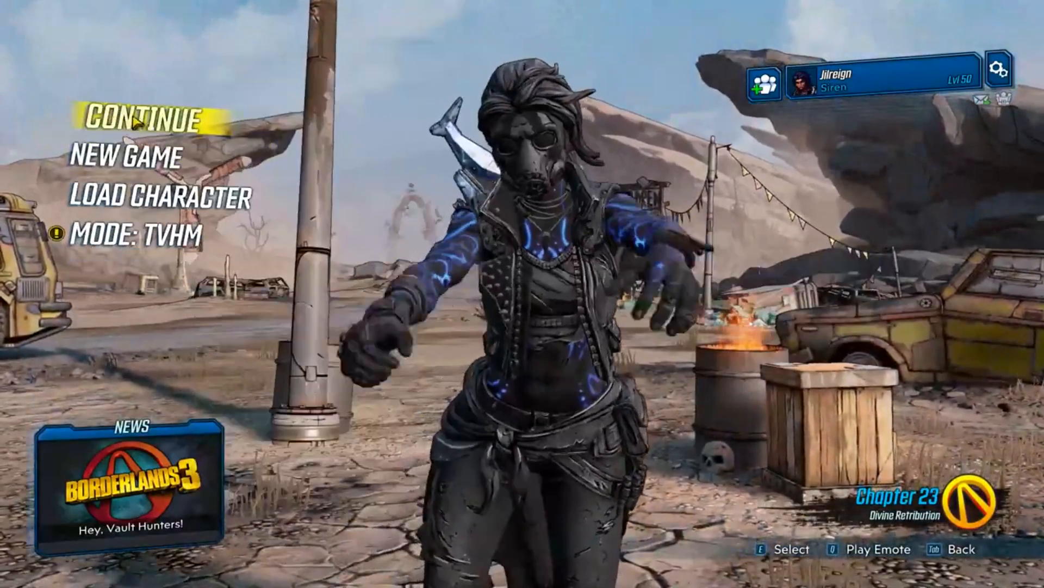
- Continue the saved game, inject Borderlands3.dll, and activate the Tooltip Pointer script
{"action": "left_click", "coordinate": [142, 119]}
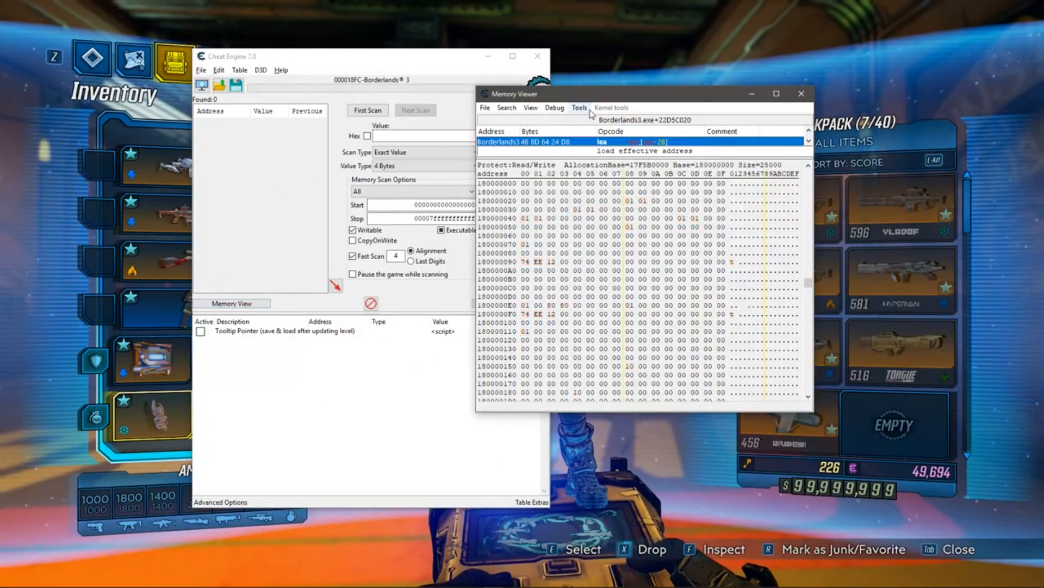
{"action": "left_click", "coordinate": [579, 107]}
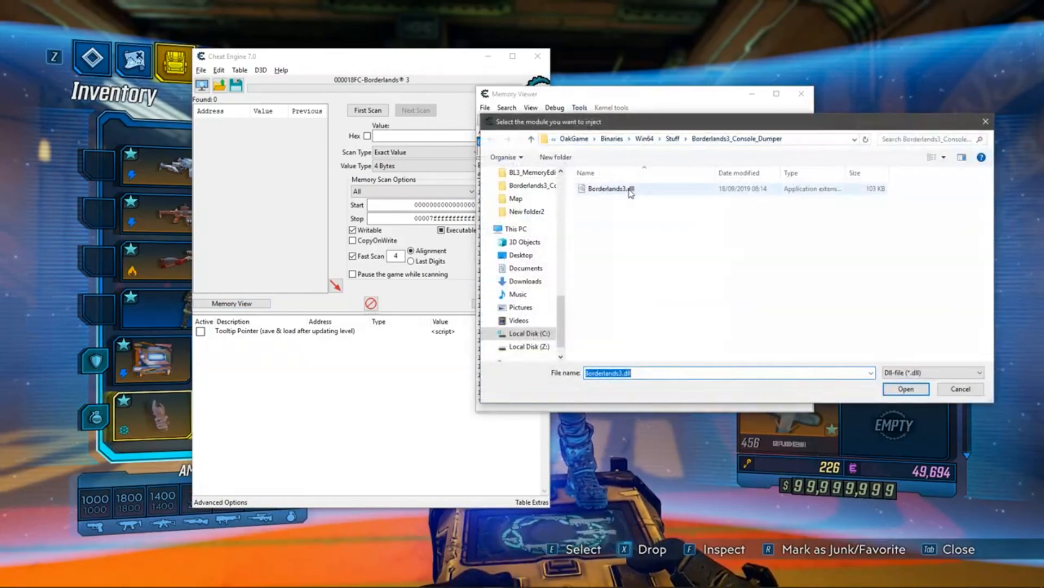
{"action": "left_click", "coordinate": [906, 389]}
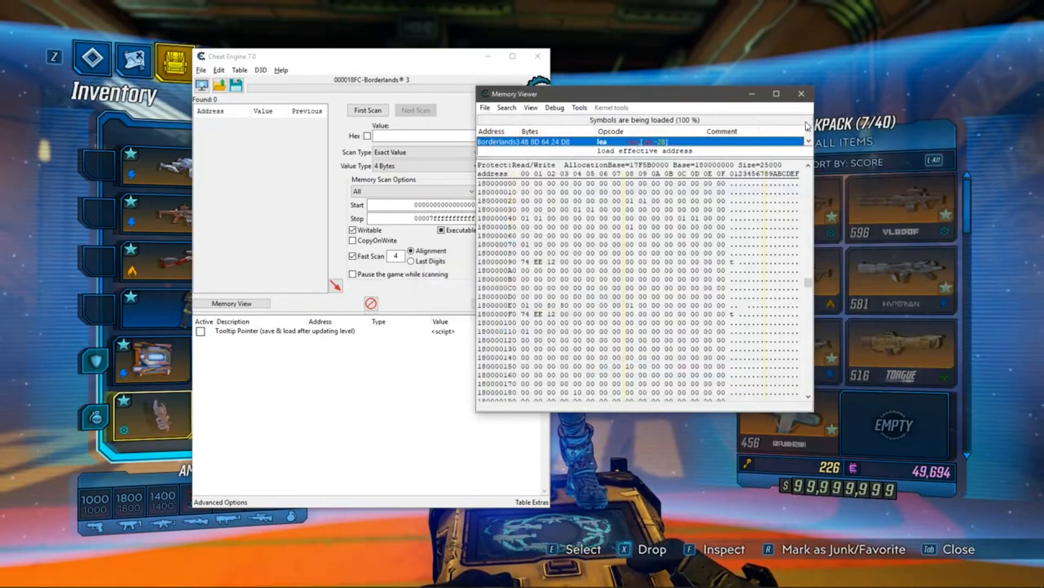
{"action": "left_click", "coordinate": [802, 93]}
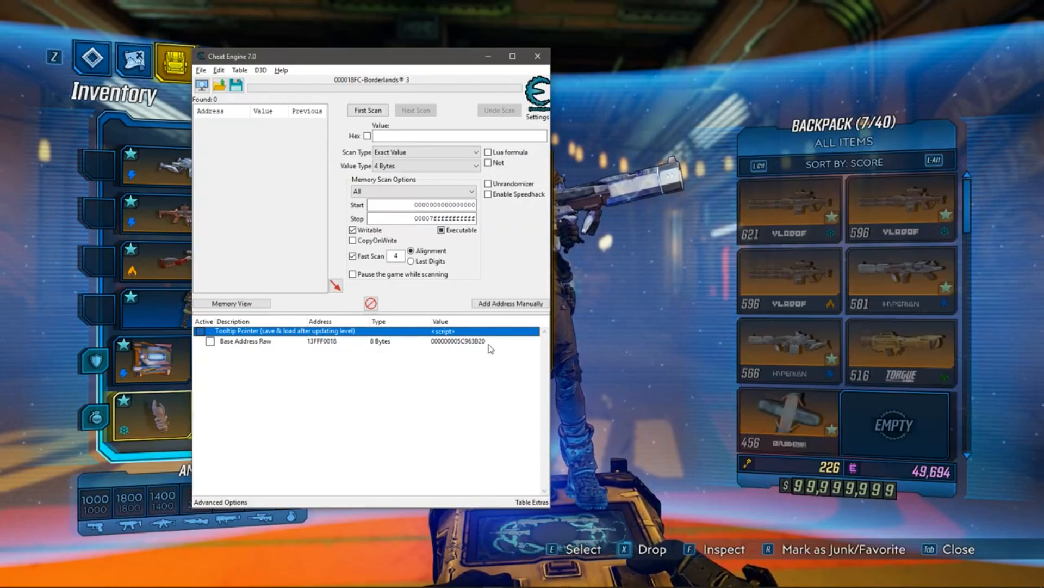
{"action": "key", "text": "alt+tab"}
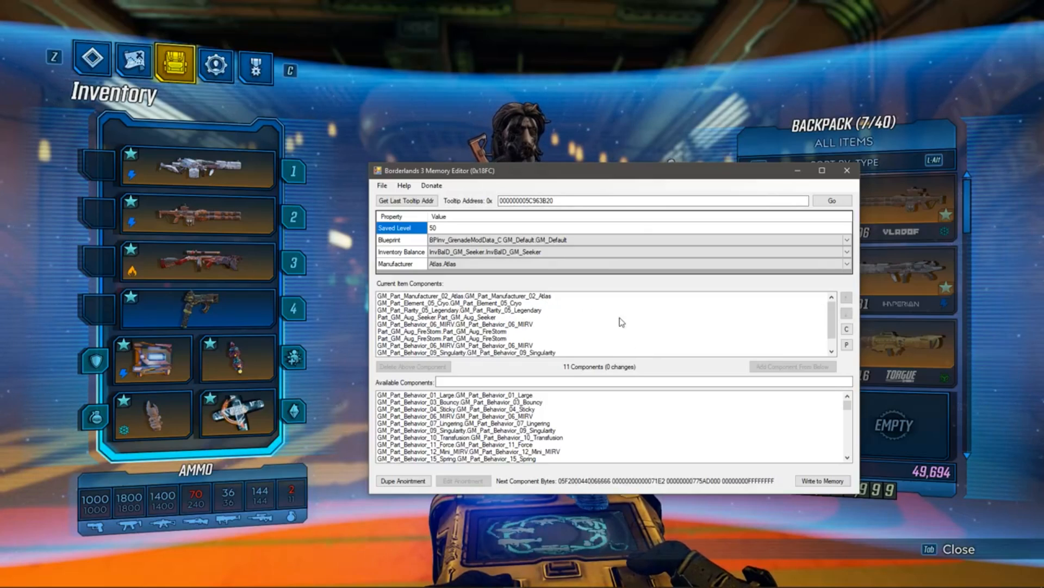
{"action": "left_click", "coordinate": [403, 481]}
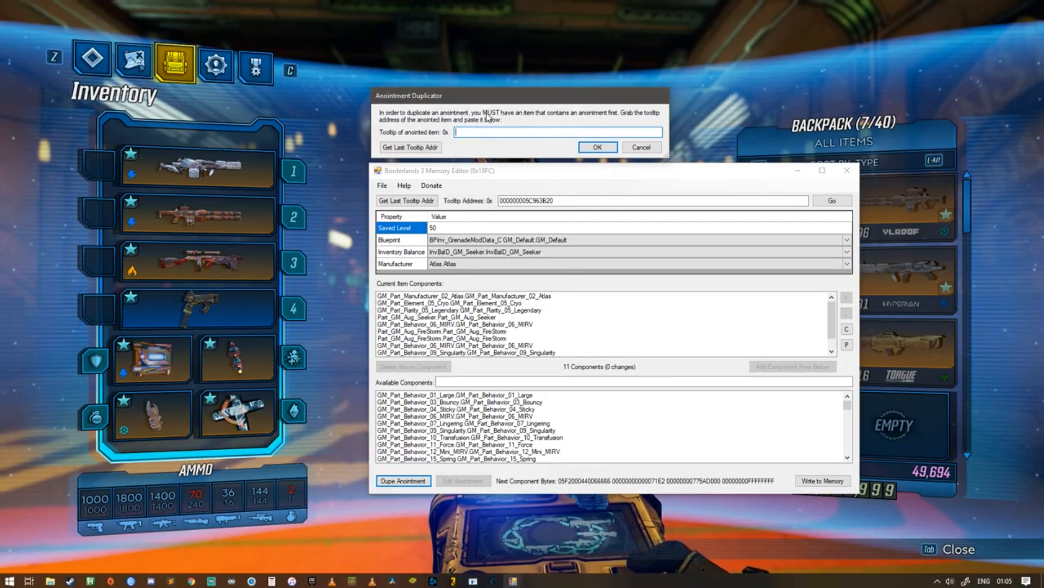
{"action": "left_click_drag", "start_coordinate": [488, 95], "coordinate": [473, 101]}
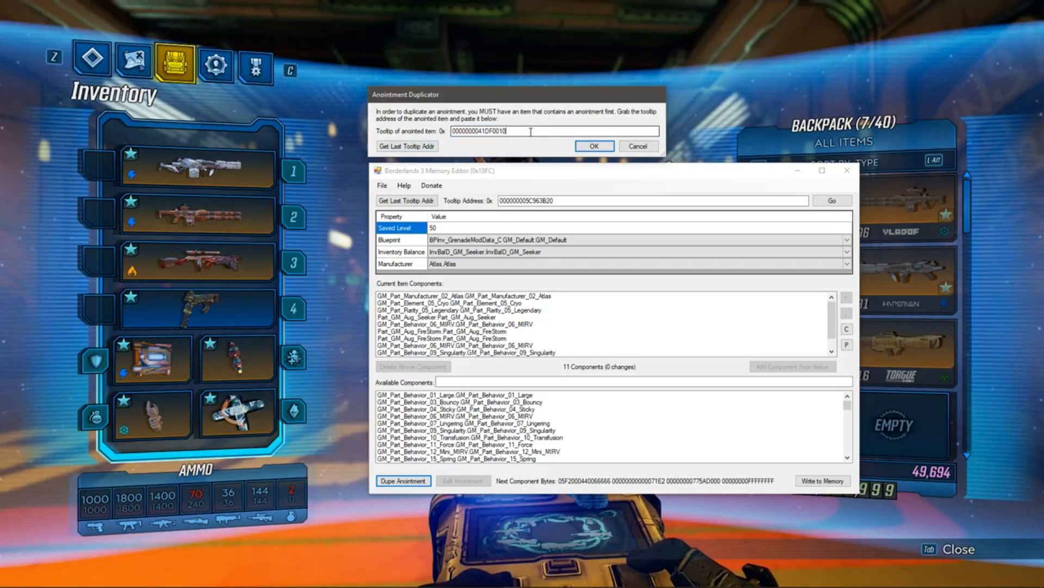
{"action": "key", "text": "alt+tab"}
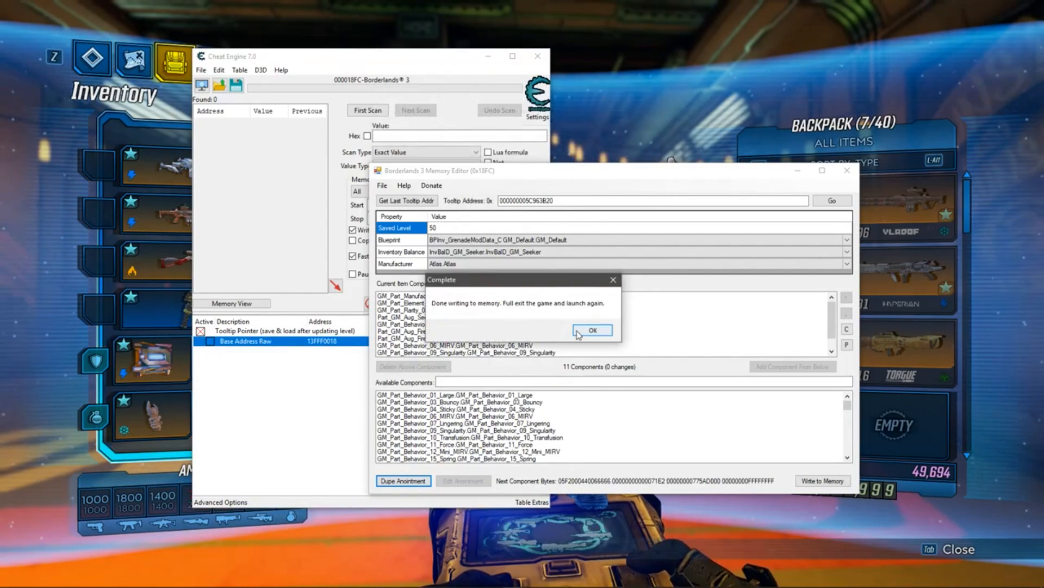
{"action": "left_click", "coordinate": [591, 330]}
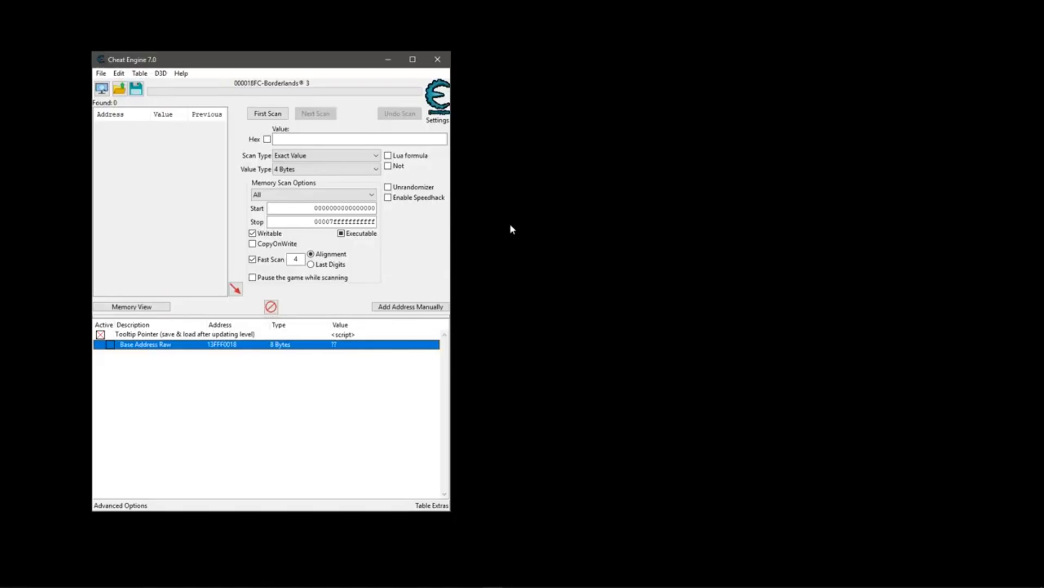
- Select the relaunched Borderlands 3 process in Cheat Engine's process list
{"action": "left_click", "coordinate": [101, 89]}
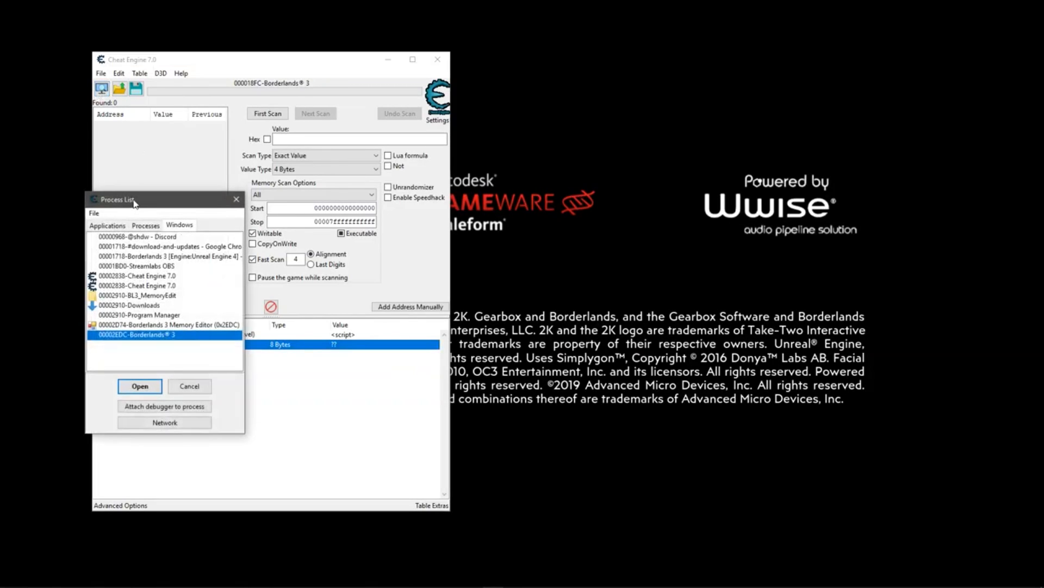
{"action": "left_click", "coordinate": [139, 386]}
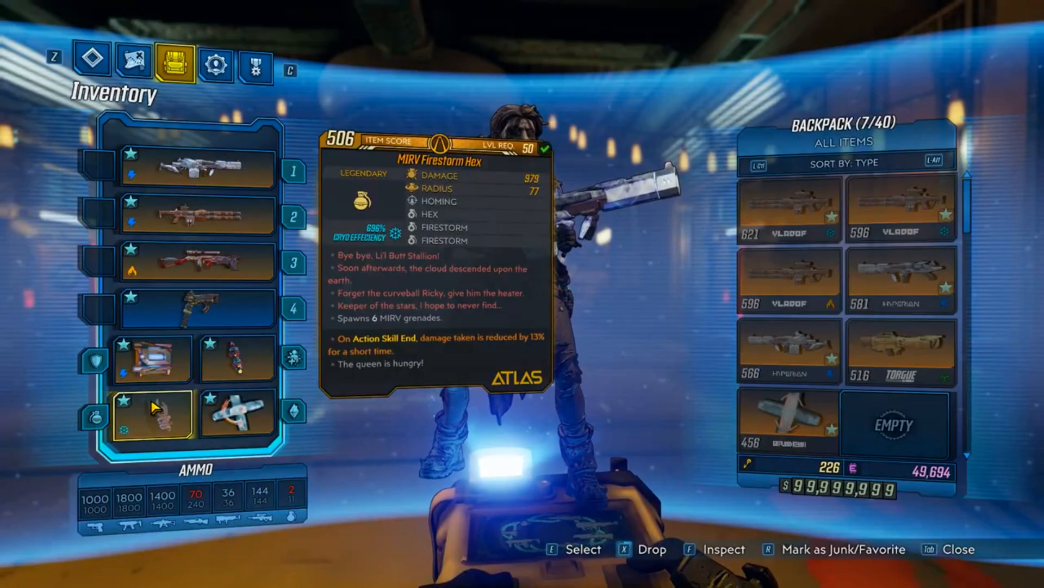
- Tick the Tooltip Pointer script in Cheat Engine and dismiss the DLL Injected notice
{"action": "key", "text": "alt+tab"}
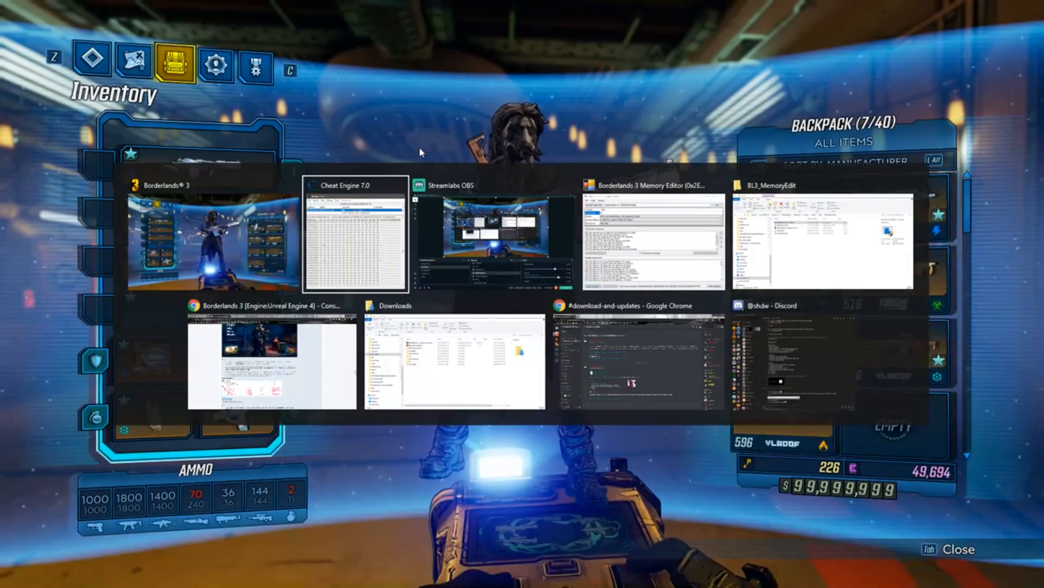
{"action": "left_click", "coordinate": [354, 237]}
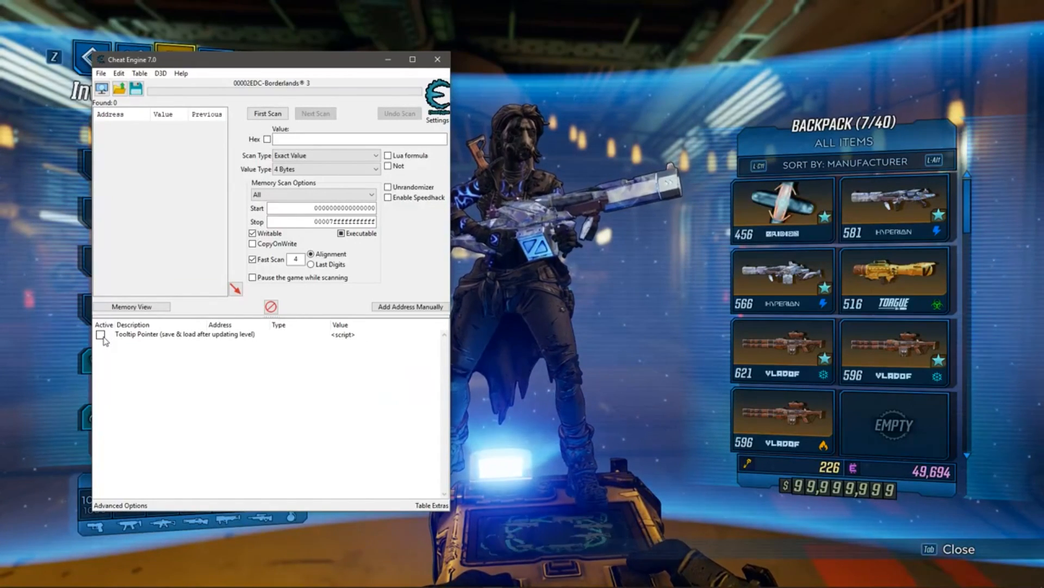
{"action": "left_click", "coordinate": [578, 107]}
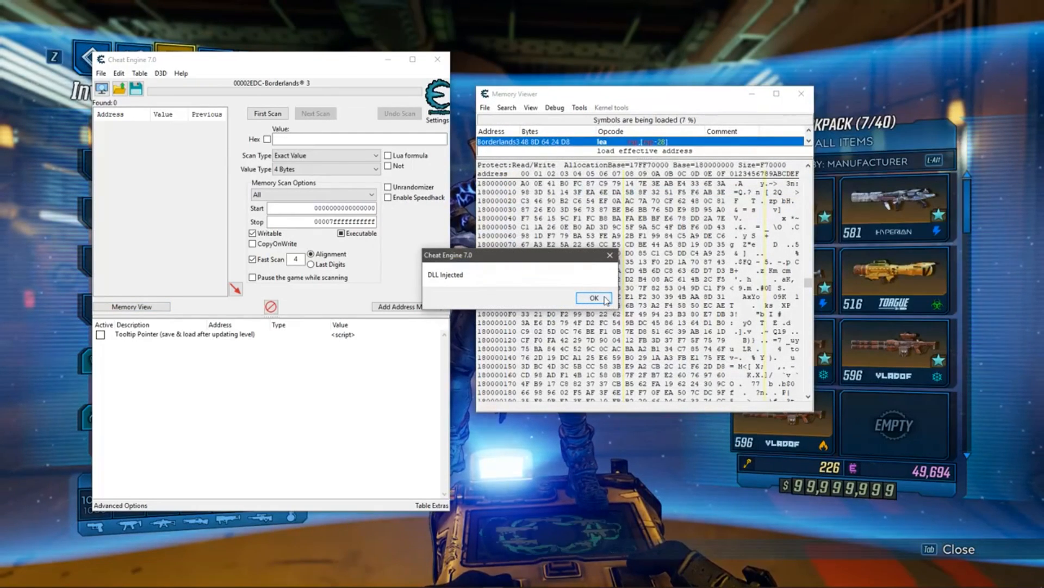
{"action": "left_click", "coordinate": [593, 297]}
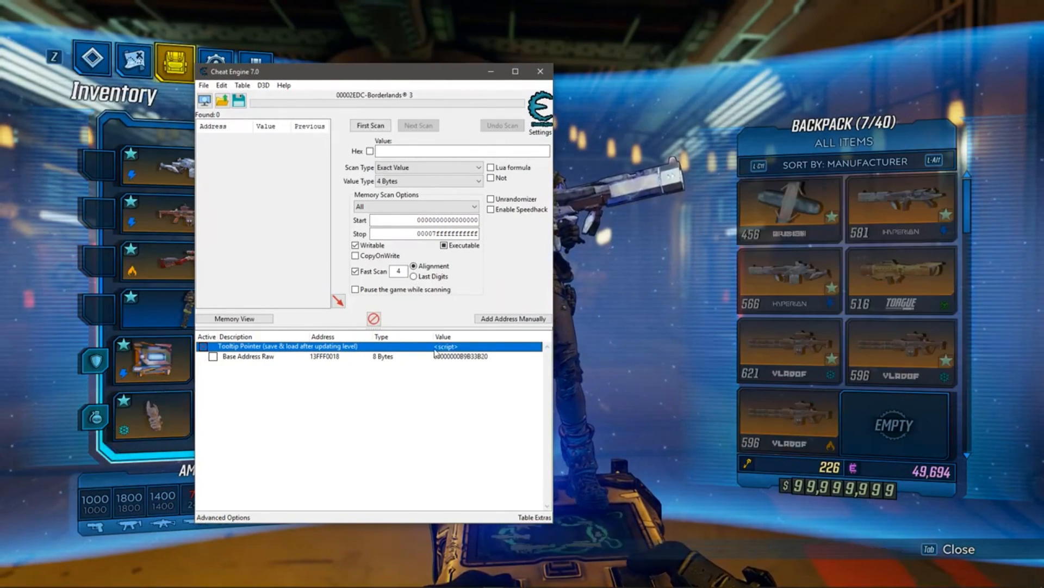
{"action": "key", "text": "alt+tab"}
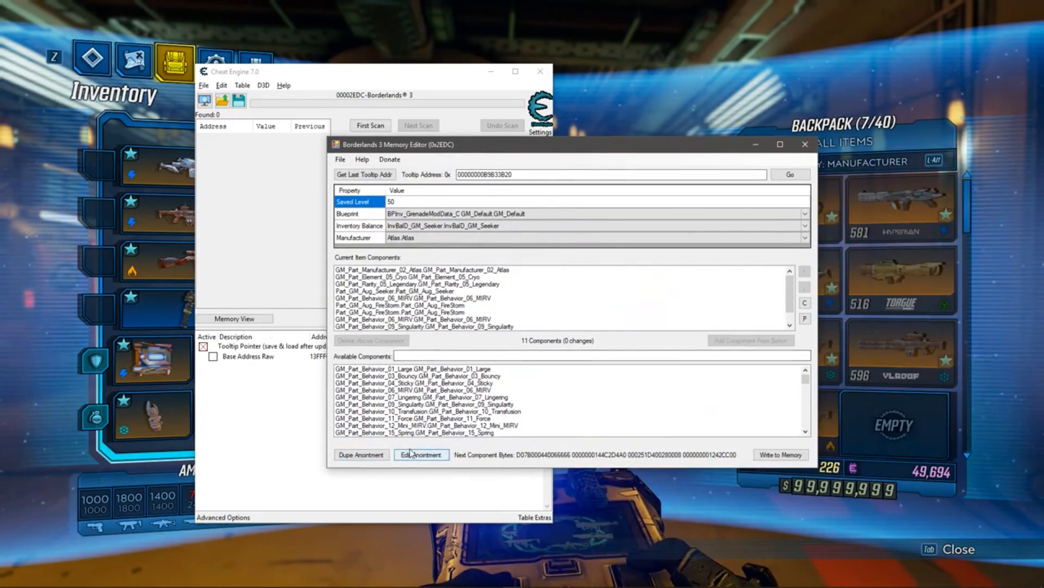
- Swap the grenade's SkillEnd DamageReduction anointment for AddGrenade and write it to memory
{"action": "left_click", "coordinate": [421, 454]}
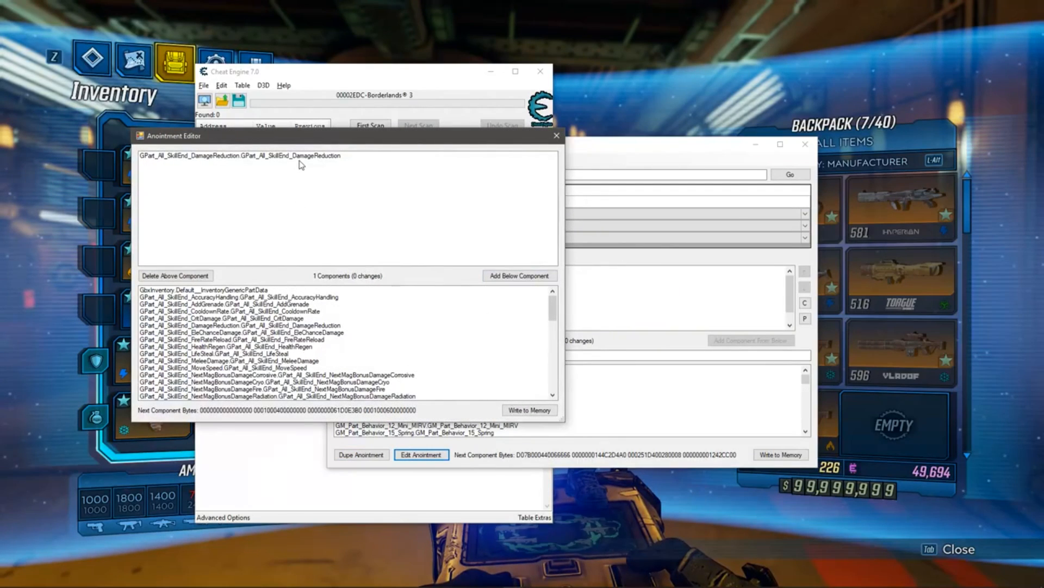
{"action": "left_click", "coordinate": [240, 155]}
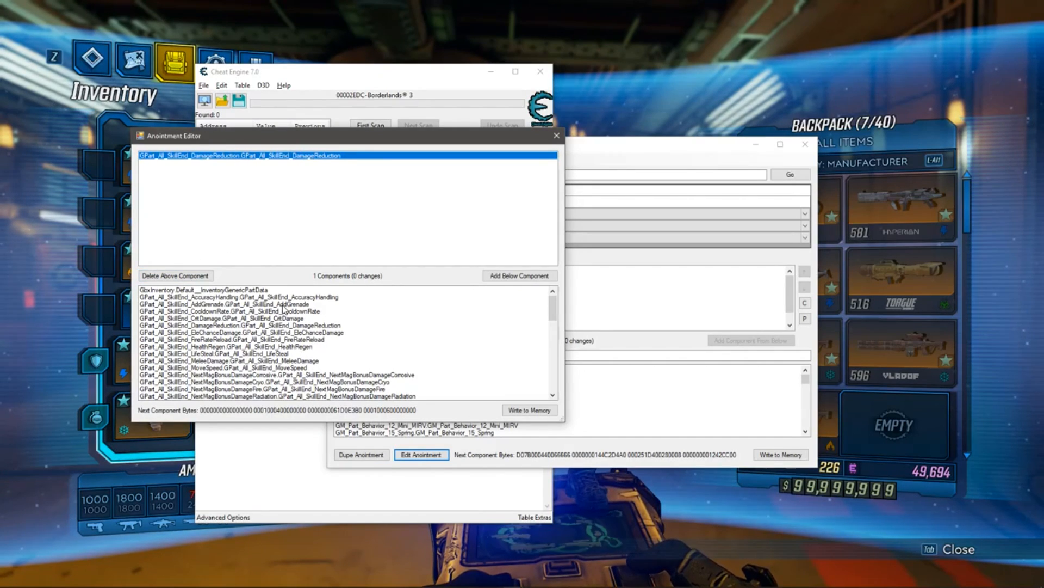
{"action": "left_click", "coordinate": [229, 304]}
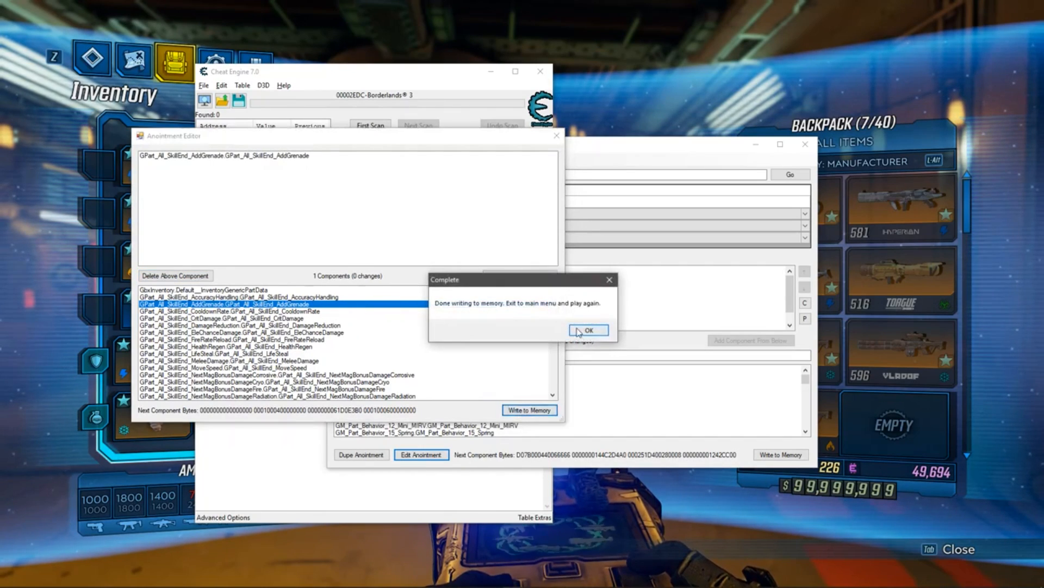
{"action": "left_click", "coordinate": [587, 330]}
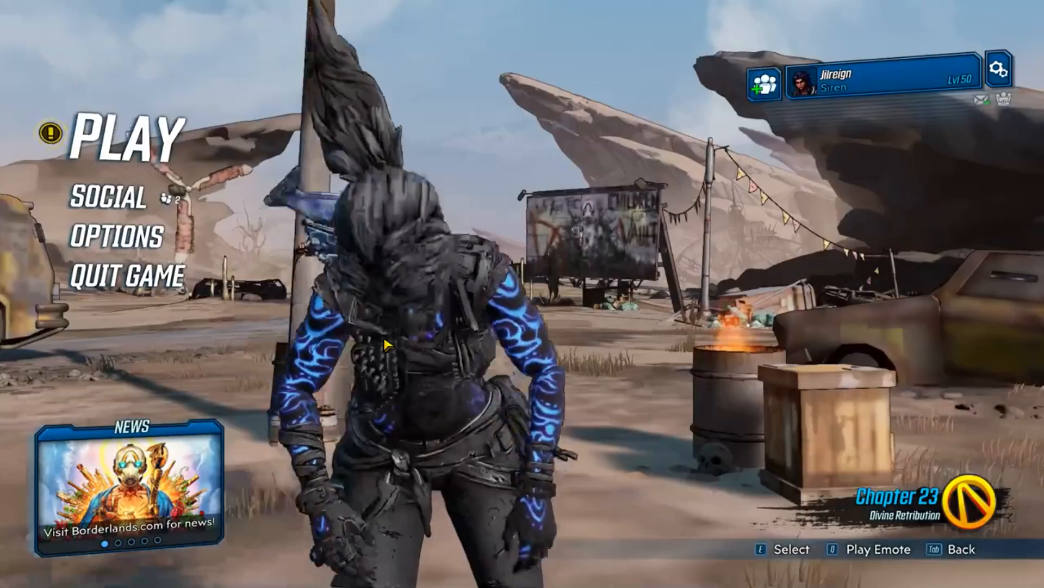
- Continue the saved game from the main menu and open the inventory in Sanctuary
{"action": "left_click", "coordinate": [120, 136]}
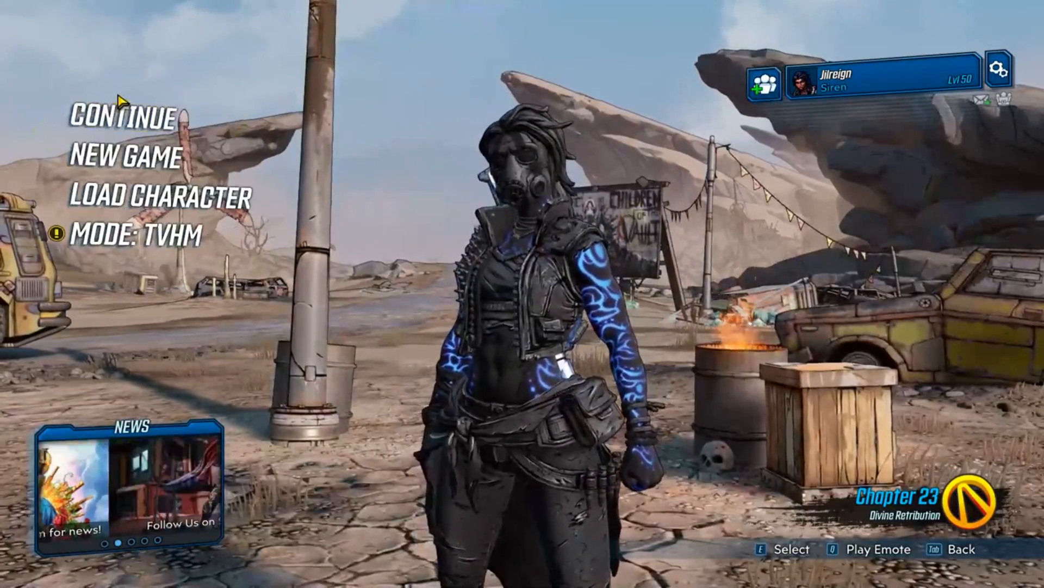
{"action": "left_click", "coordinate": [124, 120]}
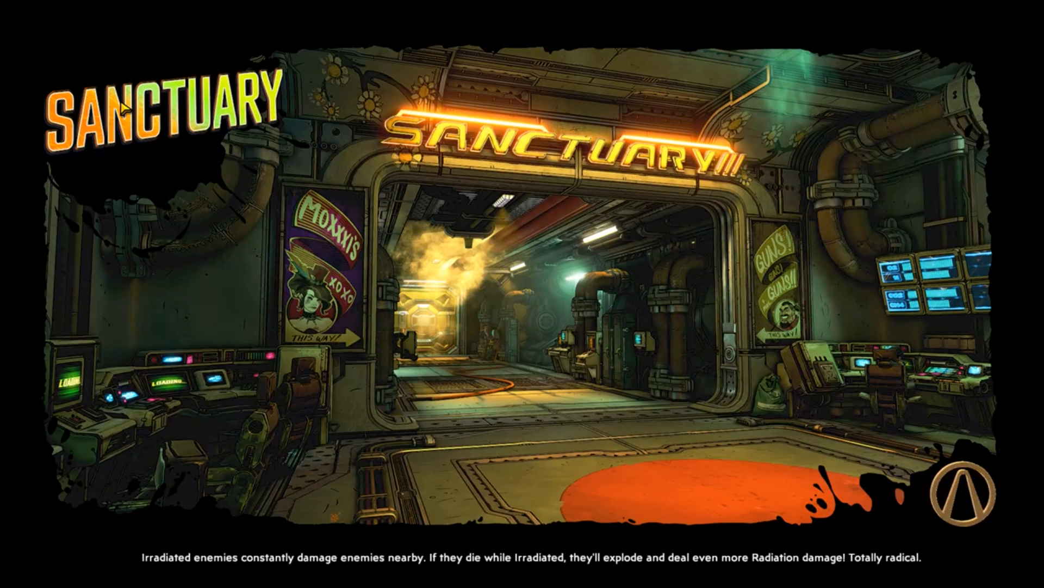
{"action": "mouse_move", "coordinate": [466, 133]}
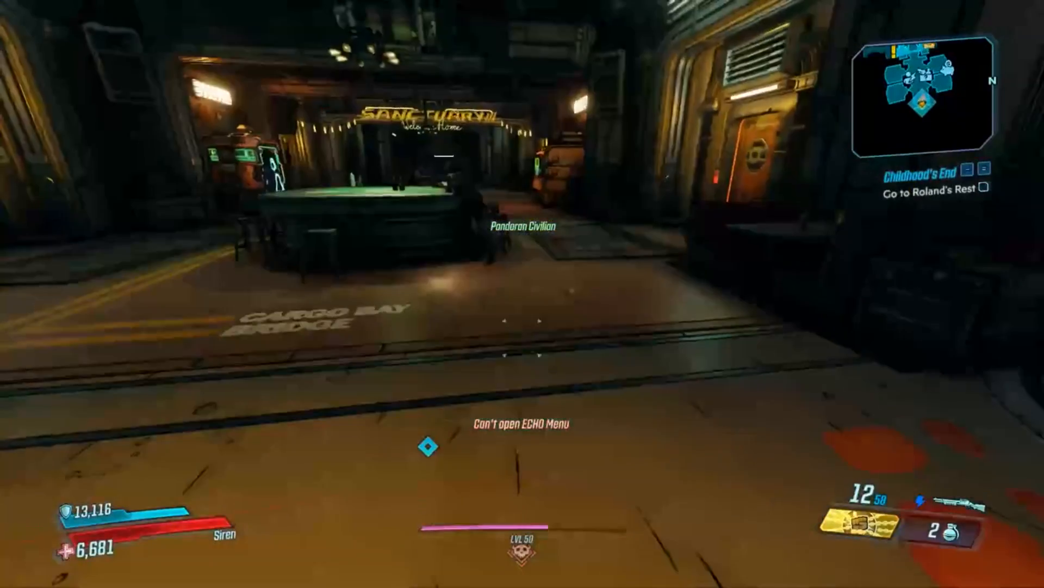
{"action": "key", "text": "i"}
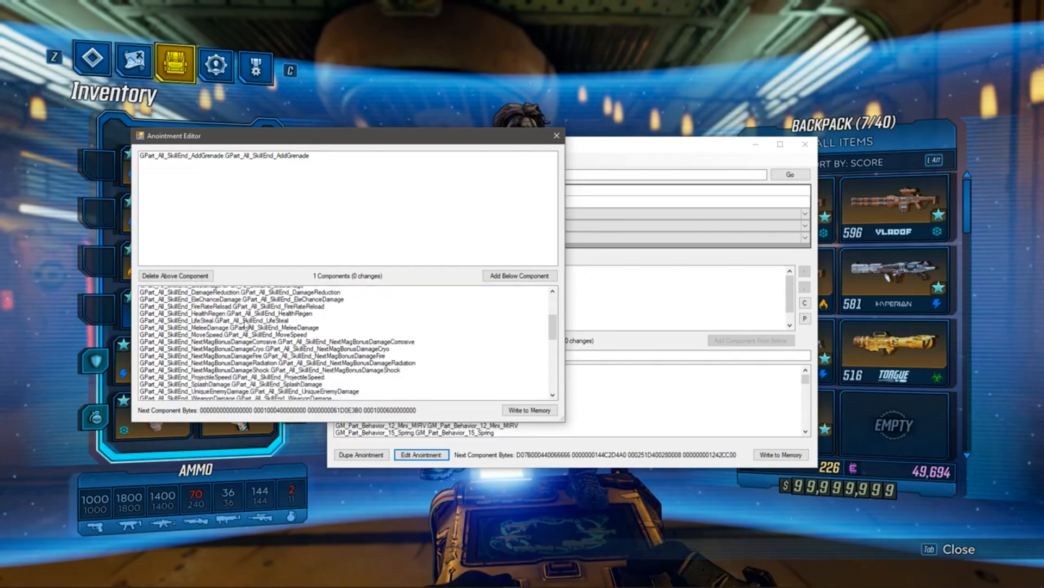
- Add five skill-end anointment components to the grenade and write them to memory
{"action": "left_click", "coordinate": [223, 304]}
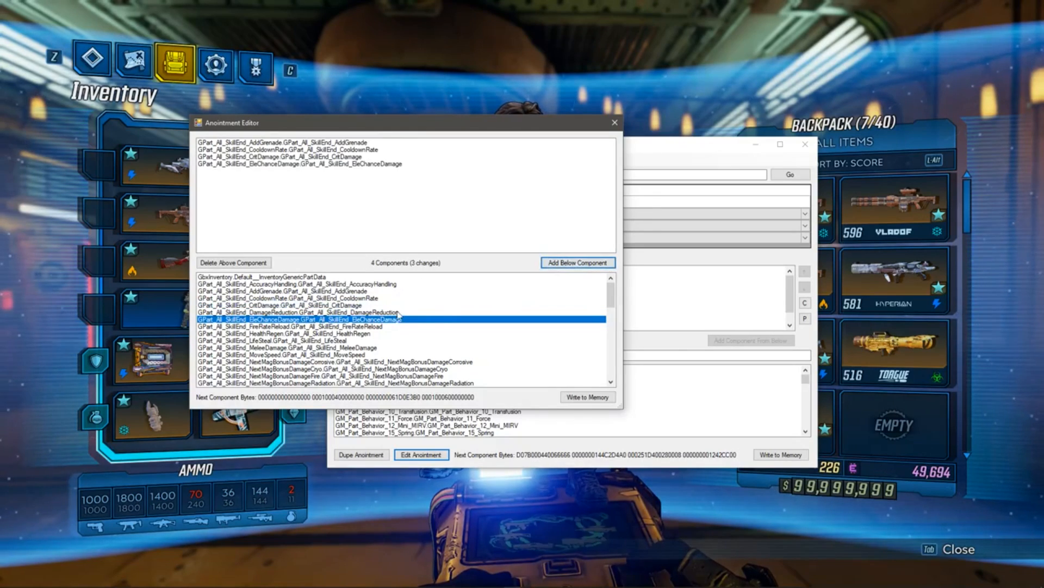
{"action": "left_click", "coordinate": [576, 262]}
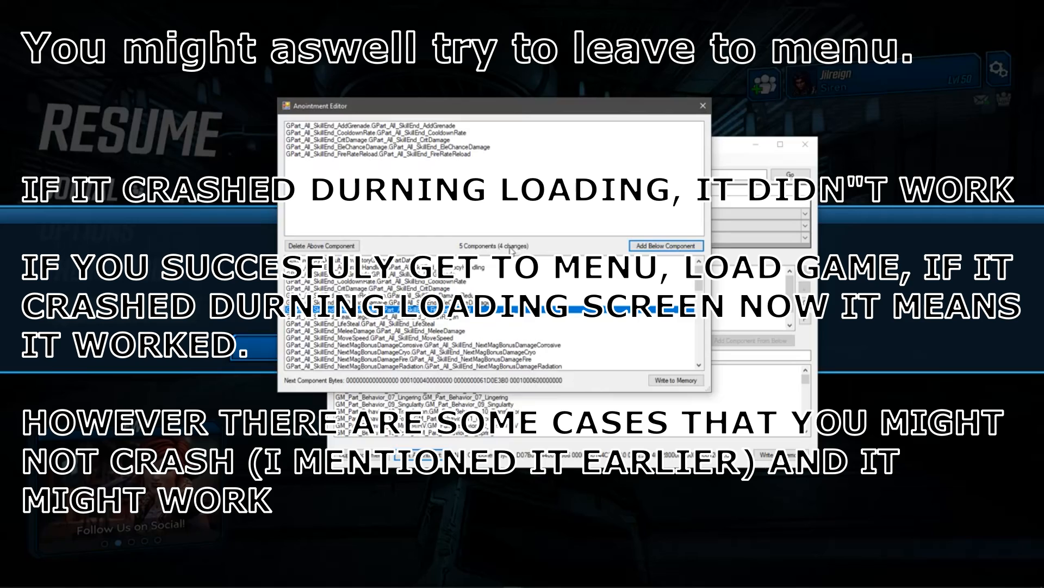
{"action": "left_click", "coordinate": [675, 380]}
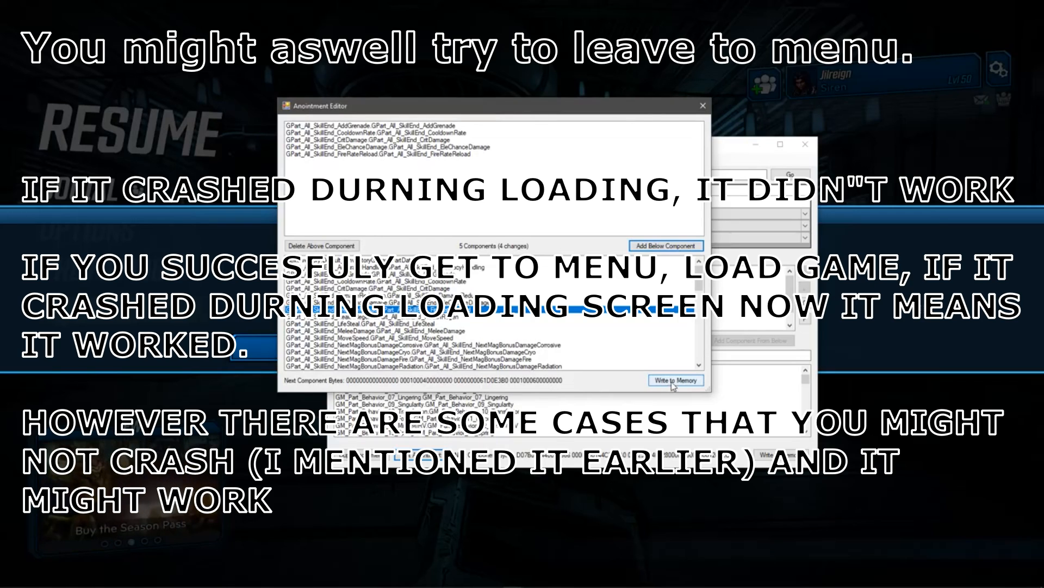
{"action": "left_click", "coordinate": [674, 380]}
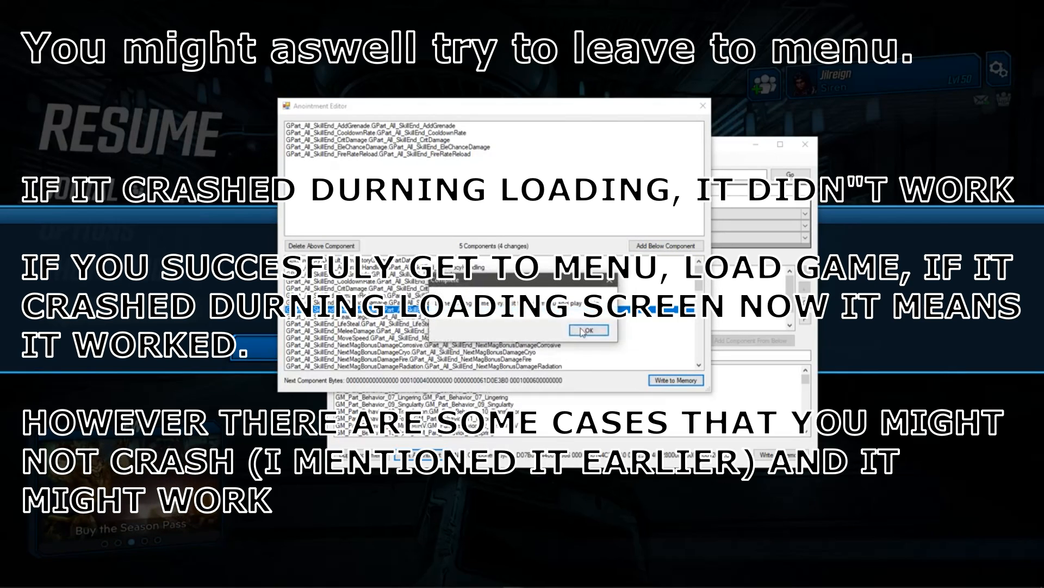
{"action": "left_click", "coordinate": [585, 330]}
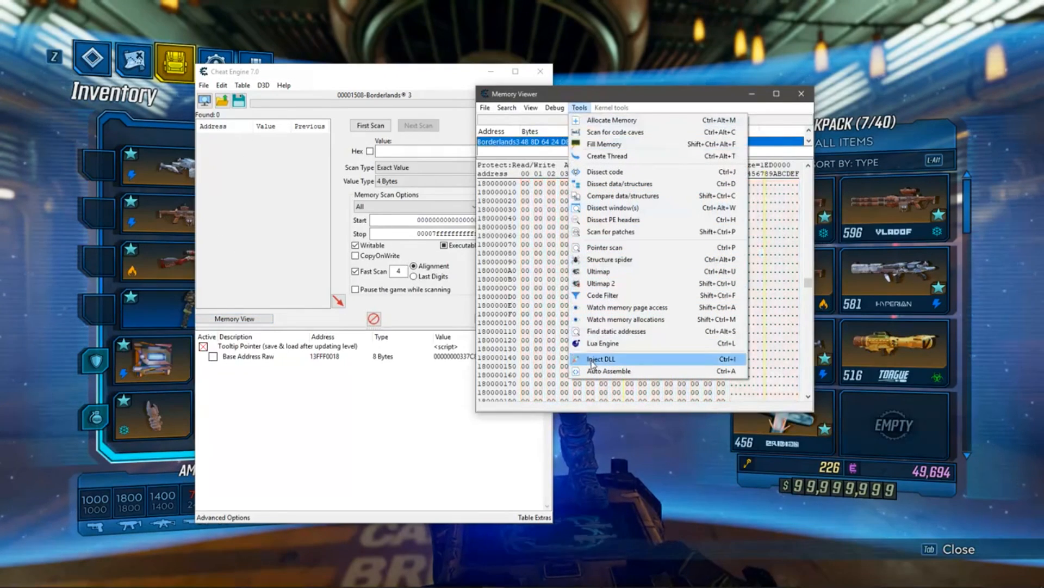
- Start injecting the helper DLL into the restarted game from Memory View
{"action": "left_click", "coordinate": [601, 359]}
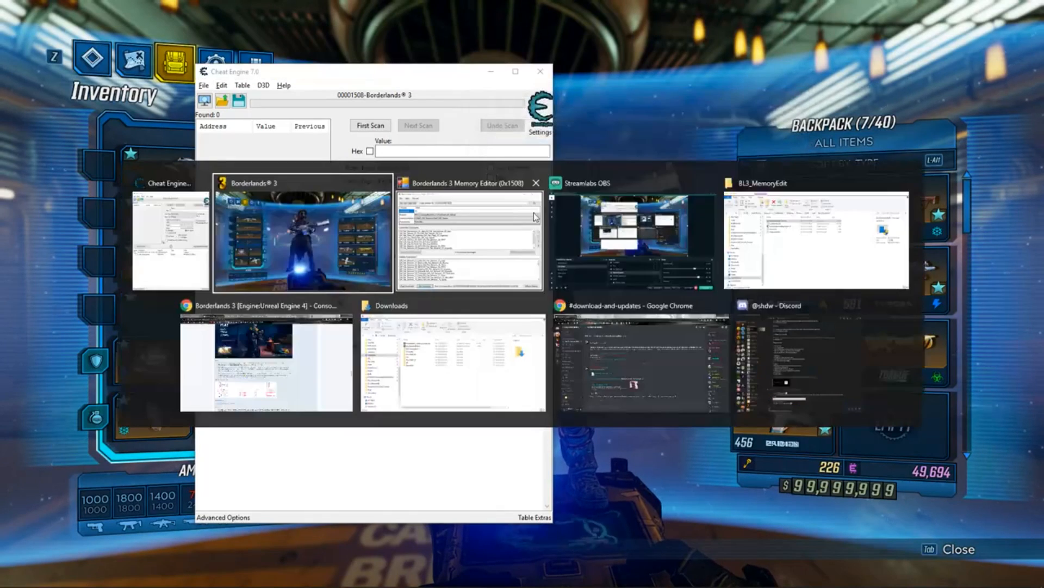
{"action": "left_click", "coordinate": [466, 236]}
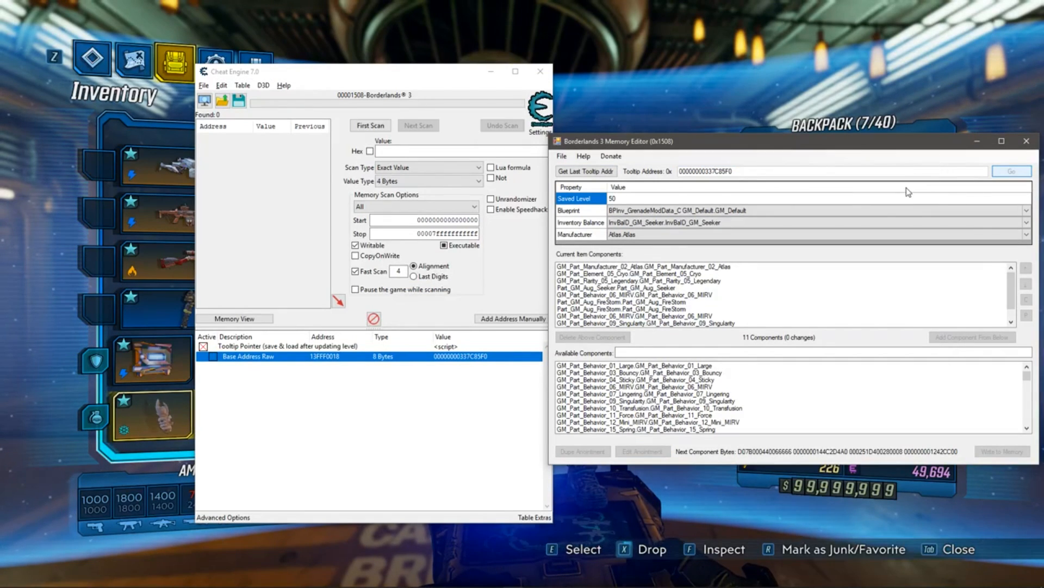
{"action": "left_click", "coordinate": [641, 451]}
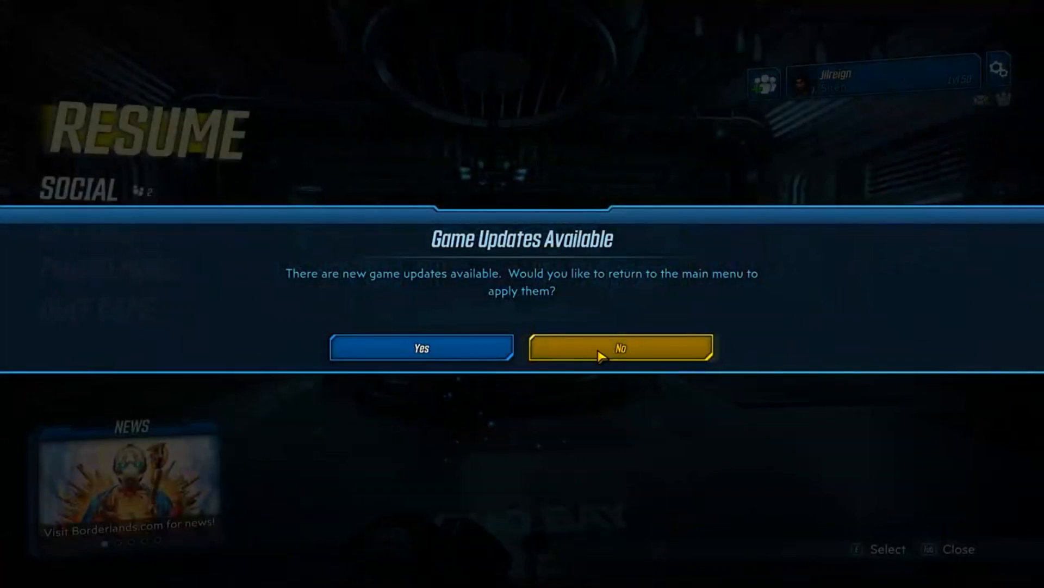
- Decline the update prompt, stack CooldownRate, CritDamage and other skill-end anointments, and write to memory
{"action": "left_click", "coordinate": [619, 347]}
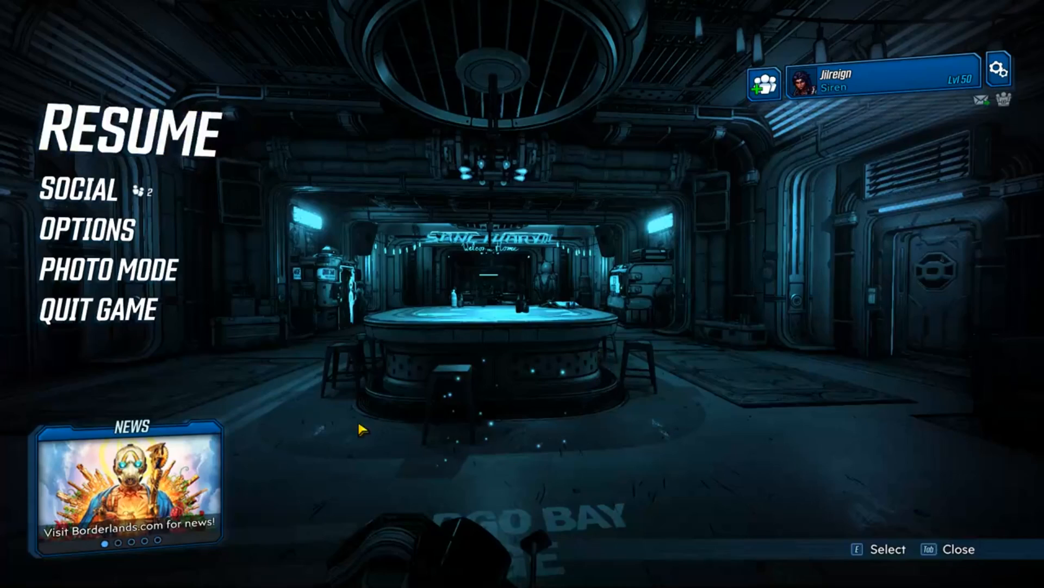
{"action": "key", "text": "alt+tab"}
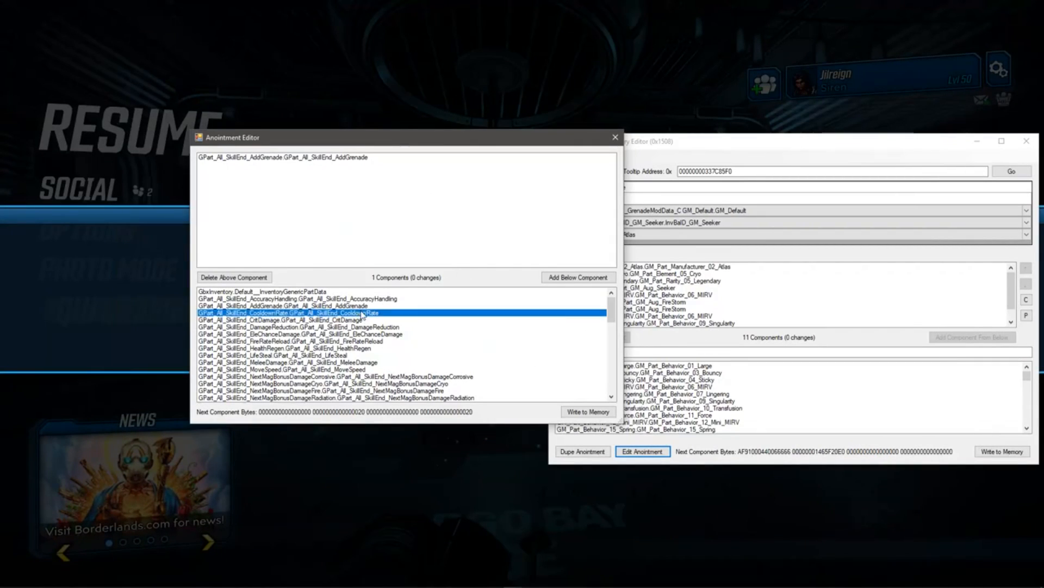
{"action": "left_click", "coordinate": [577, 277]}
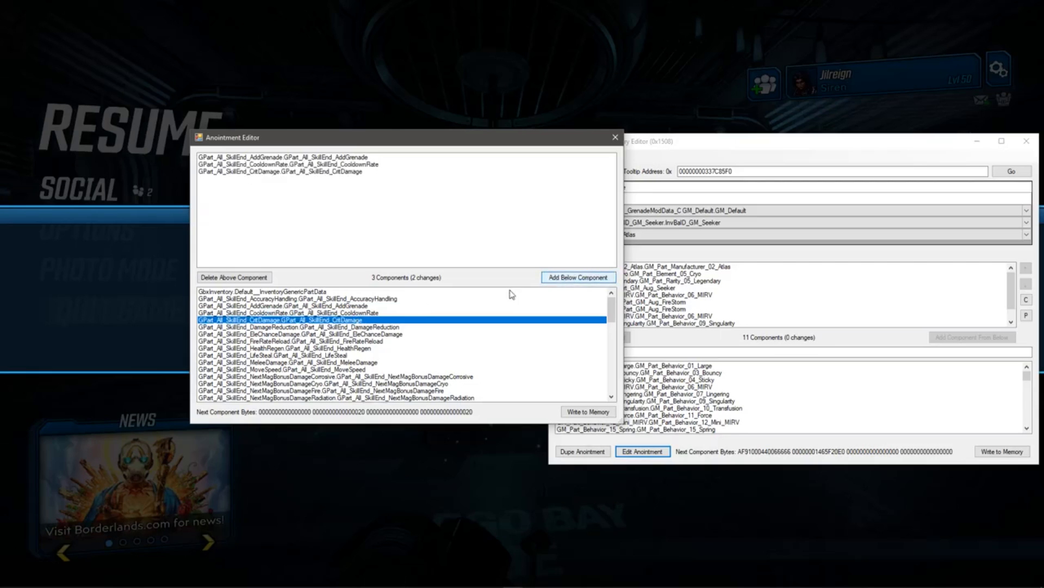
{"action": "left_click", "coordinate": [576, 277]}
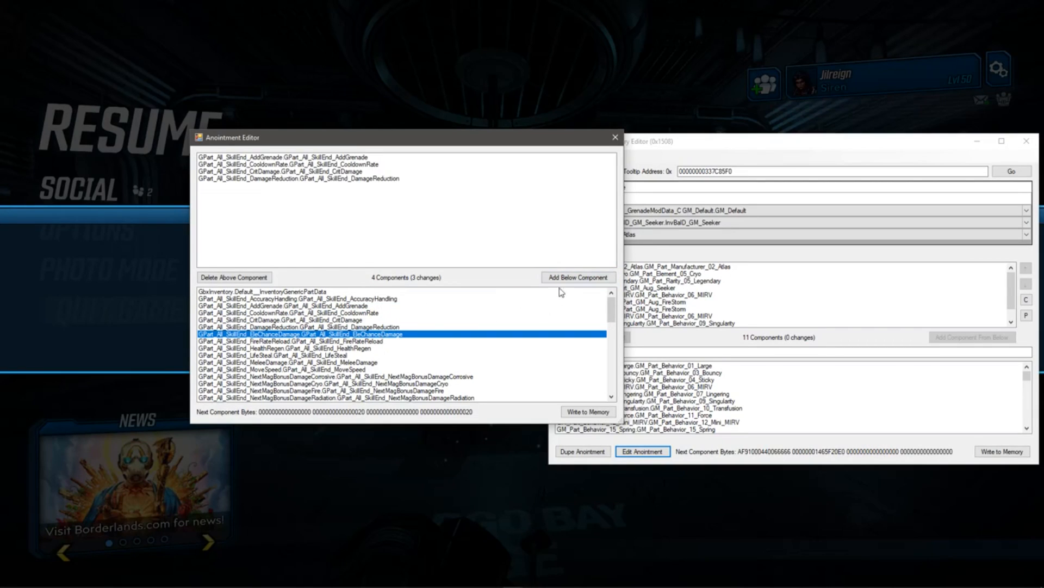
{"action": "left_click", "coordinate": [577, 277]}
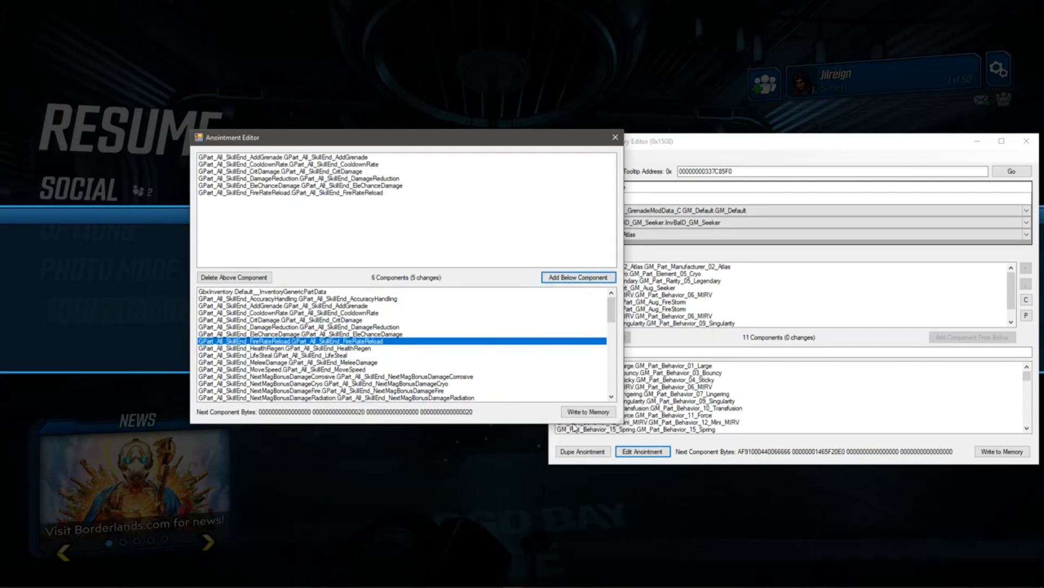
{"action": "left_click", "coordinate": [578, 277]}
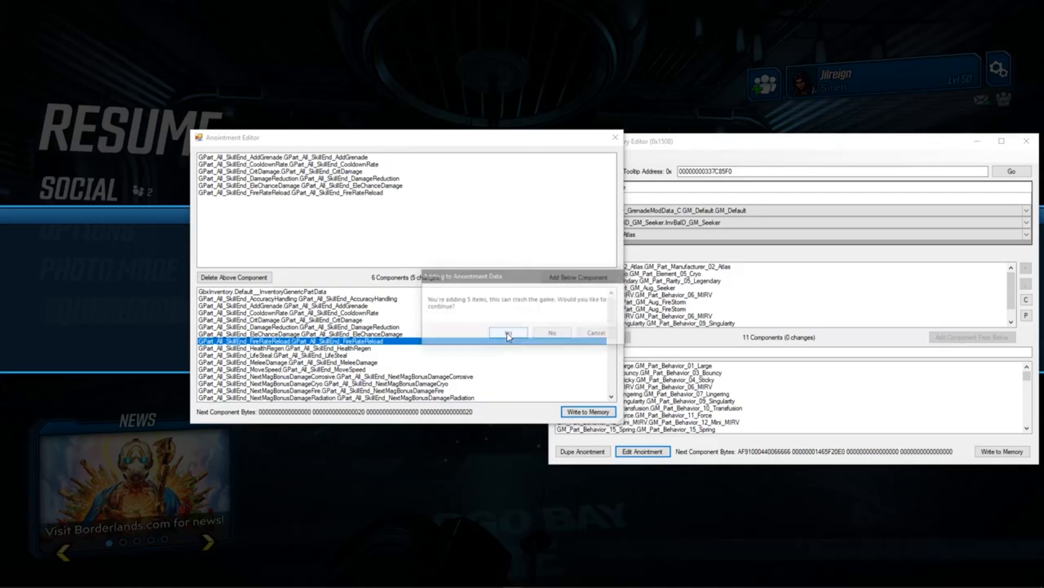
{"action": "left_click", "coordinate": [508, 333]}
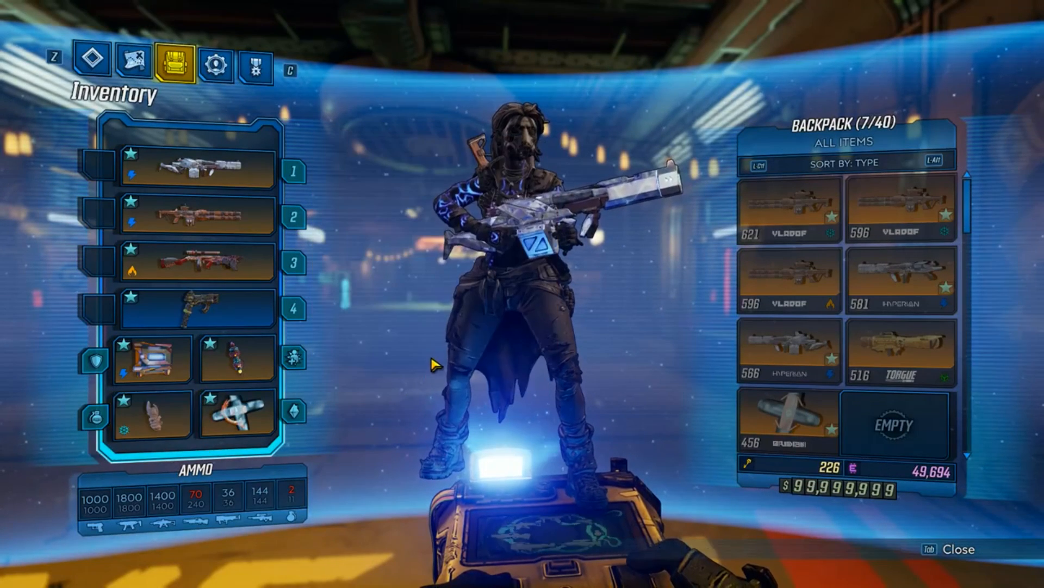
- Return to Borderlands 3 and check the Omniloader pistol's stats: damage 152, magazine 18
{"action": "key", "text": "alt+tab"}
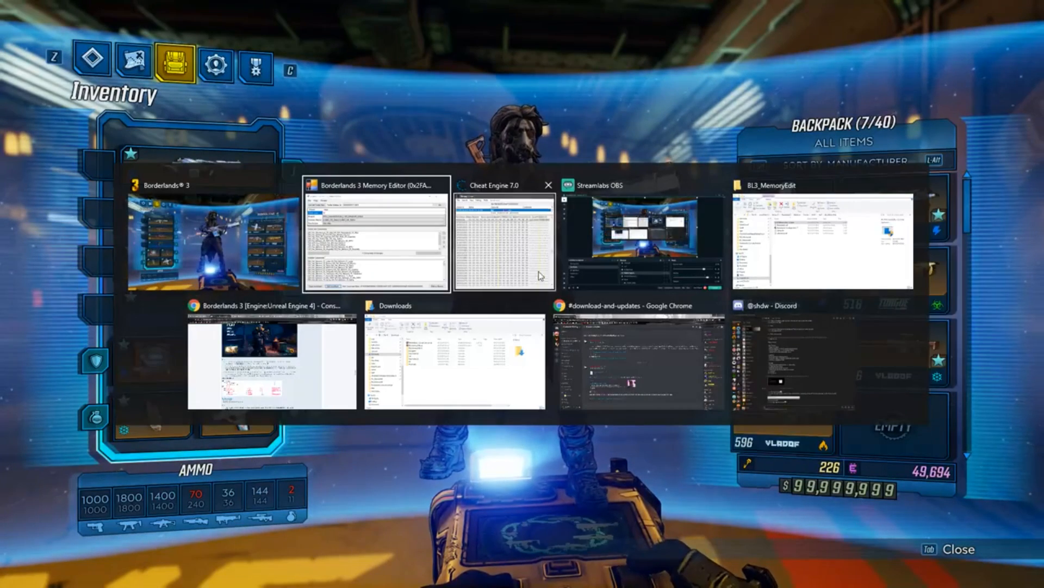
{"action": "left_click", "coordinate": [505, 240]}
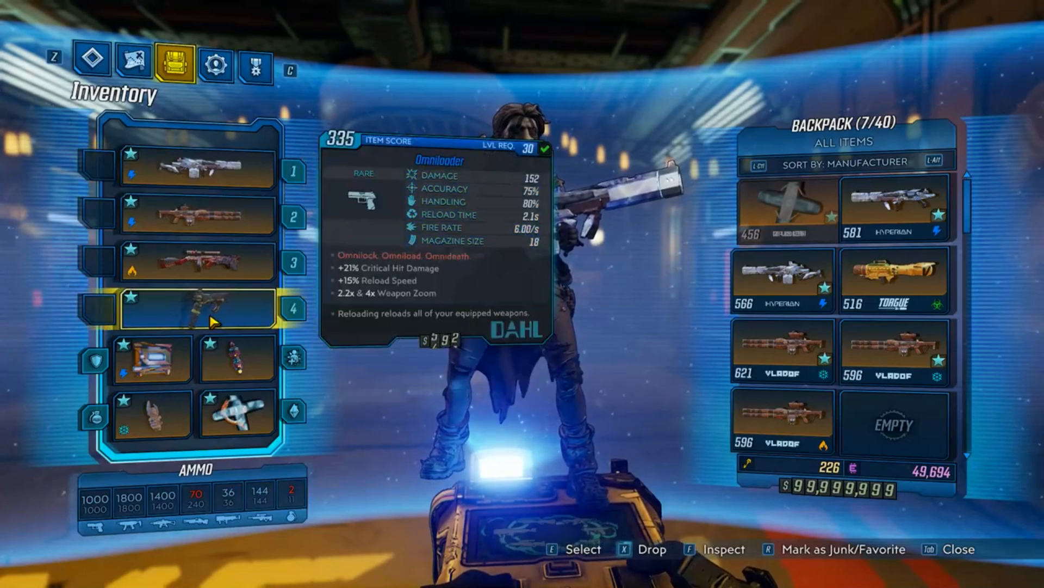
{"action": "left_click", "coordinate": [152, 359]}
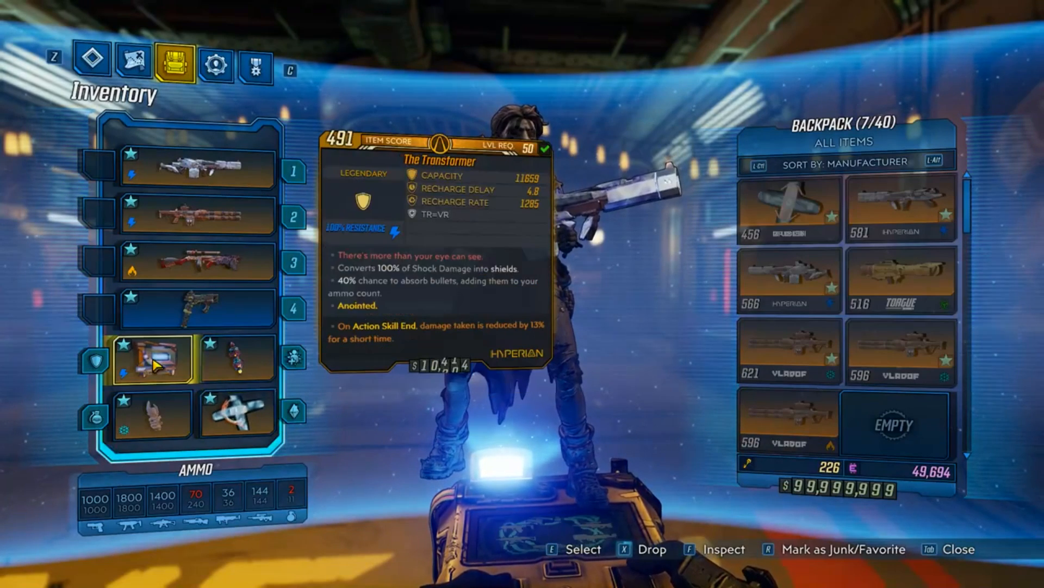
{"action": "key", "text": "alt+tab"}
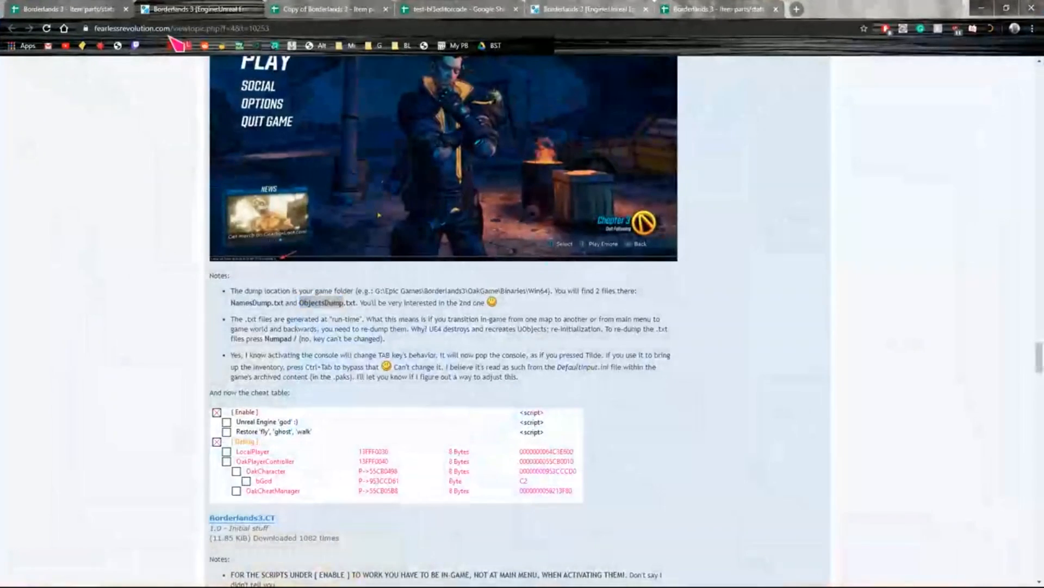
- Switch to the Borderlands 3 Item parts/stats spreadsheet to view its Index sheet
{"action": "left_click", "coordinate": [63, 9]}
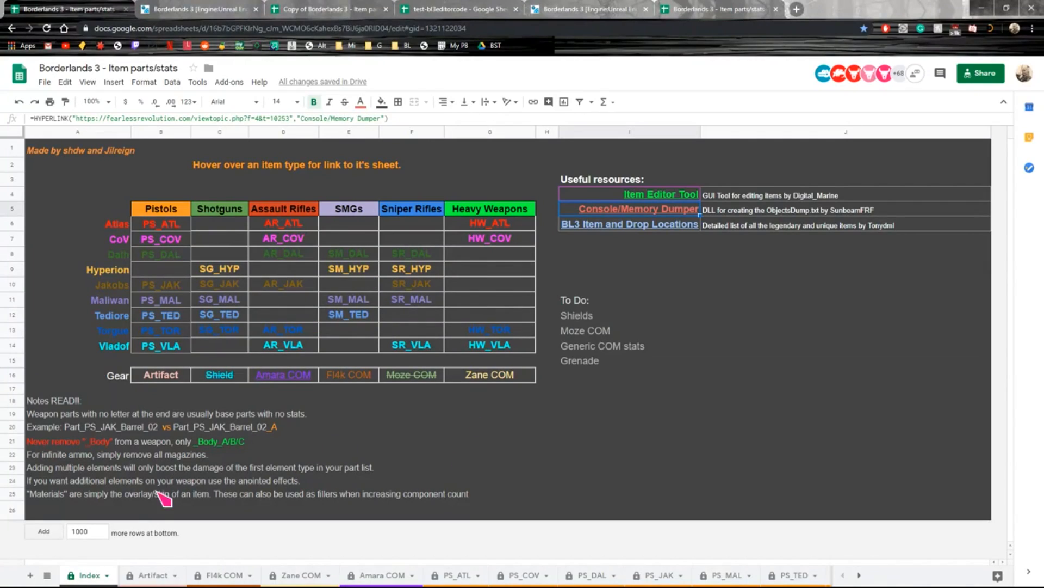
{"action": "mouse_move", "coordinate": [386, 313]}
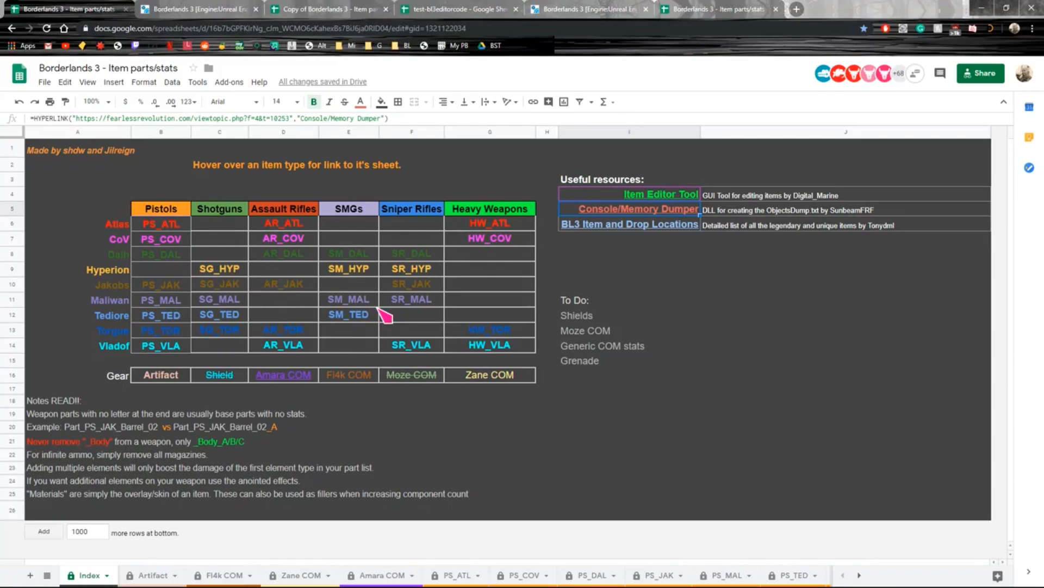
{"action": "mouse_move", "coordinate": [292, 428]}
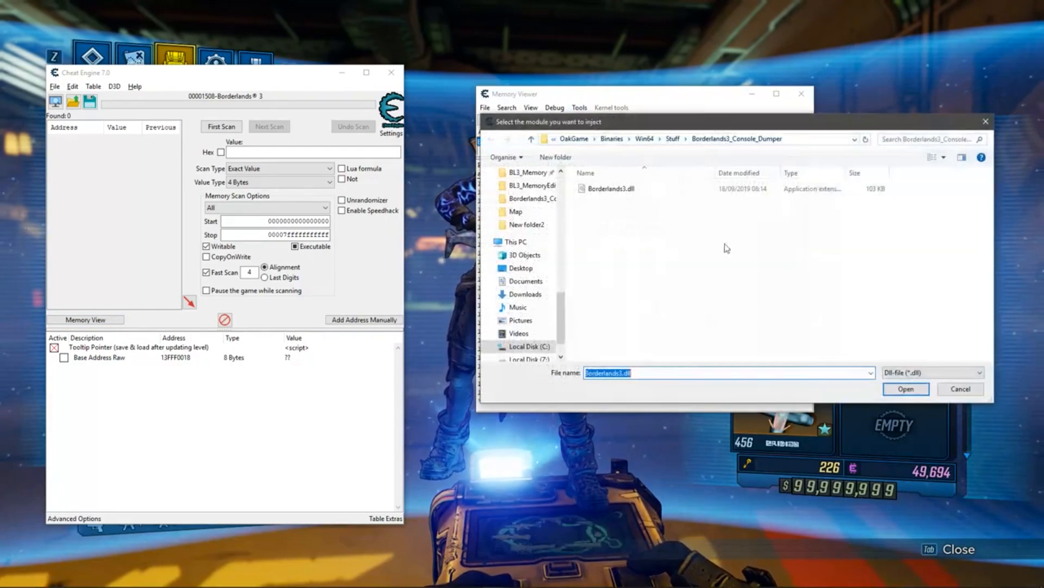
- Attempt the Borderlands3.dll injection, dismiss the error, and reattach while keeping the address list
{"action": "left_click", "coordinate": [905, 388]}
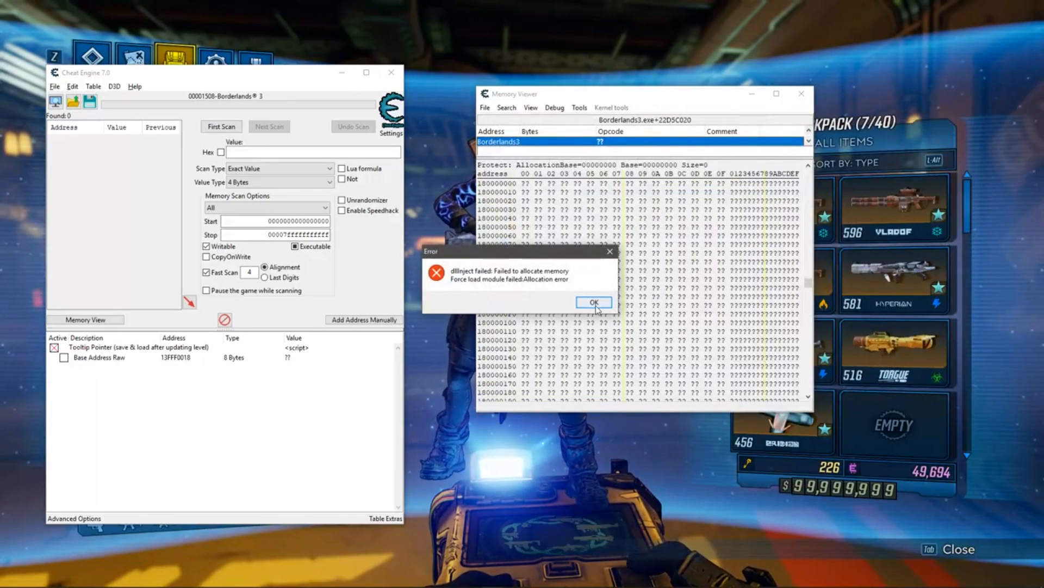
{"action": "left_click", "coordinate": [593, 302]}
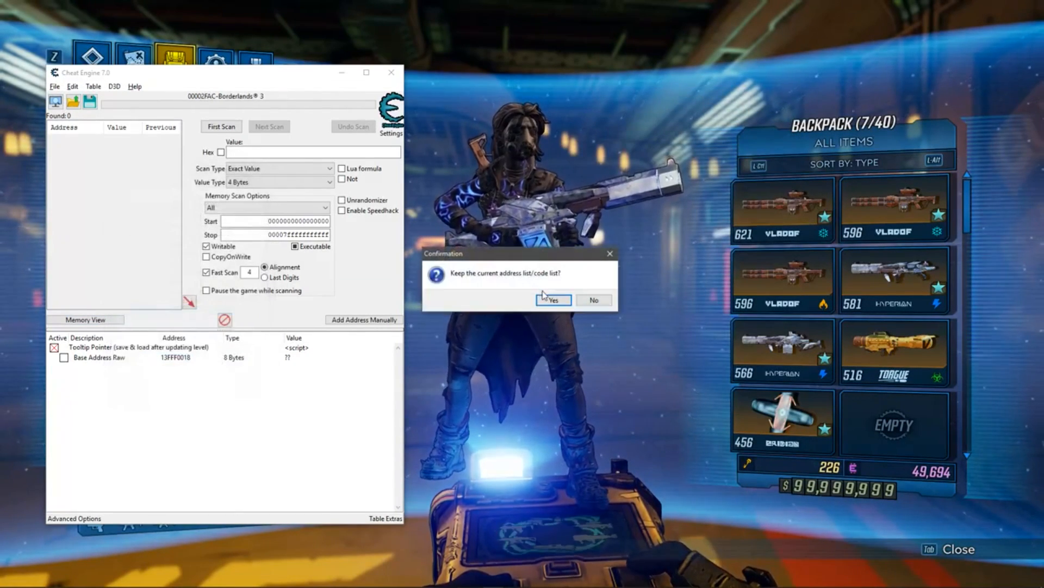
{"action": "left_click", "coordinate": [552, 299]}
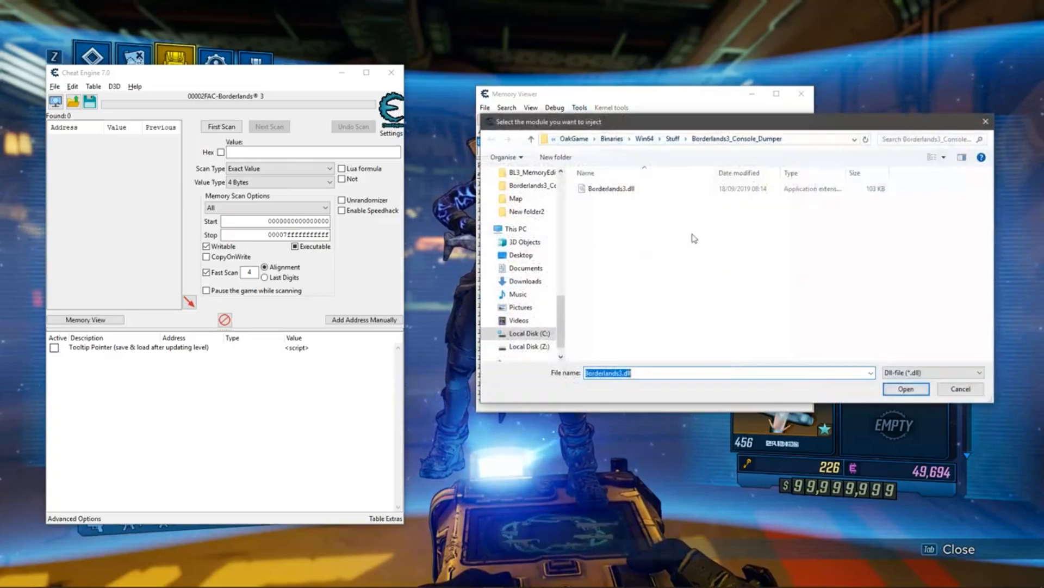
- Inject the console dumper DLL again and enable the Tooltip Pointer script
{"action": "left_click", "coordinate": [906, 388]}
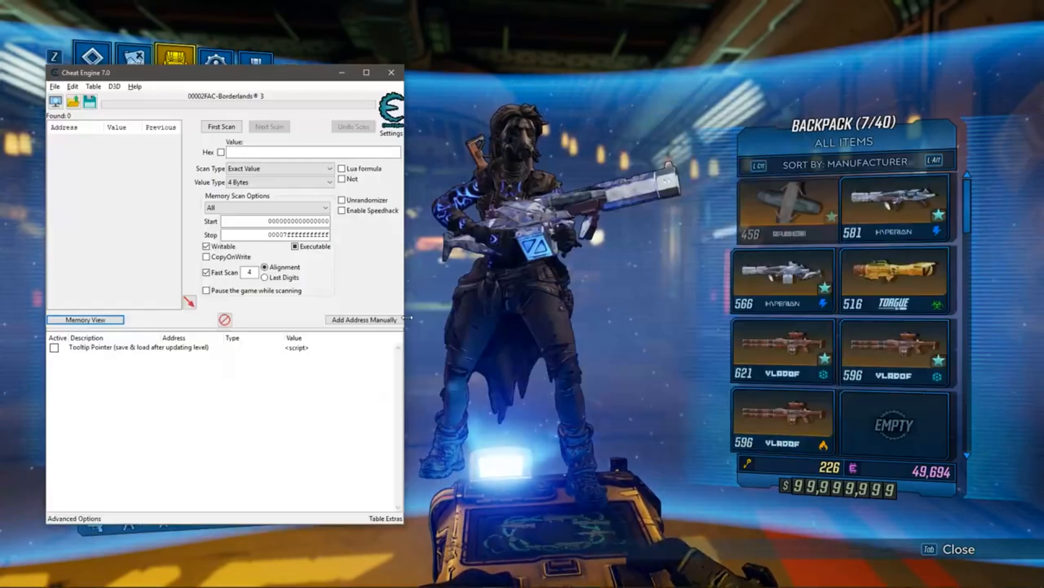
{"action": "left_click", "coordinate": [138, 347]}
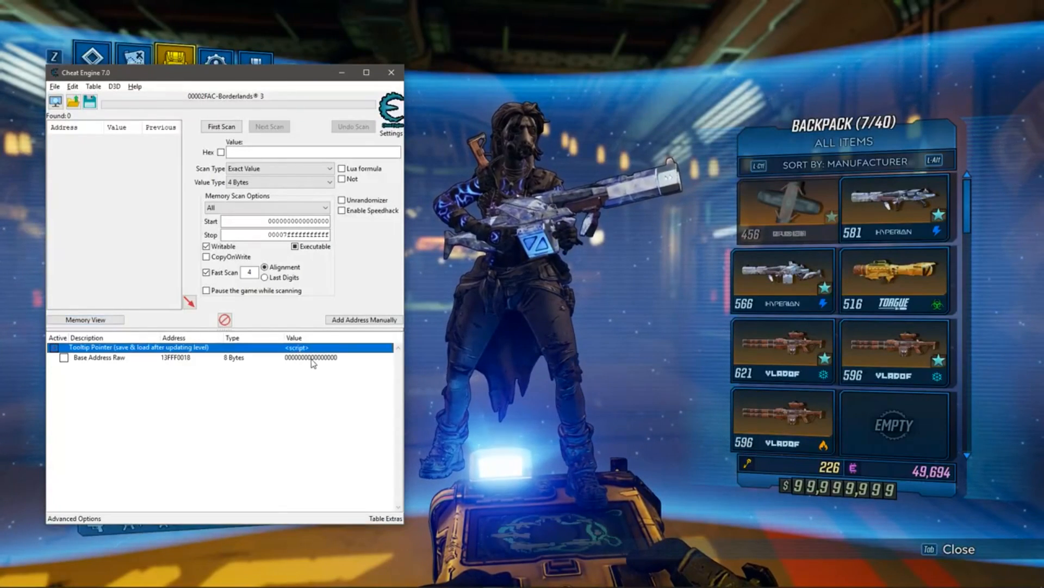
{"action": "left_click_drag", "start_coordinate": [226, 73], "coordinate": [377, 74]}
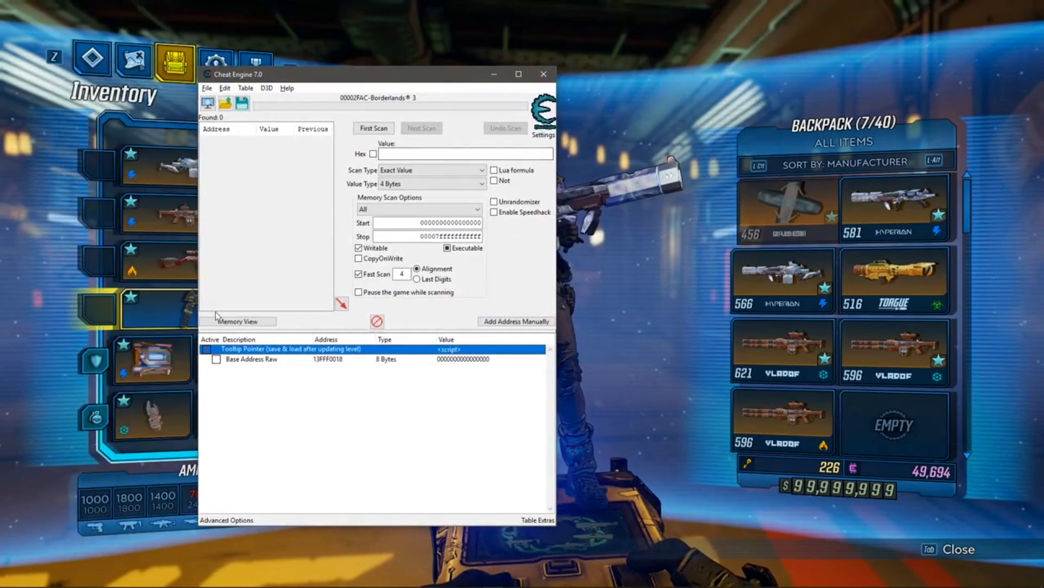
{"action": "left_click", "coordinate": [216, 348]}
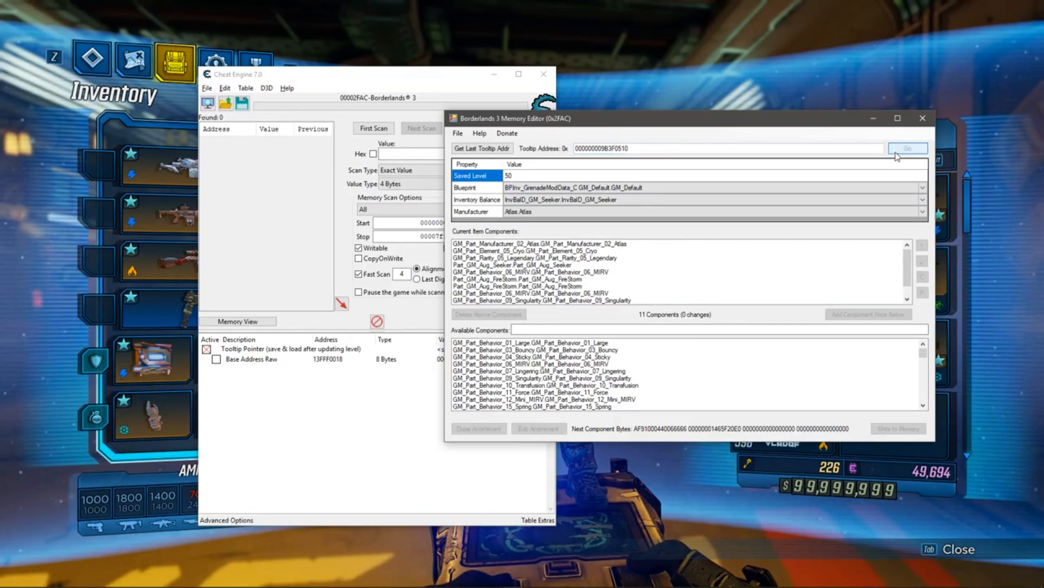
- Load the hovered Omniloader pistol into the editor and select Part_Dal_PS_Barrel_02_C
{"action": "left_click", "coordinate": [908, 148]}
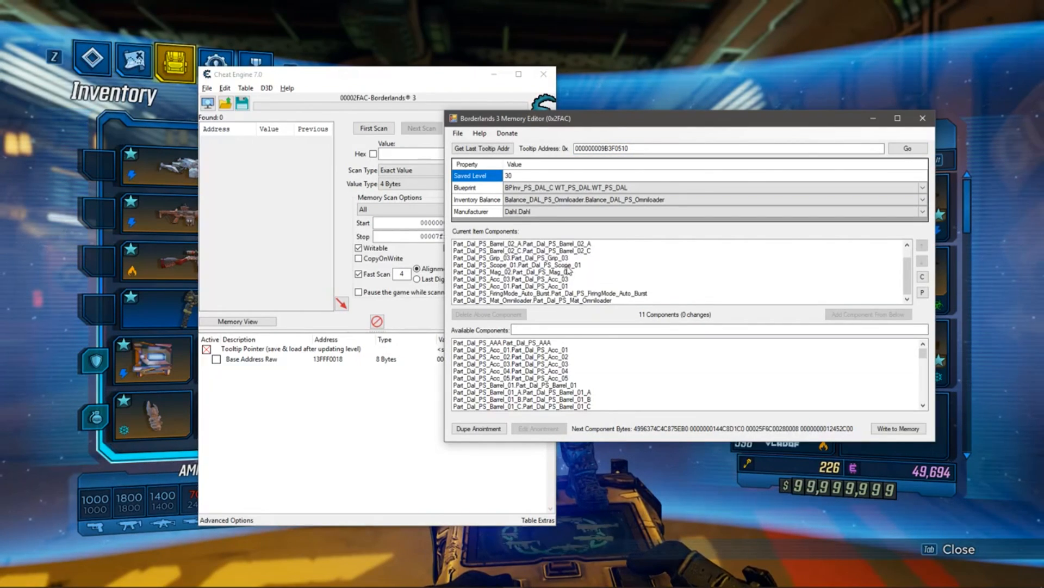
{"action": "left_click", "coordinate": [526, 250]}
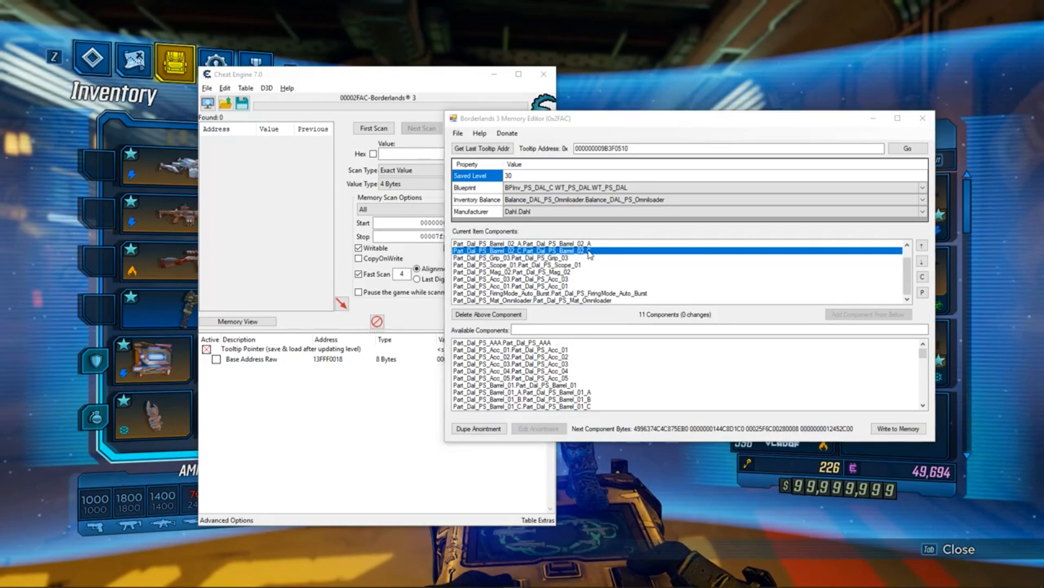
{"action": "key", "text": "alt+tab"}
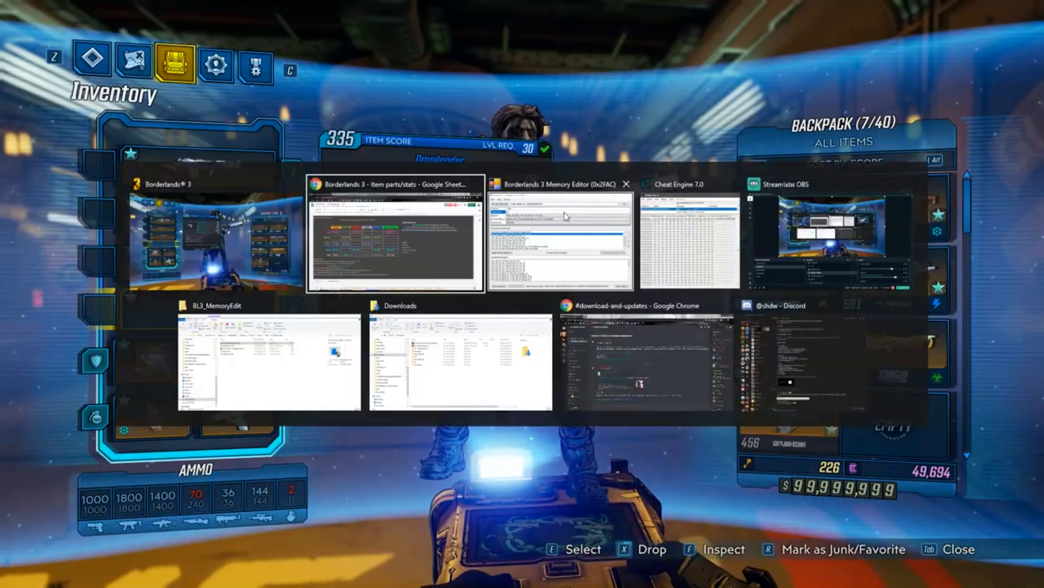
- Open the PS_DAL sheet, compare the Dahl and Atlas pistol Body entries, and return to PS_DAL
{"action": "left_click", "coordinate": [393, 184]}
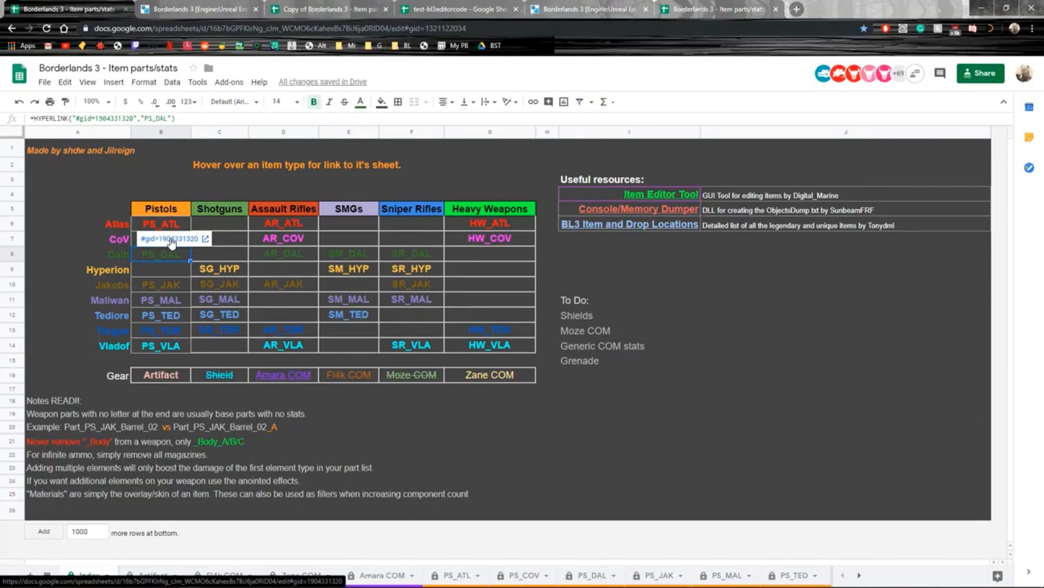
{"action": "left_click", "coordinate": [160, 238]}
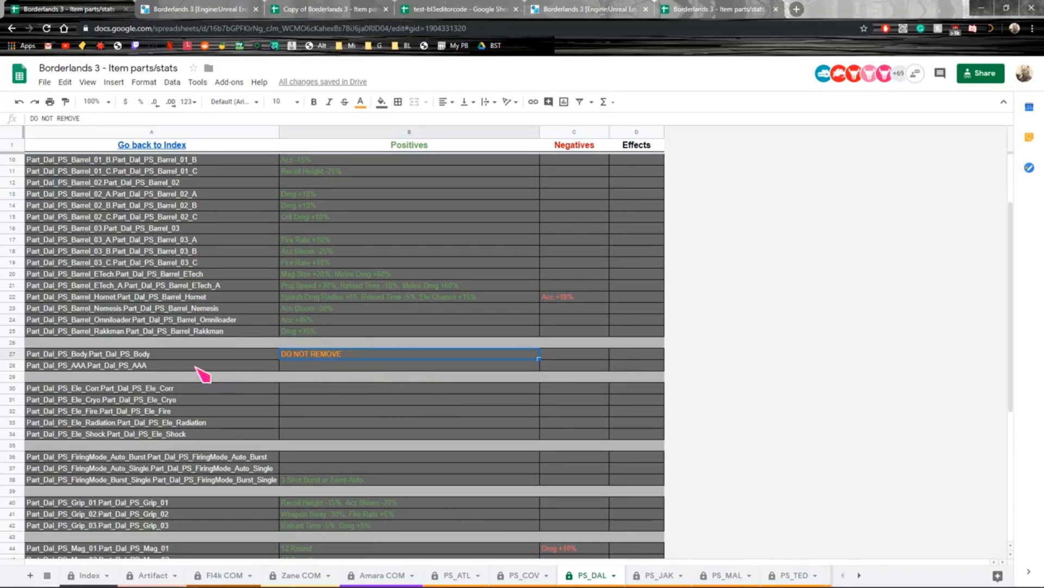
{"action": "left_click", "coordinate": [86, 353]}
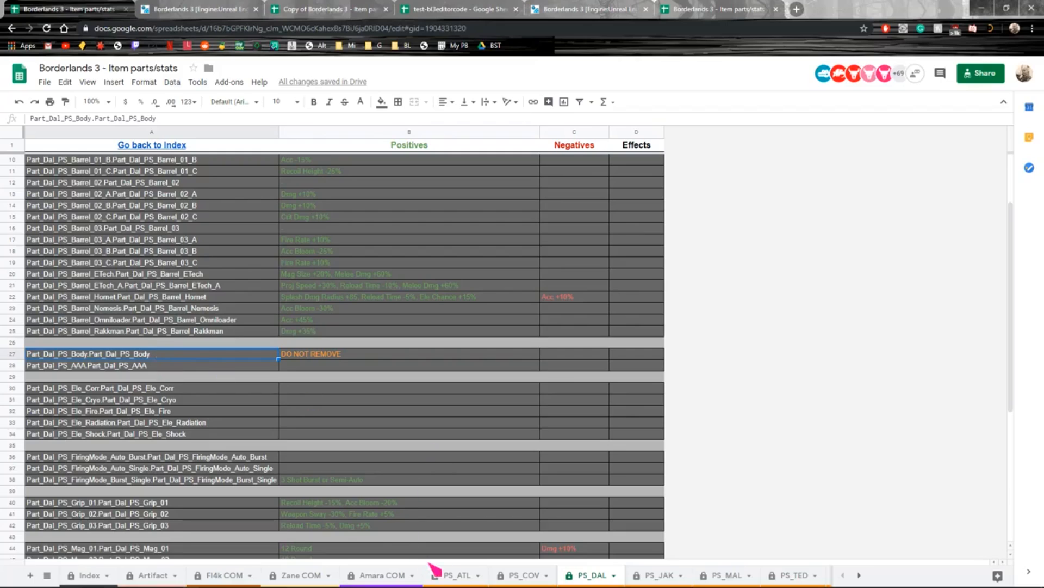
{"action": "left_click", "coordinate": [456, 575]}
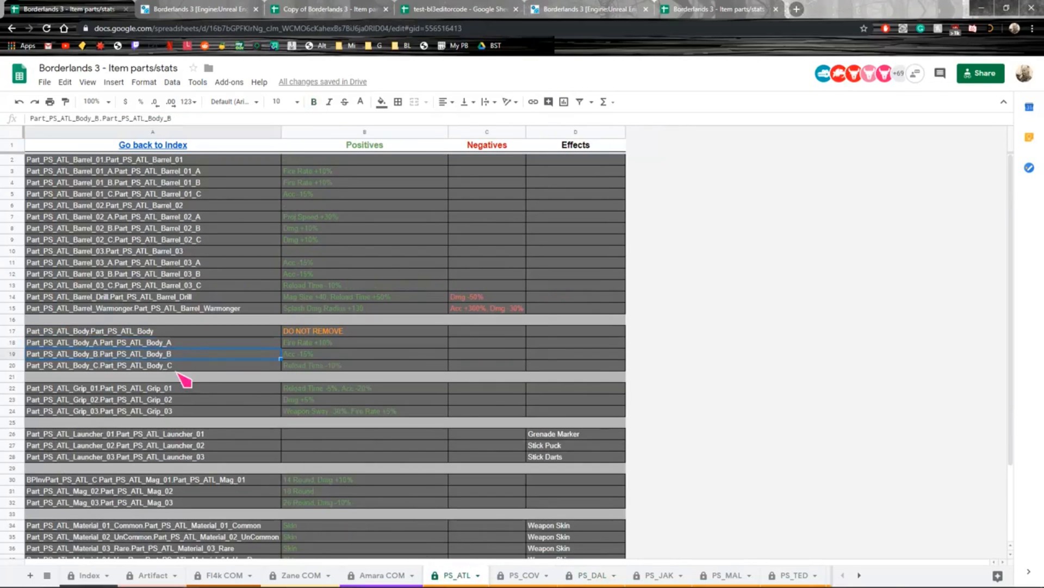
{"action": "left_click", "coordinate": [89, 330]}
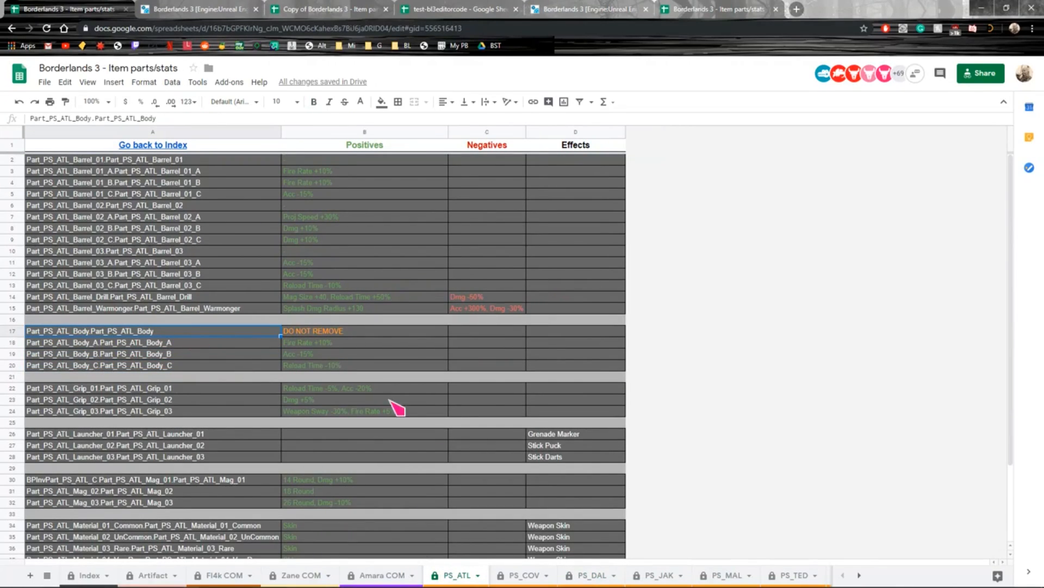
{"action": "left_click", "coordinate": [589, 575]}
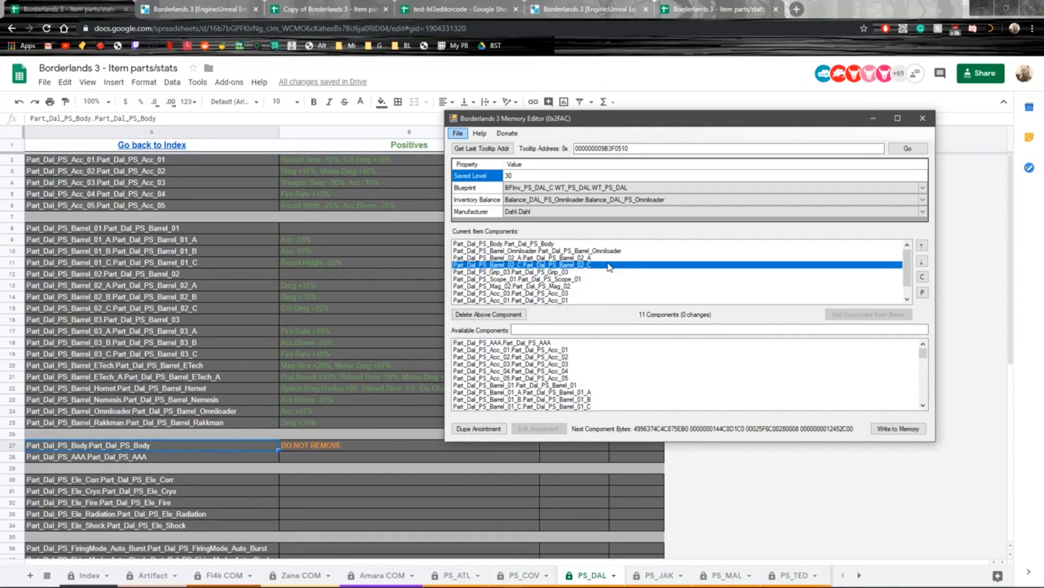
{"action": "mouse_move", "coordinate": [290, 270]}
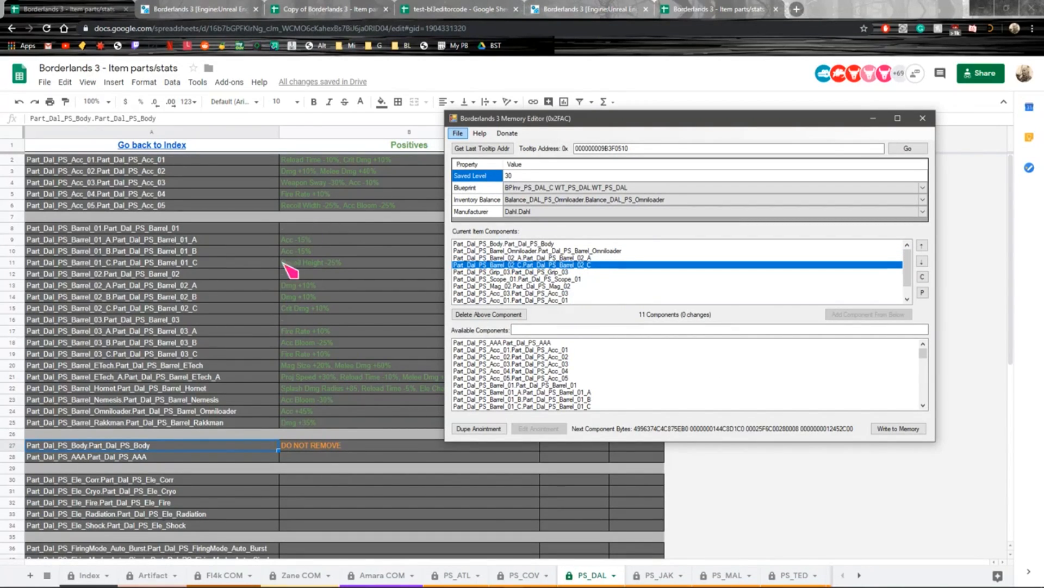
{"action": "mouse_move", "coordinate": [197, 300]}
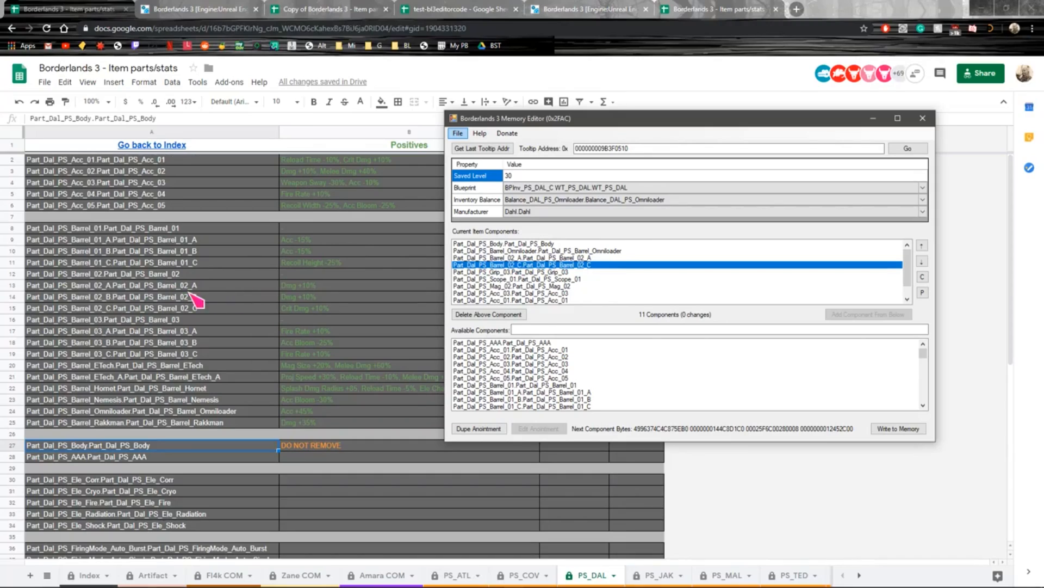
{"action": "mouse_move", "coordinate": [320, 306]}
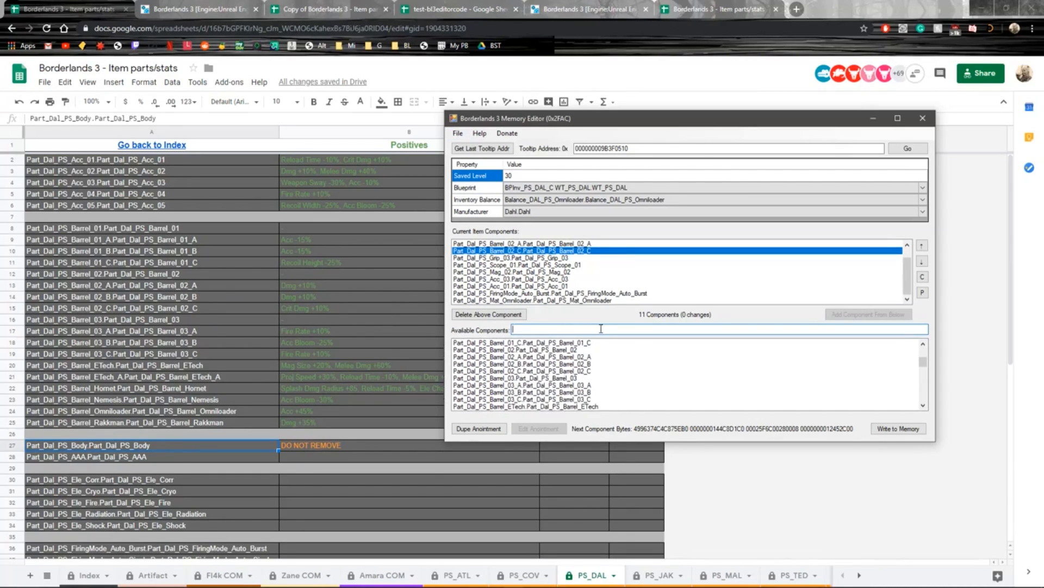
- Filter parts by 02, delete the magazine, write the pistol to memory, and close the inventory
{"action": "type", "text": "02"}
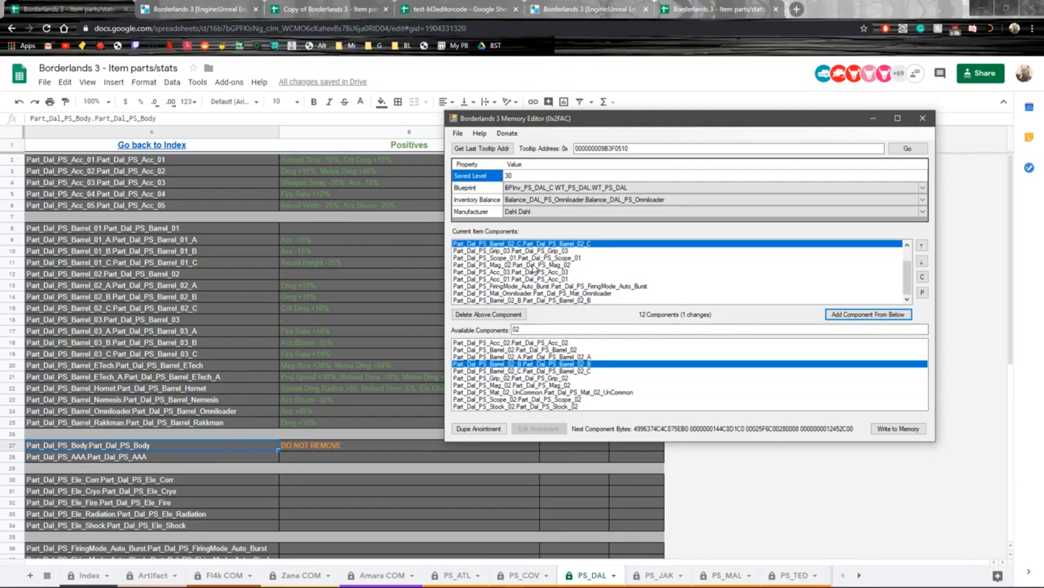
{"action": "left_click", "coordinate": [488, 314]}
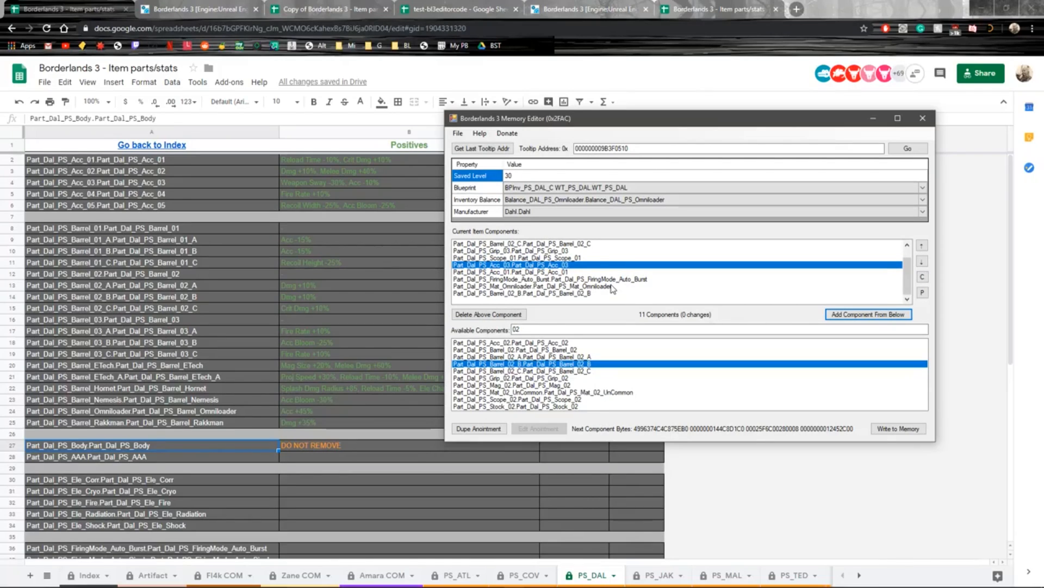
{"action": "left_click", "coordinate": [897, 428]}
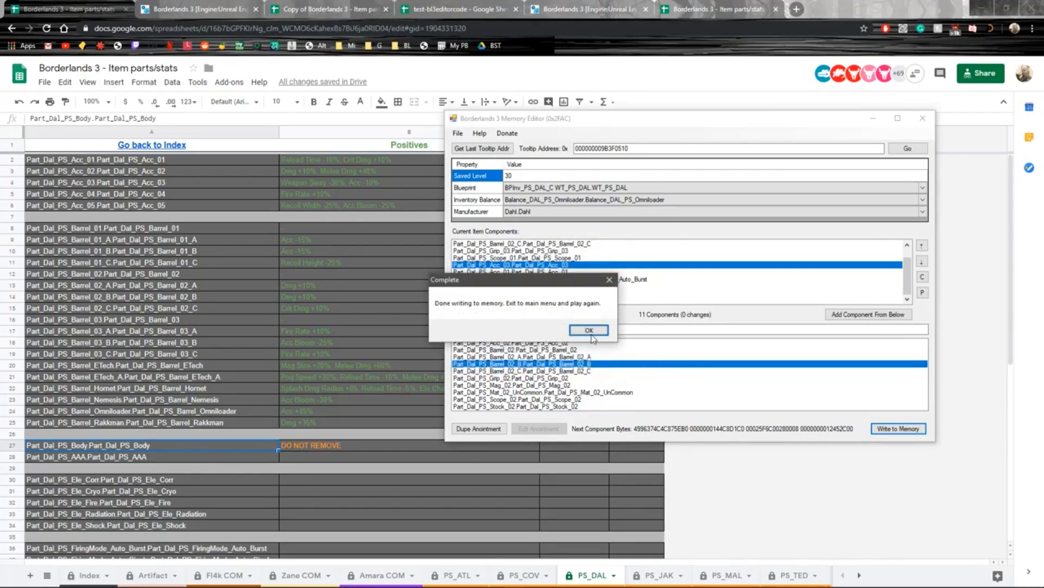
{"action": "left_click", "coordinate": [587, 329]}
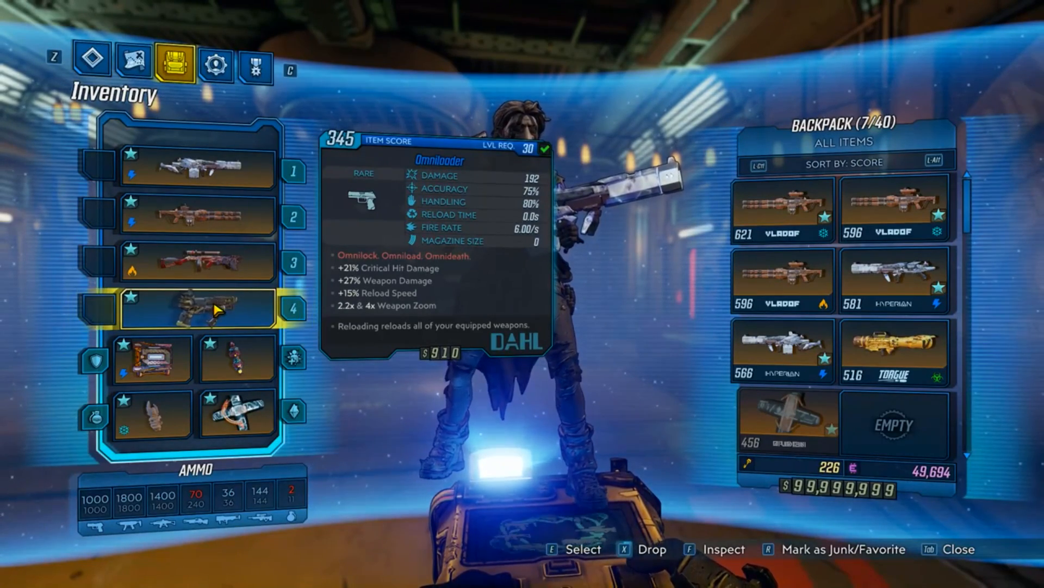
{"action": "key", "text": "Tab"}
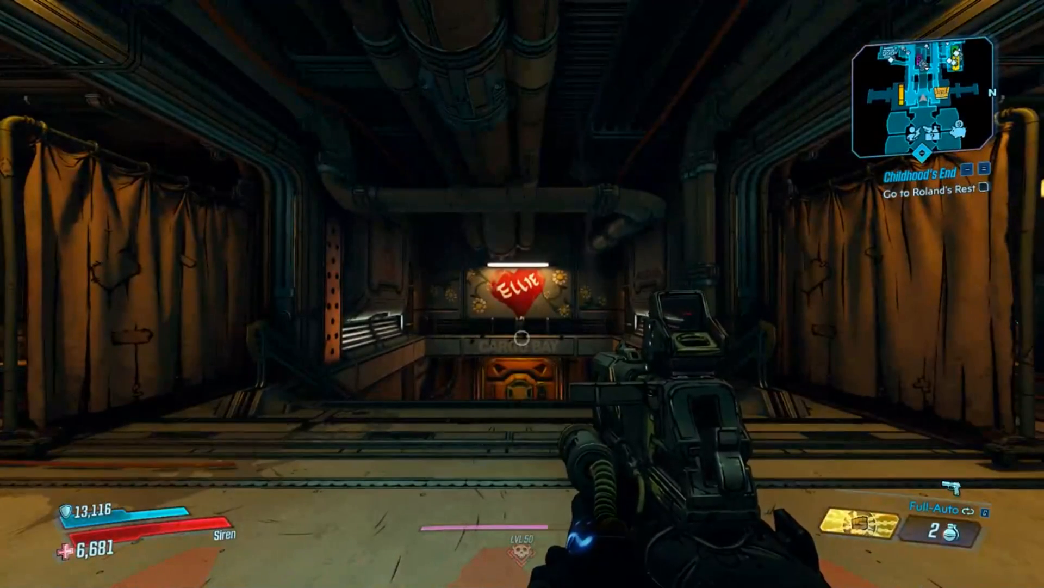